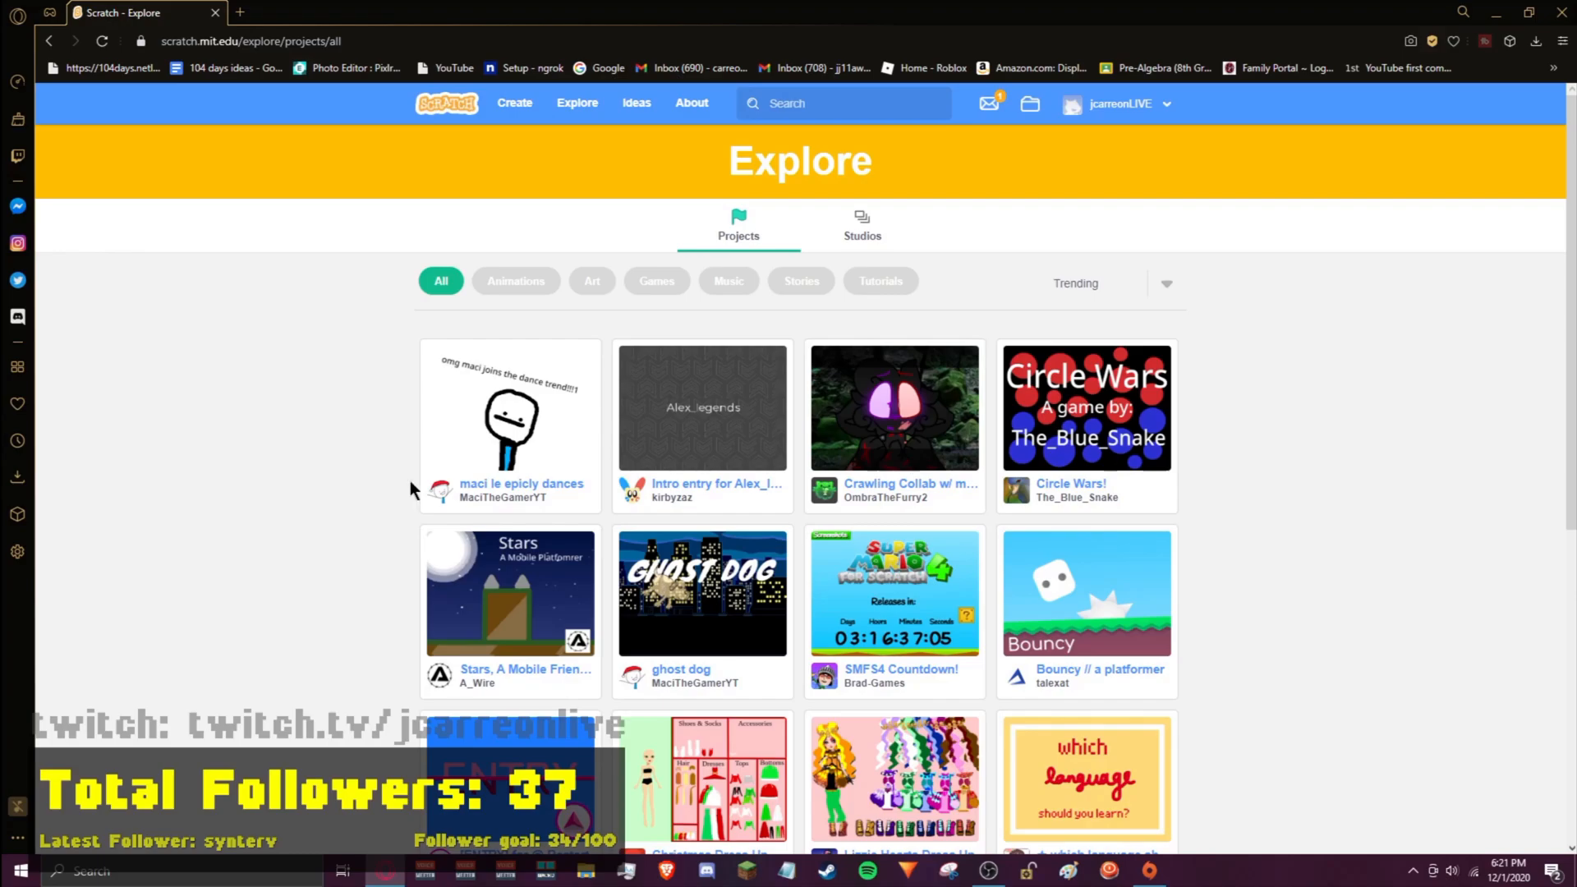
mouse_move(438, 490)
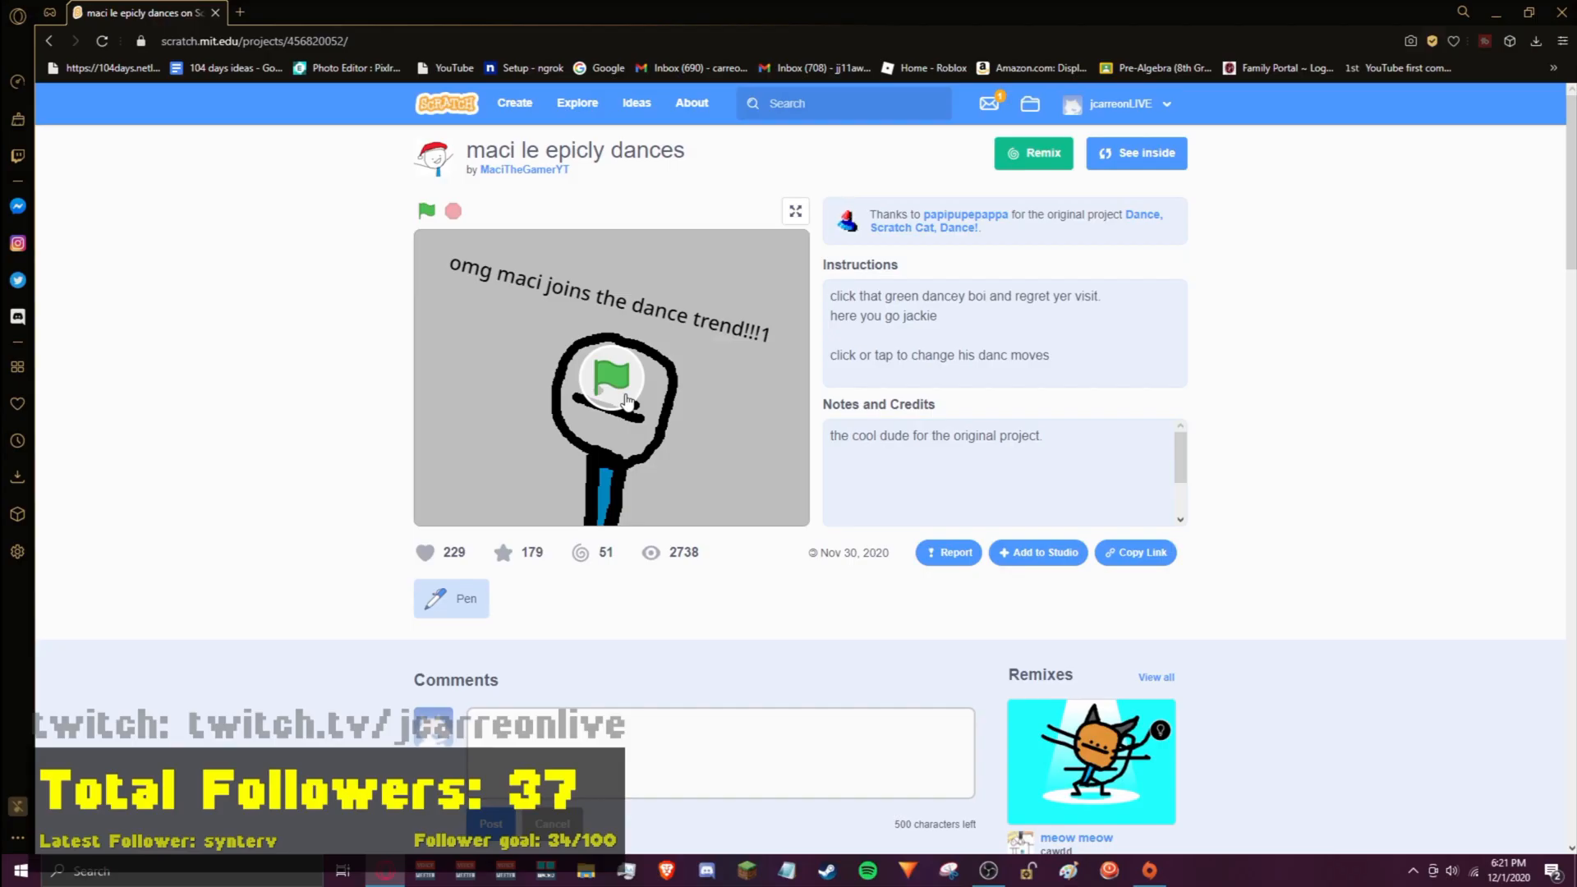
mouse_move(617, 397)
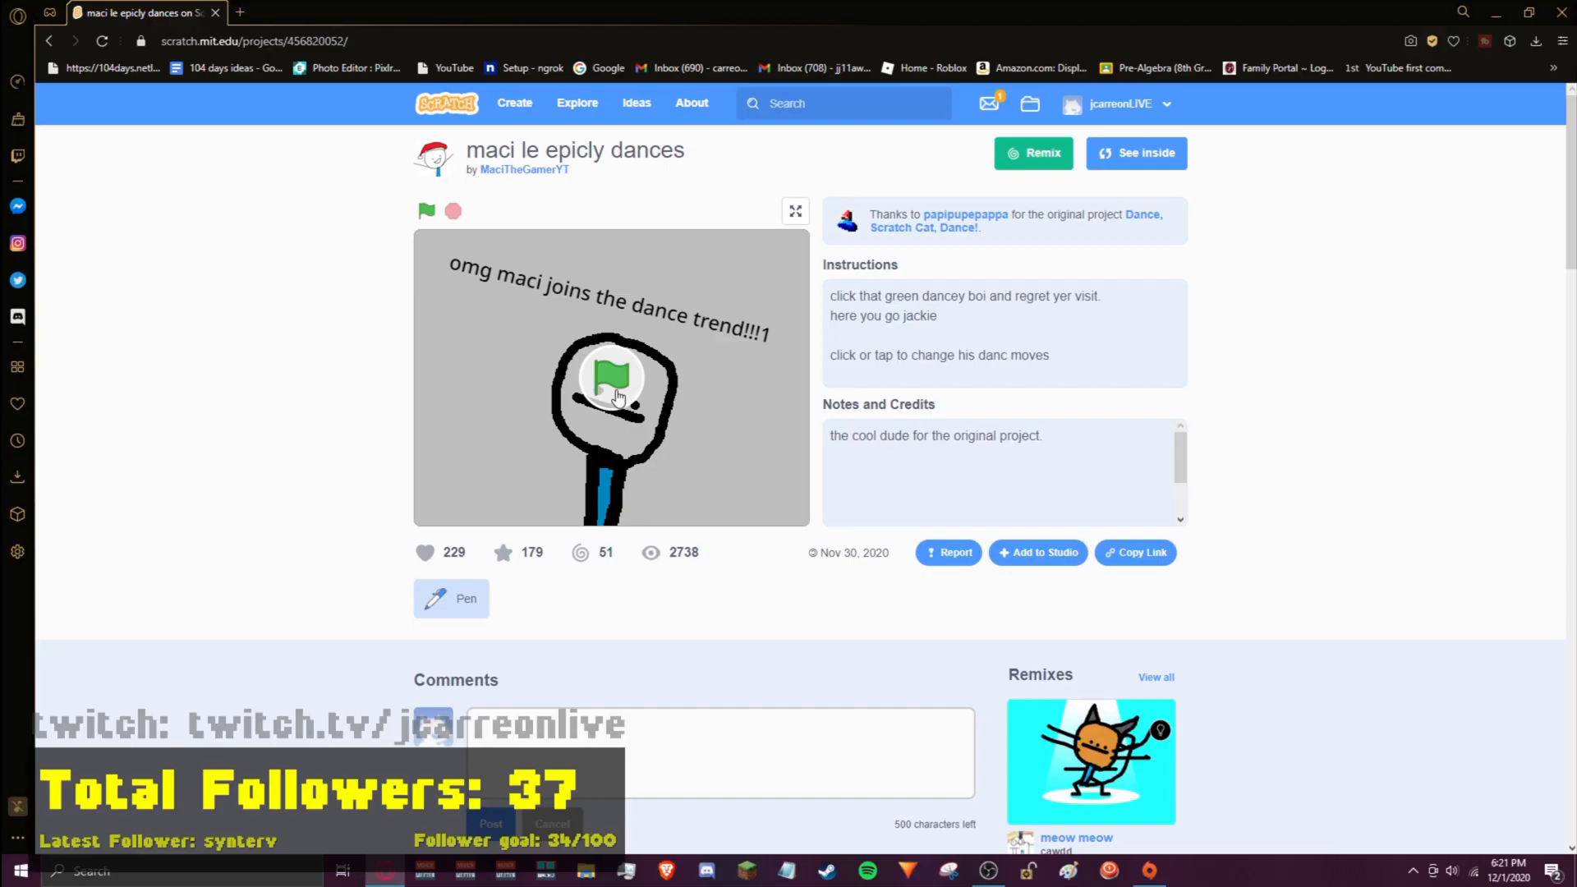
Step: Show 'maci le epicly dances' full screen and start the stick-figure dance animation
double_click(623, 151)
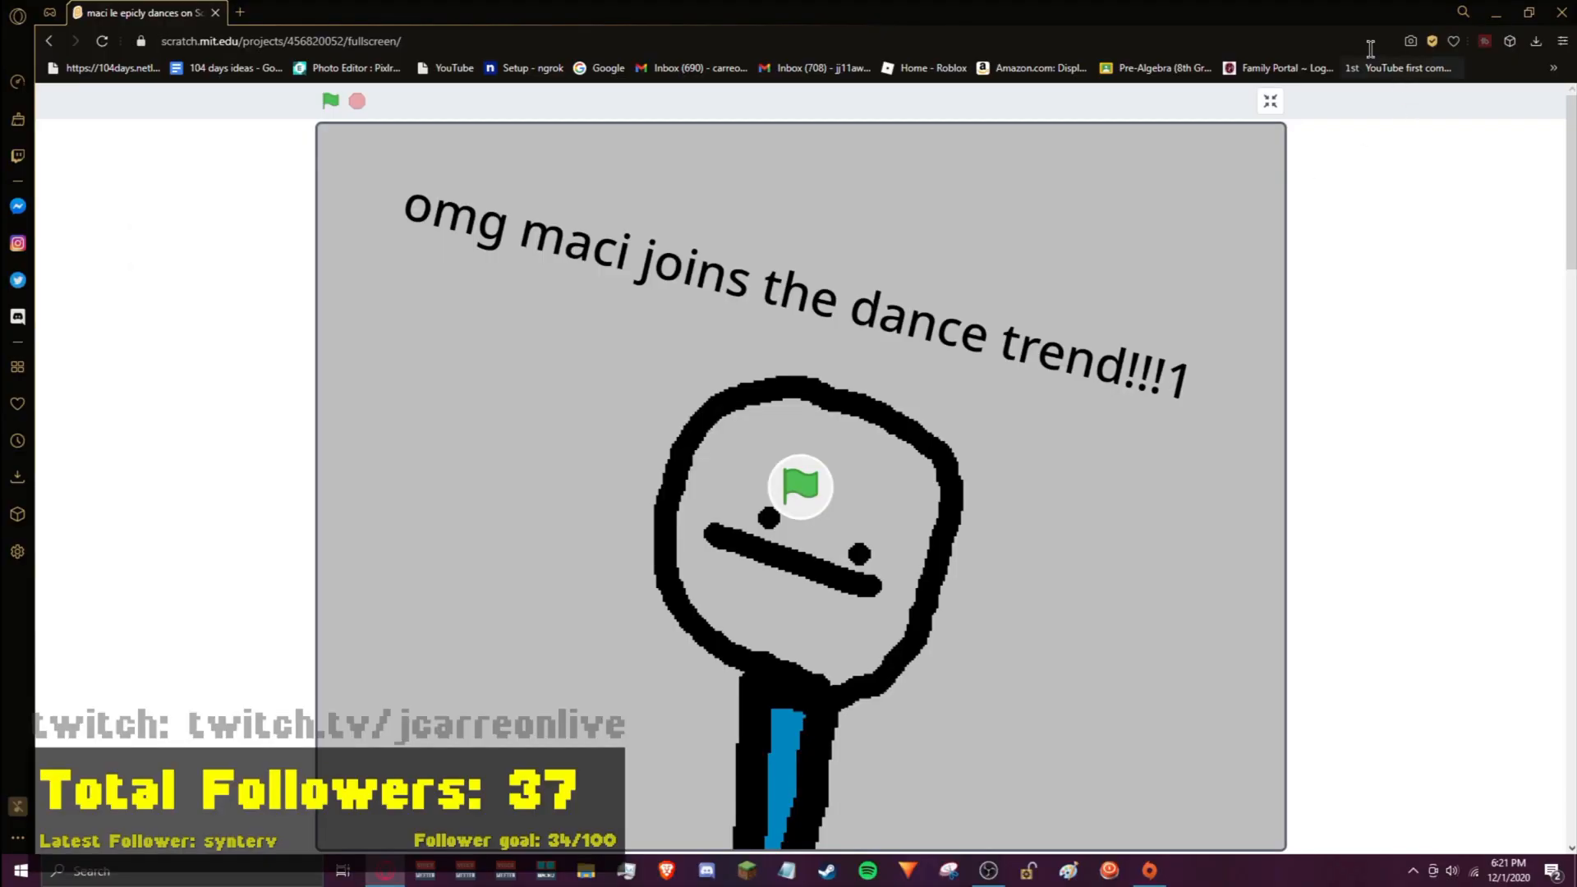
click(1269, 101)
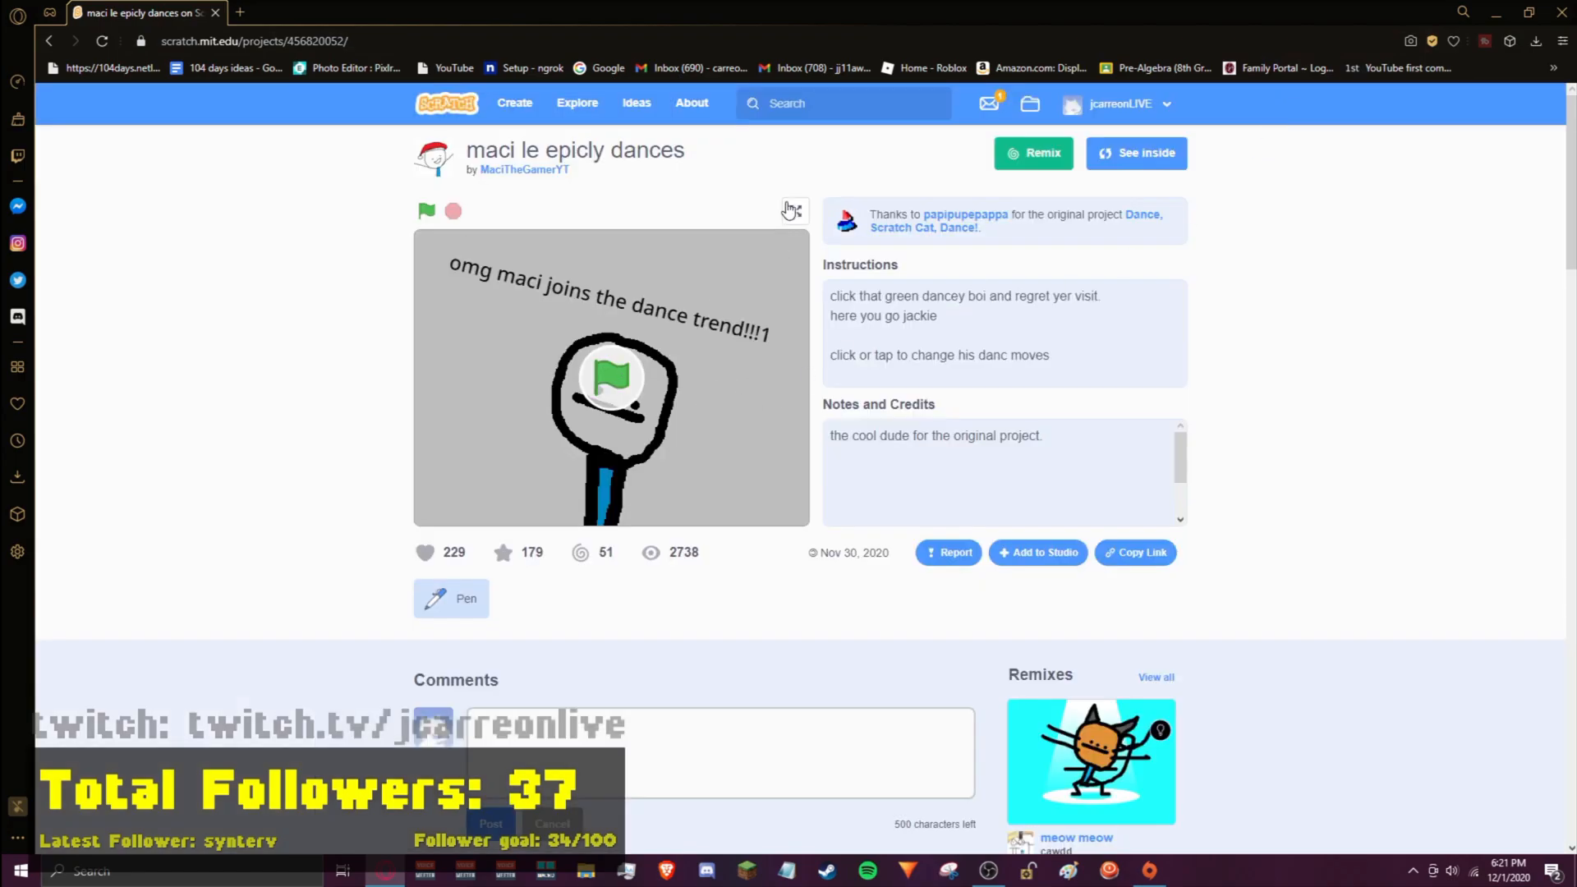
click(794, 210)
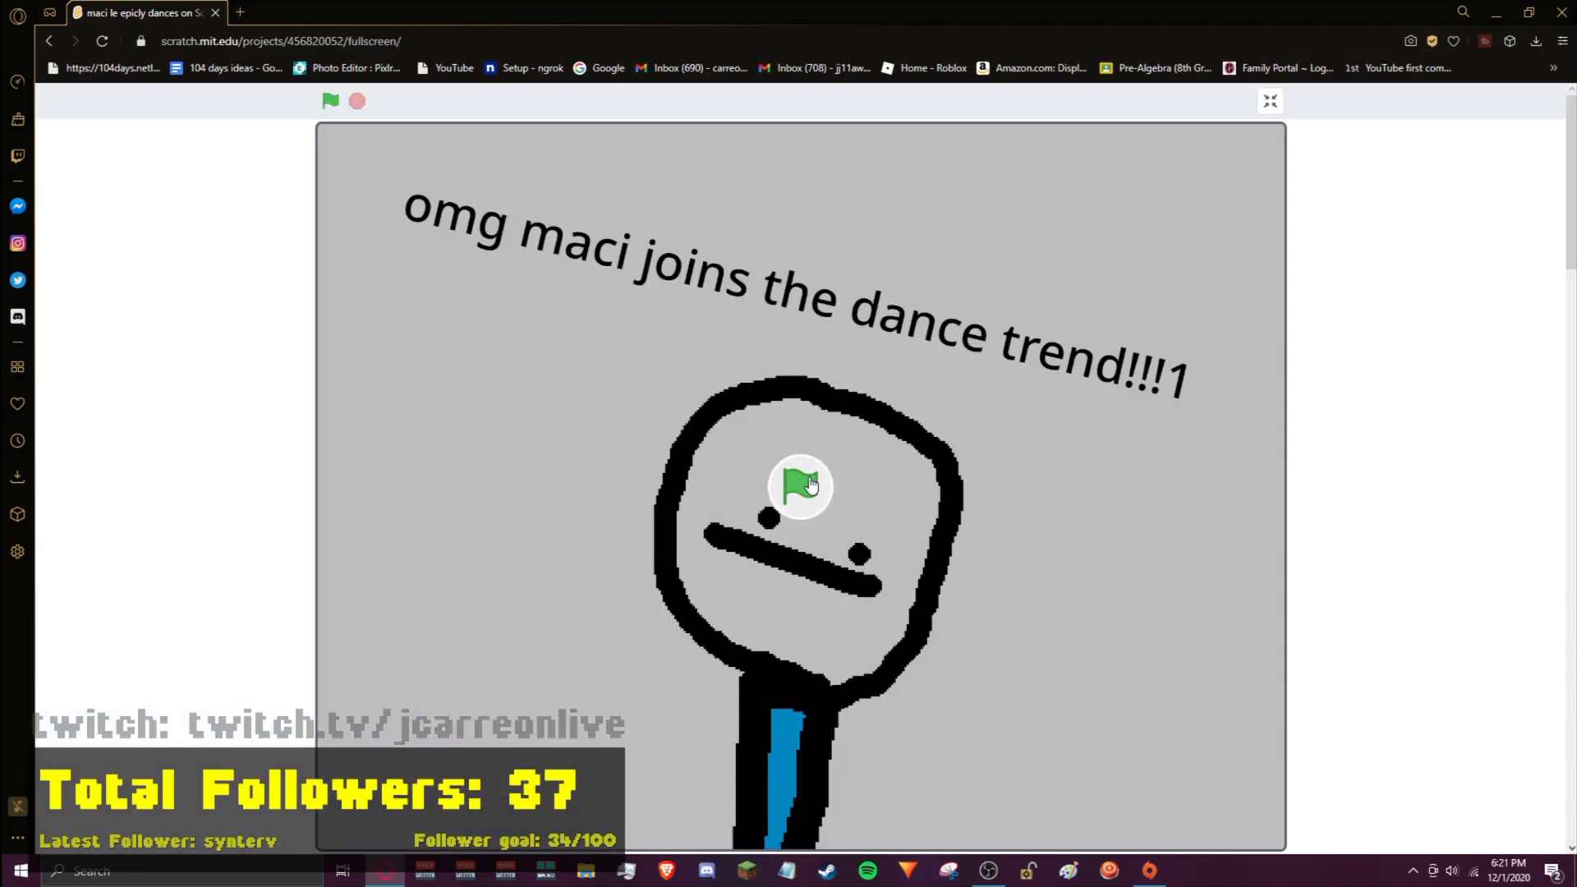
click(797, 484)
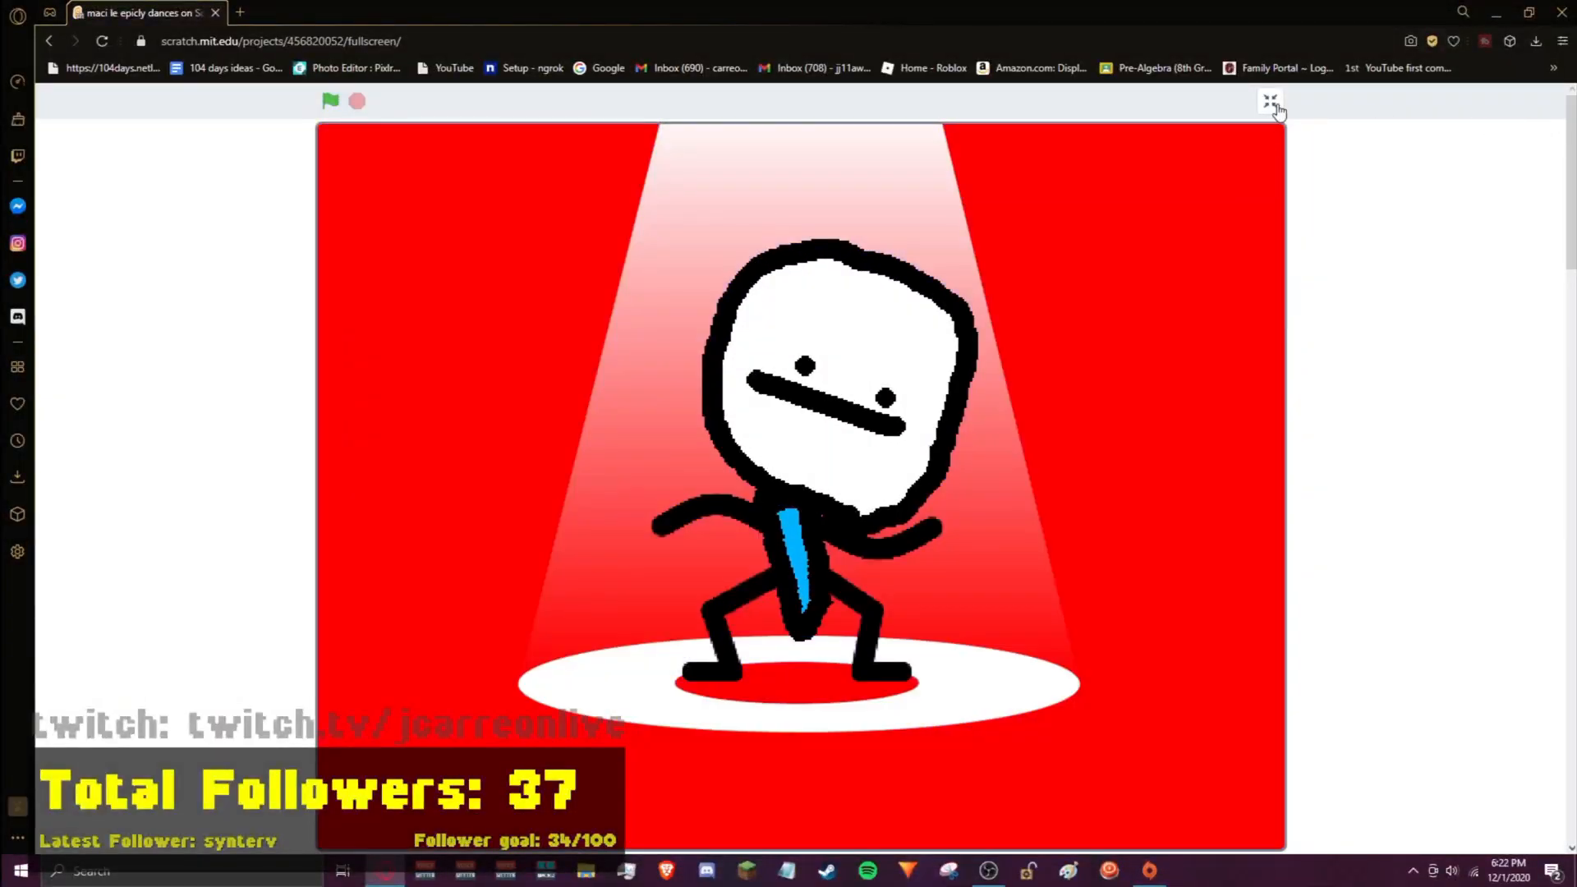
Step: Exit full-screen view and scroll down the 'maci le epicly dances' project page
click(1268, 99)
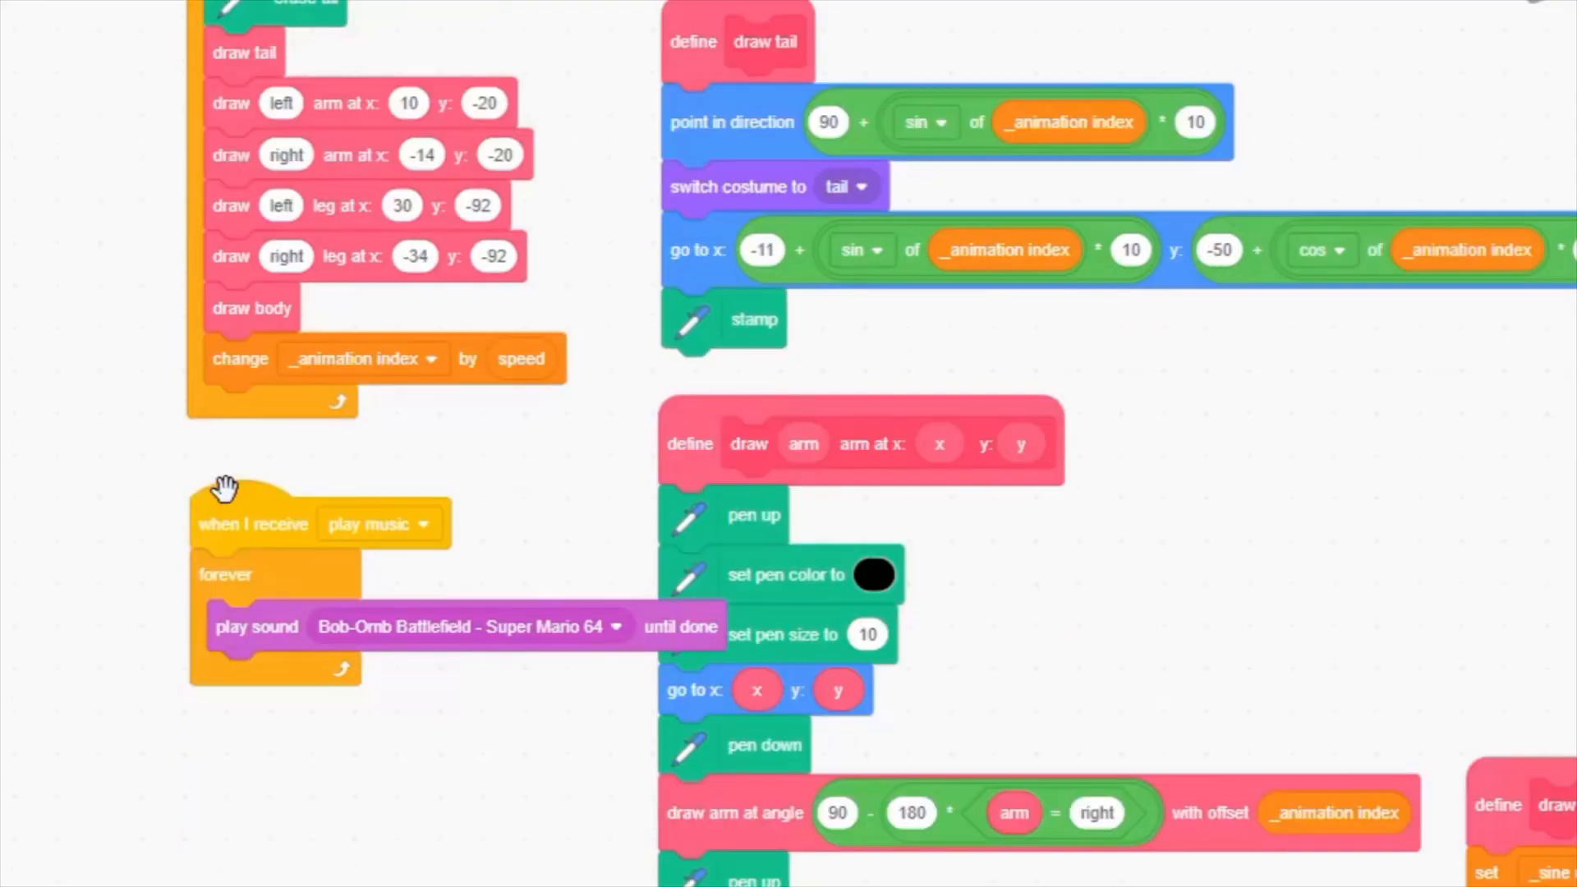
scroll(down, 3)
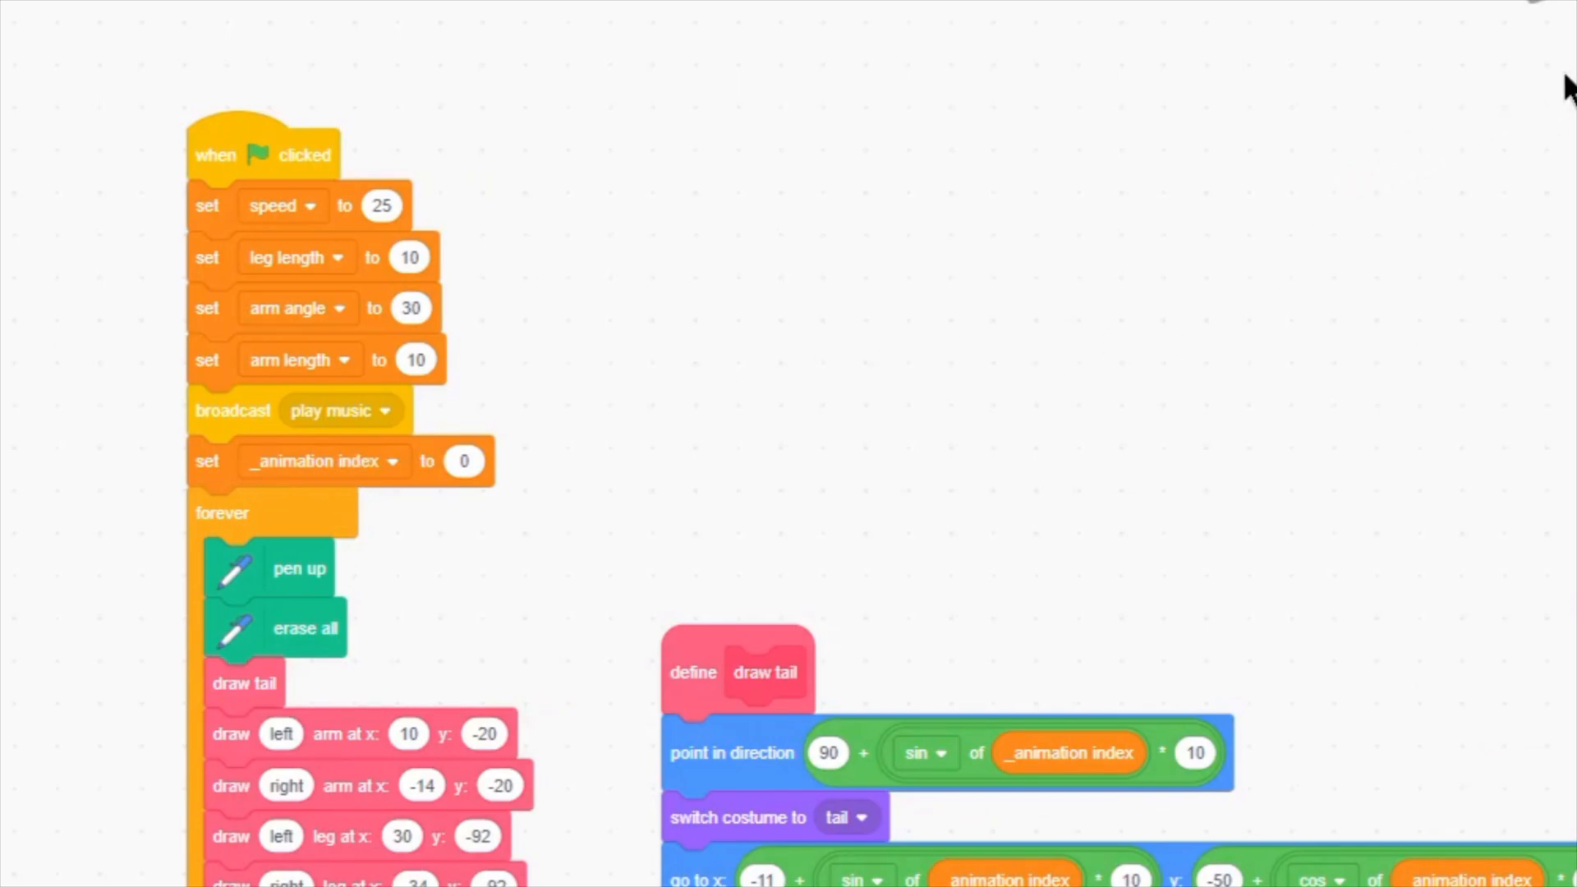
scroll(down, 3)
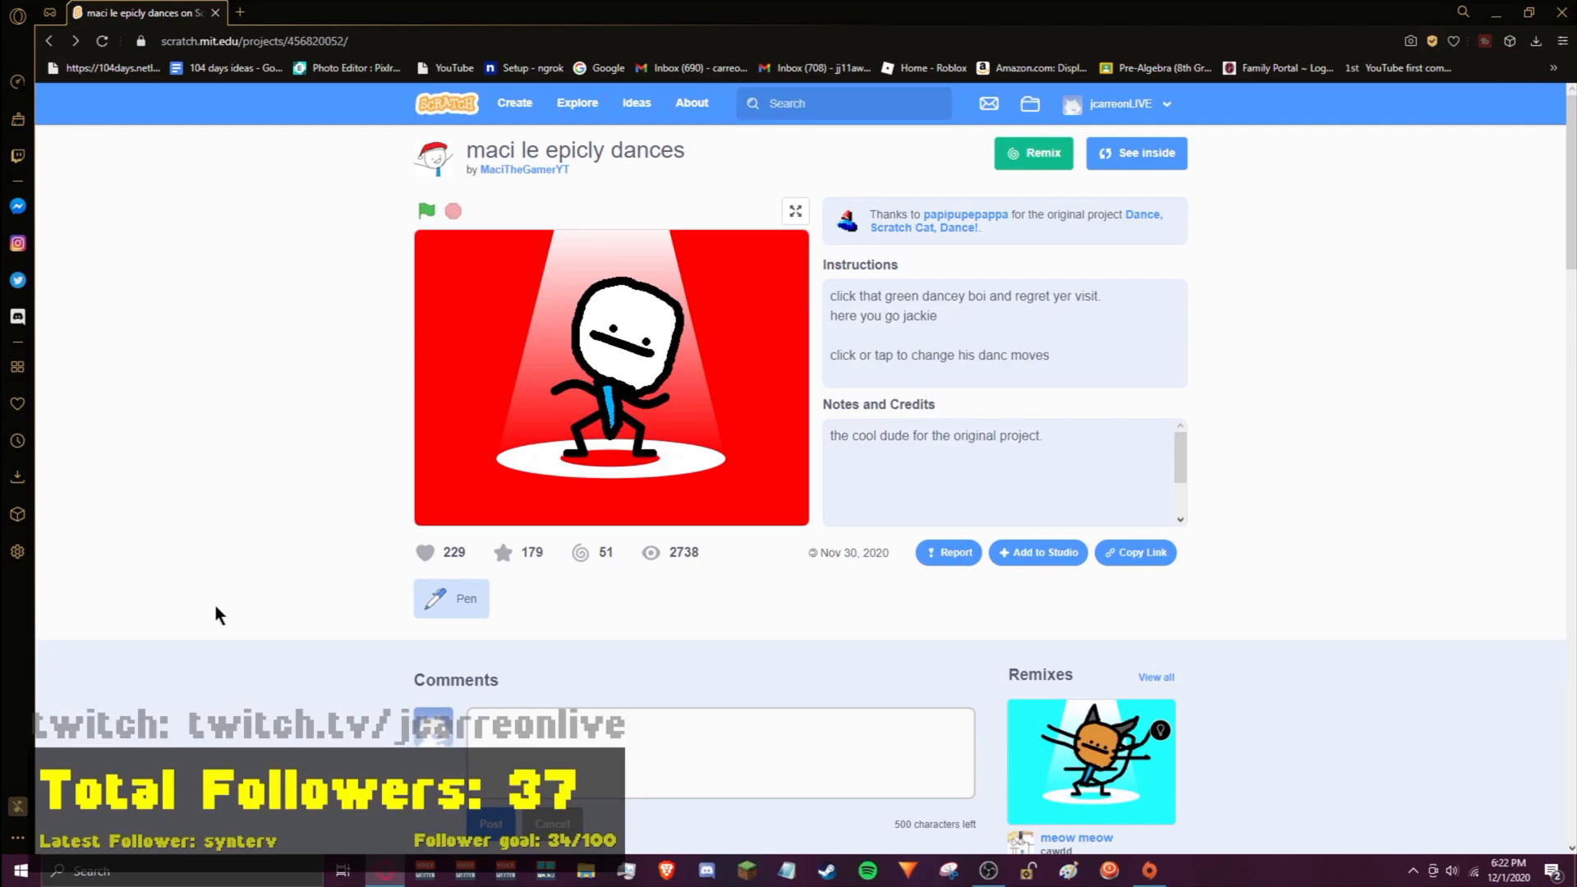
Step: Open a blank Untitled project, view the account profile page, then return to Explore
click(1136, 152)
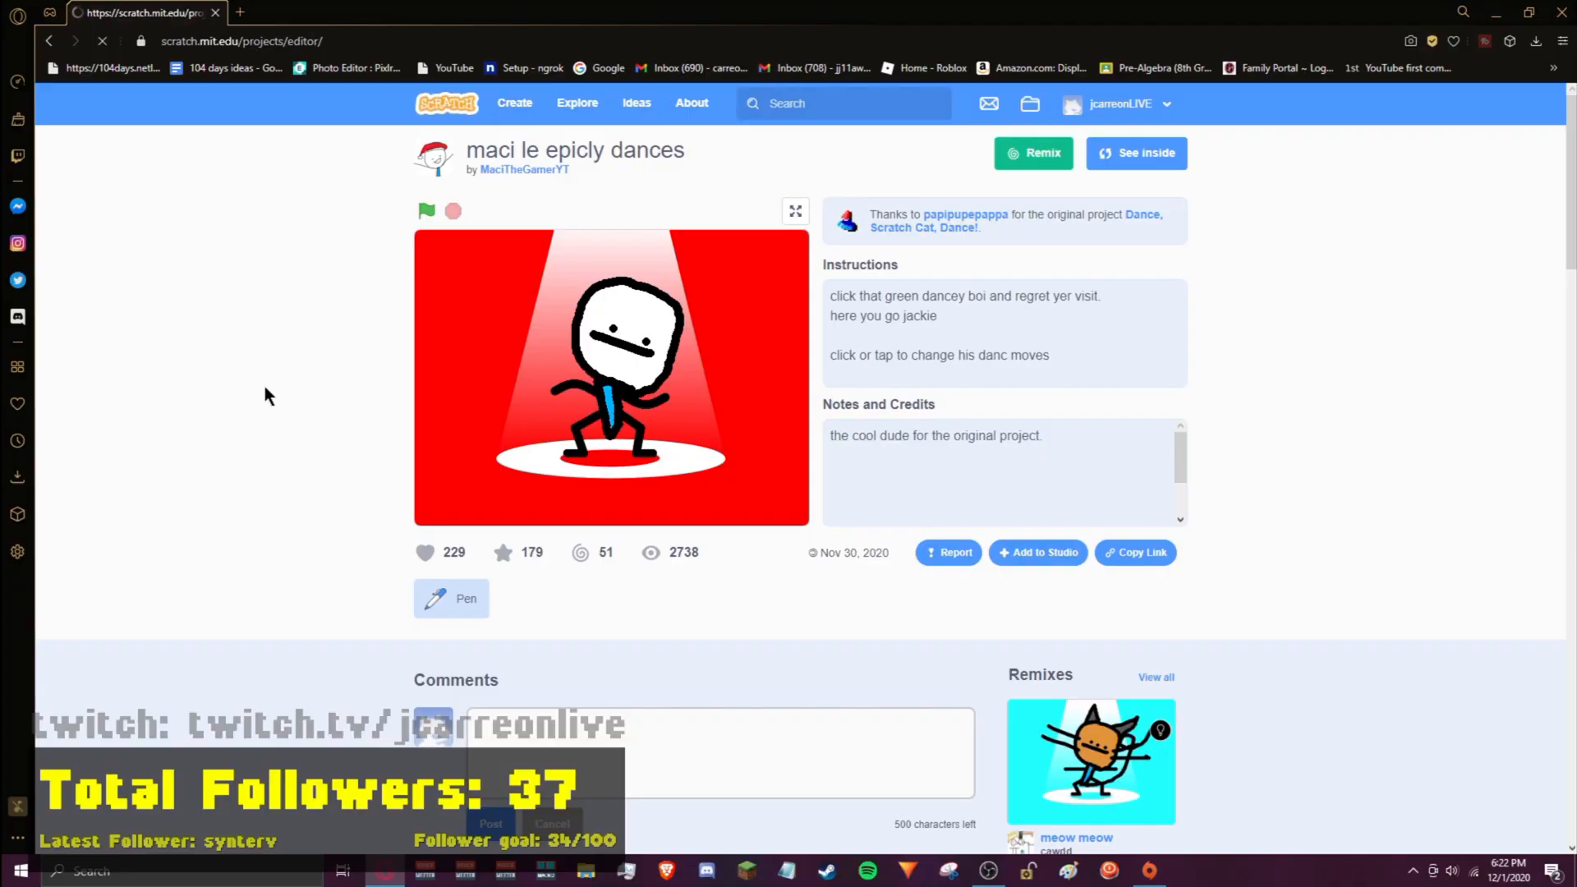
click(1033, 153)
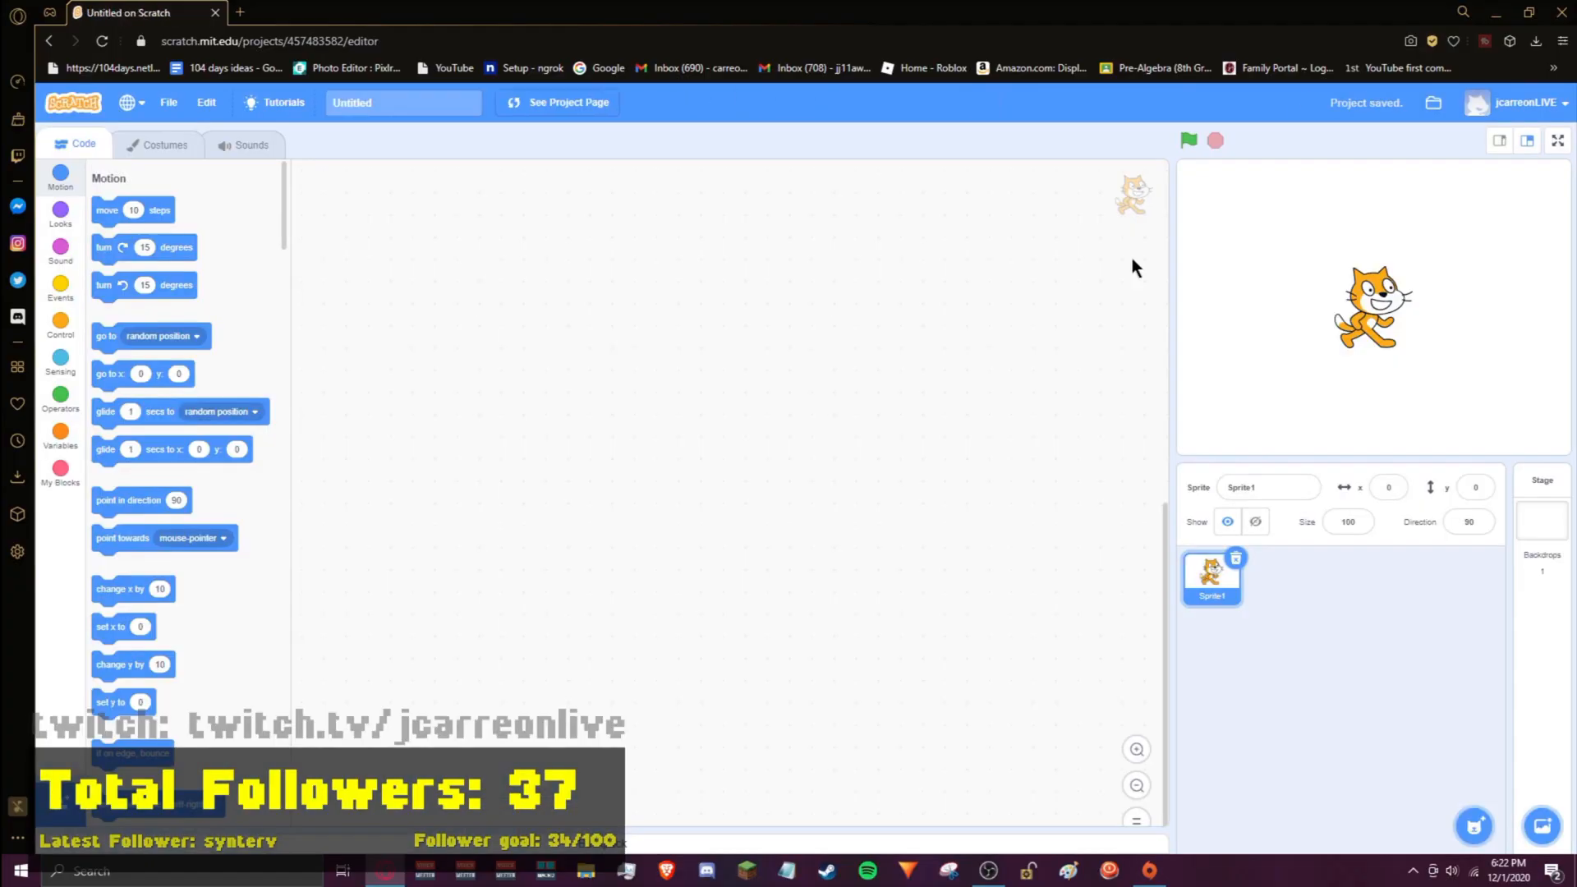
mouse_move(1481, 151)
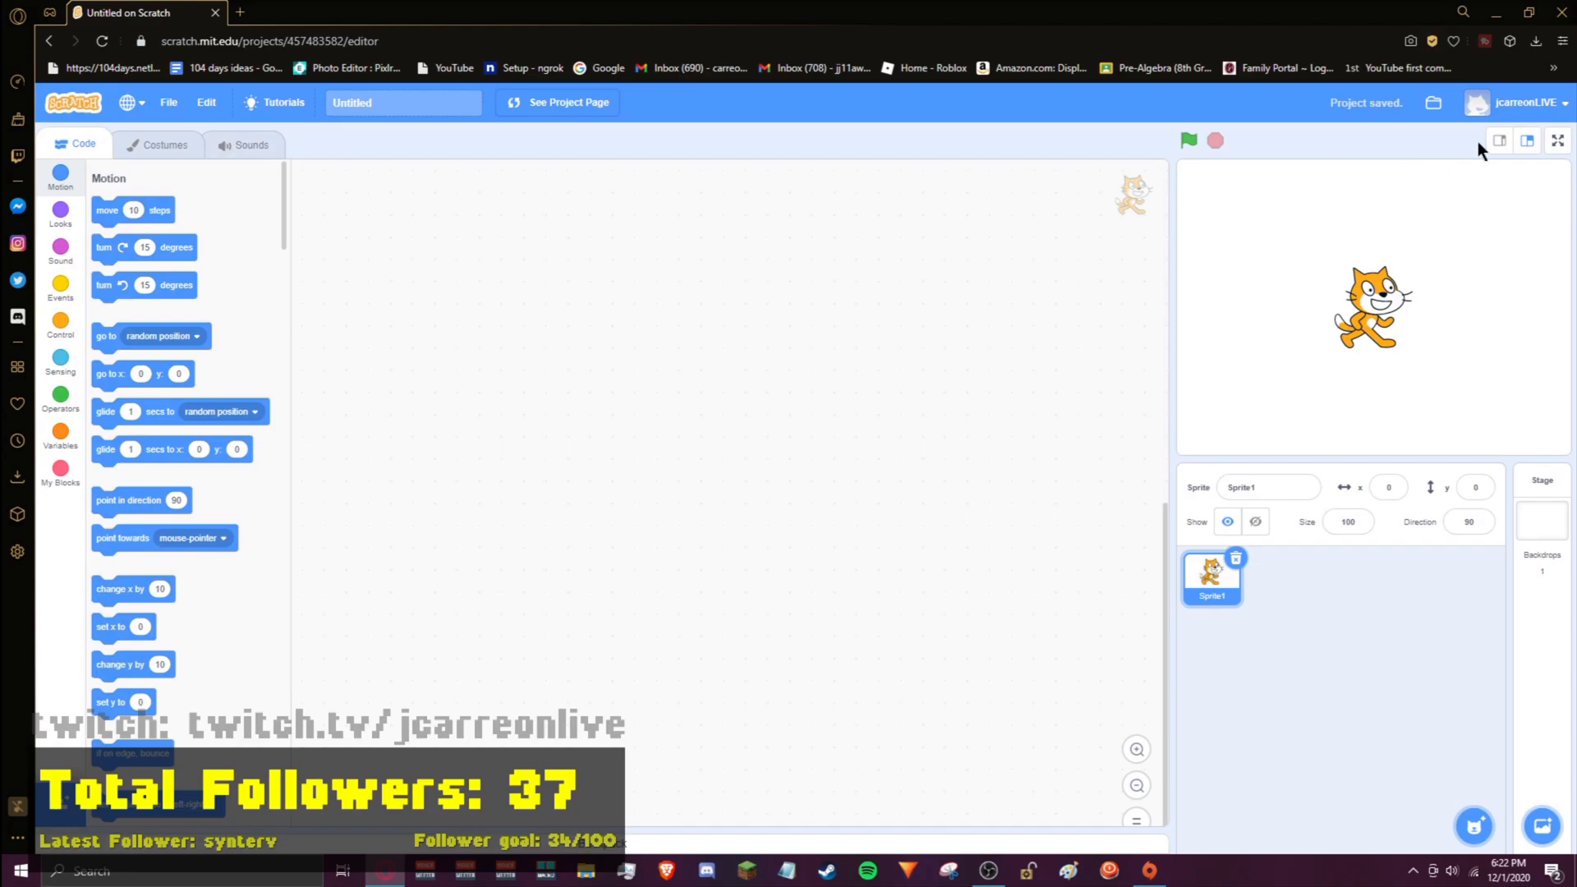
click(1528, 103)
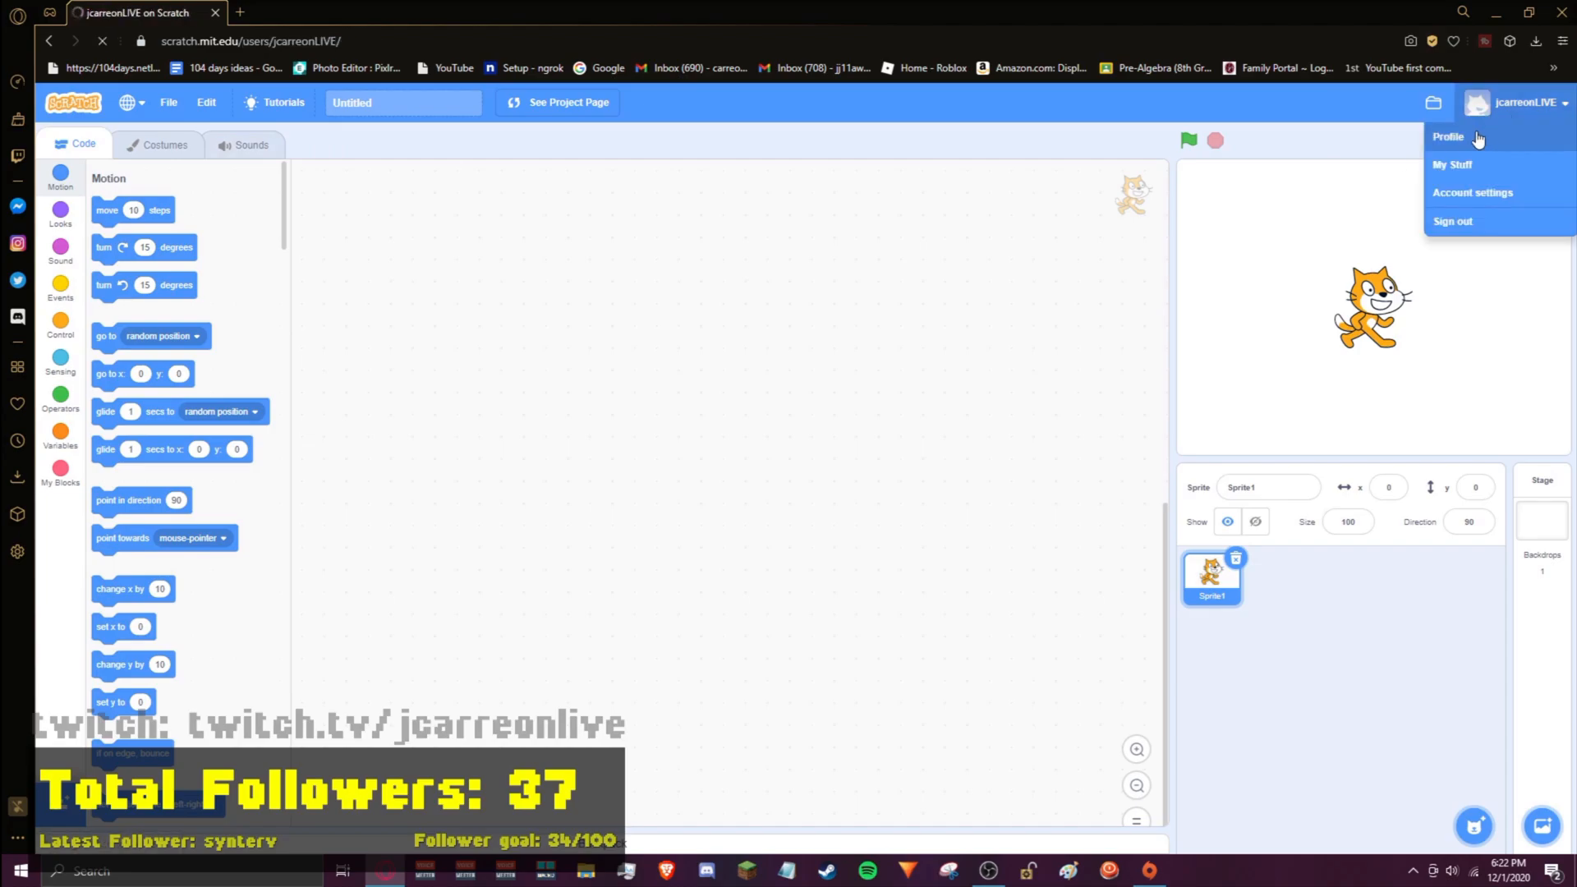
click(1448, 137)
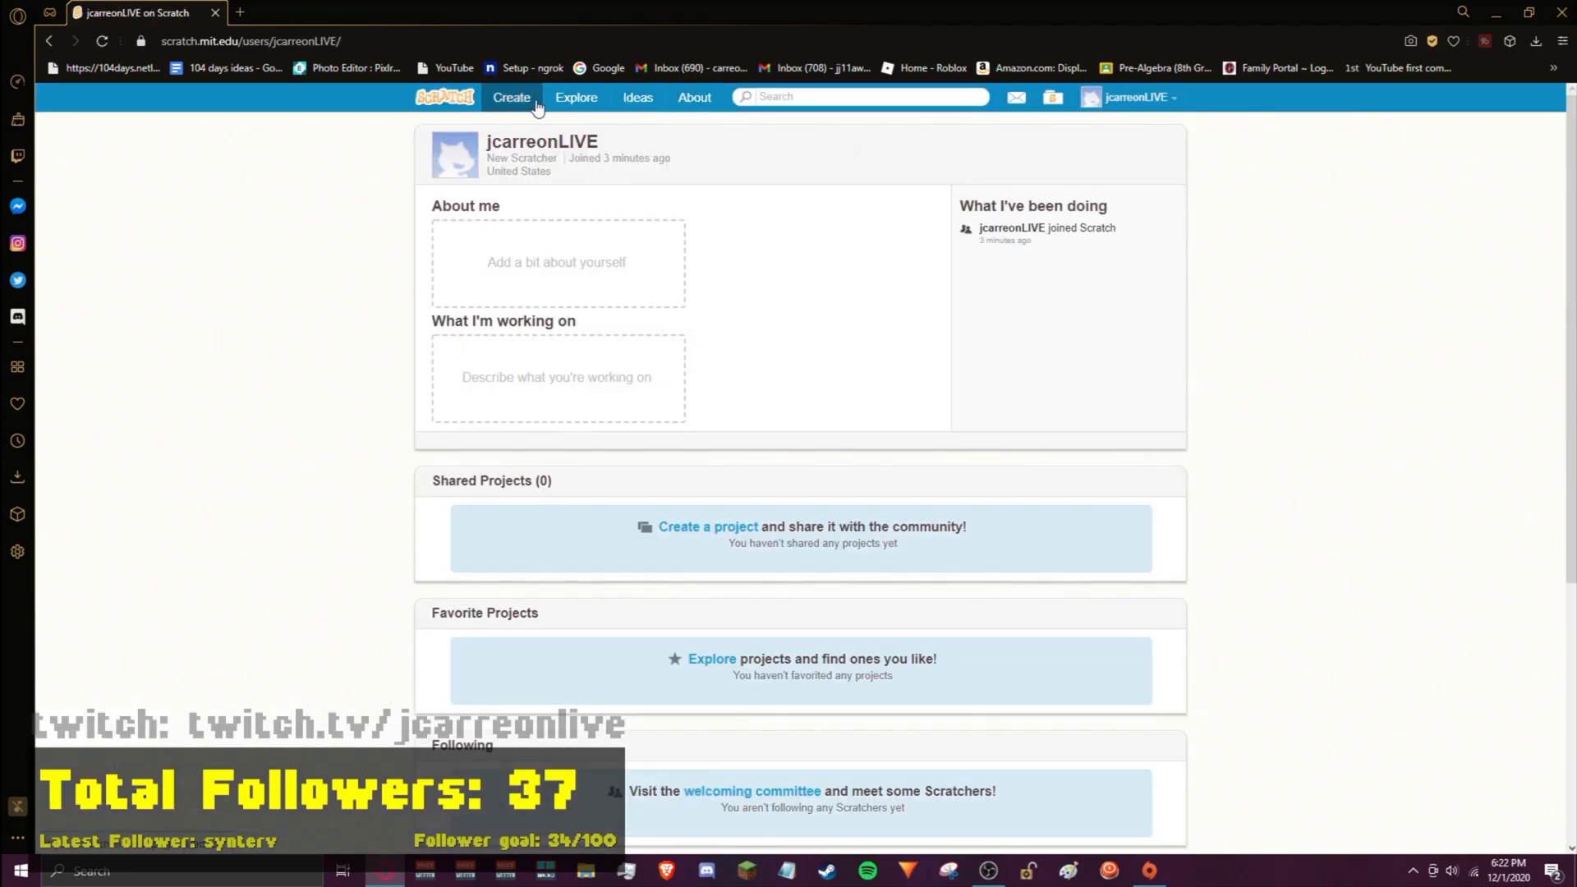
click(576, 97)
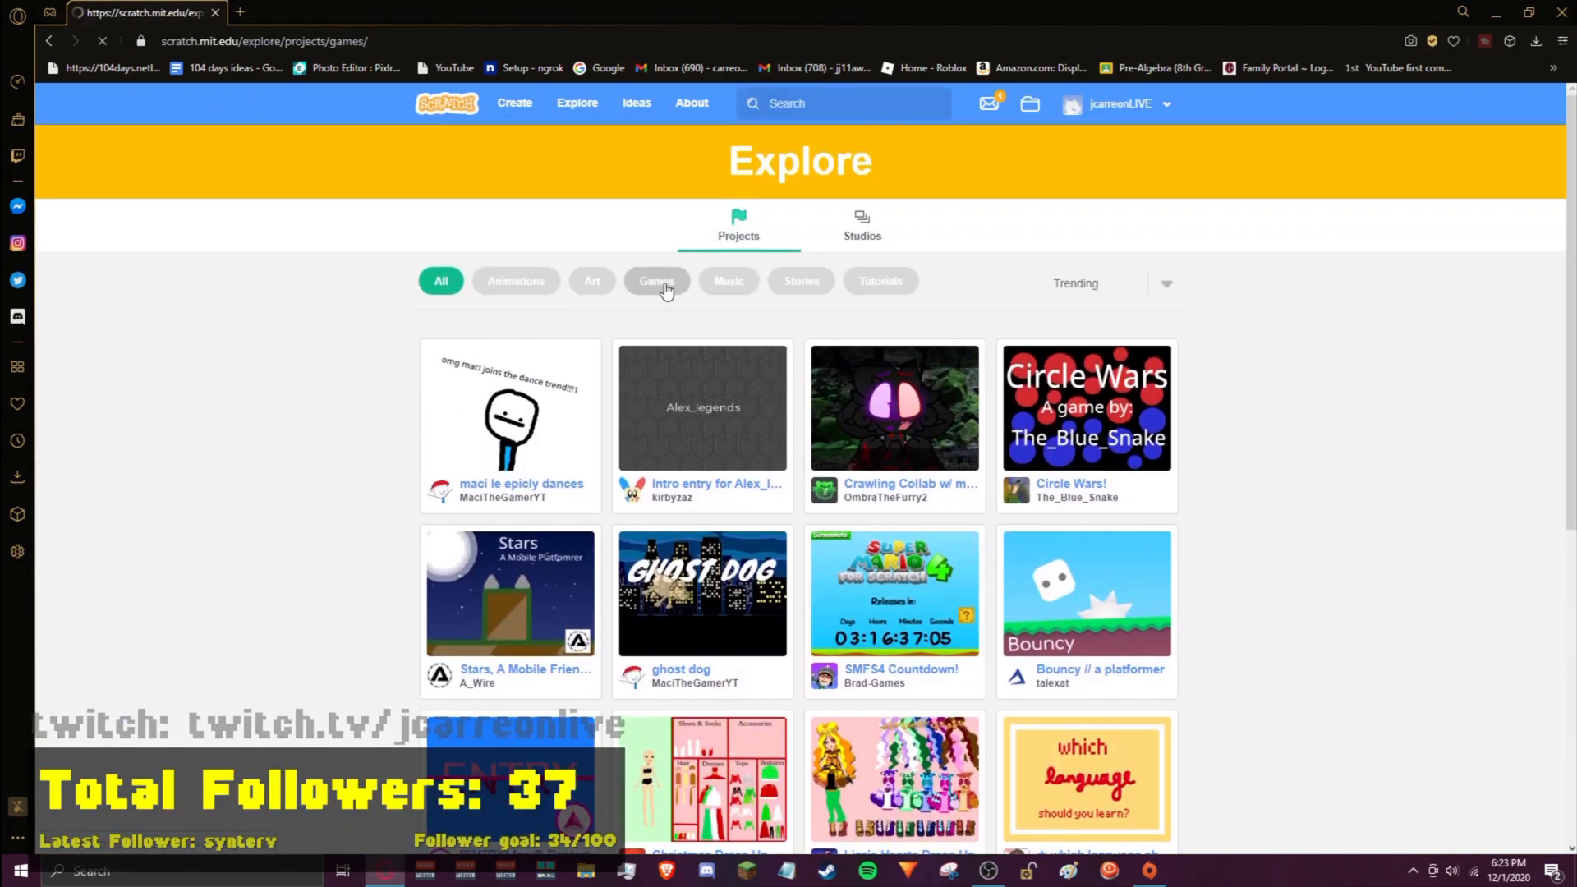
Step: Filter Explore to Games, play The Miner #games, then go back to the games list
click(656, 280)
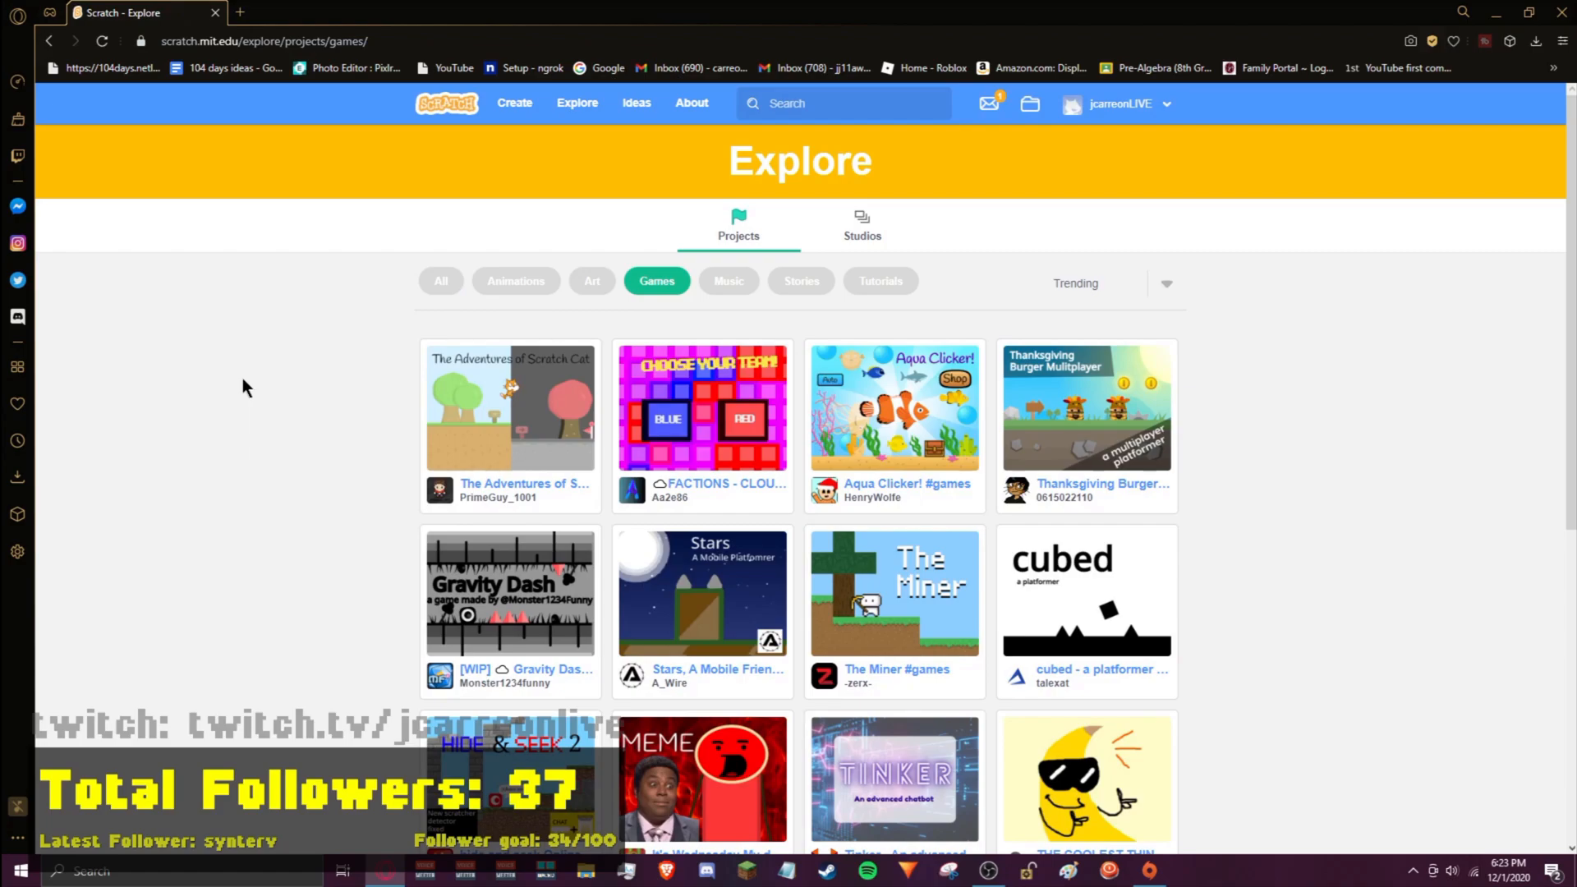
click(894, 594)
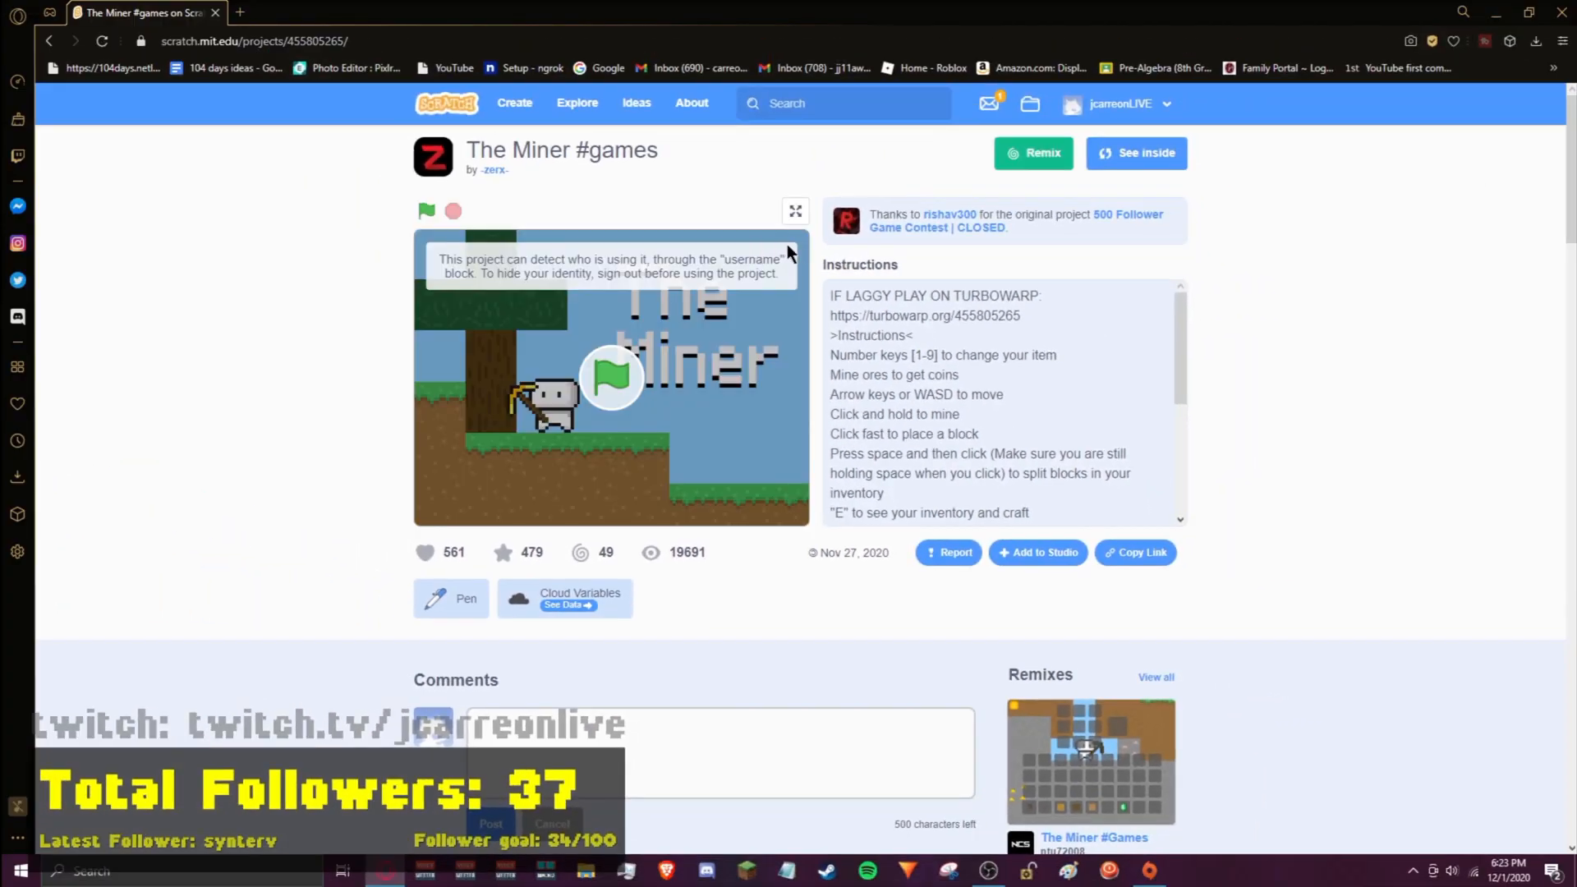
click(795, 212)
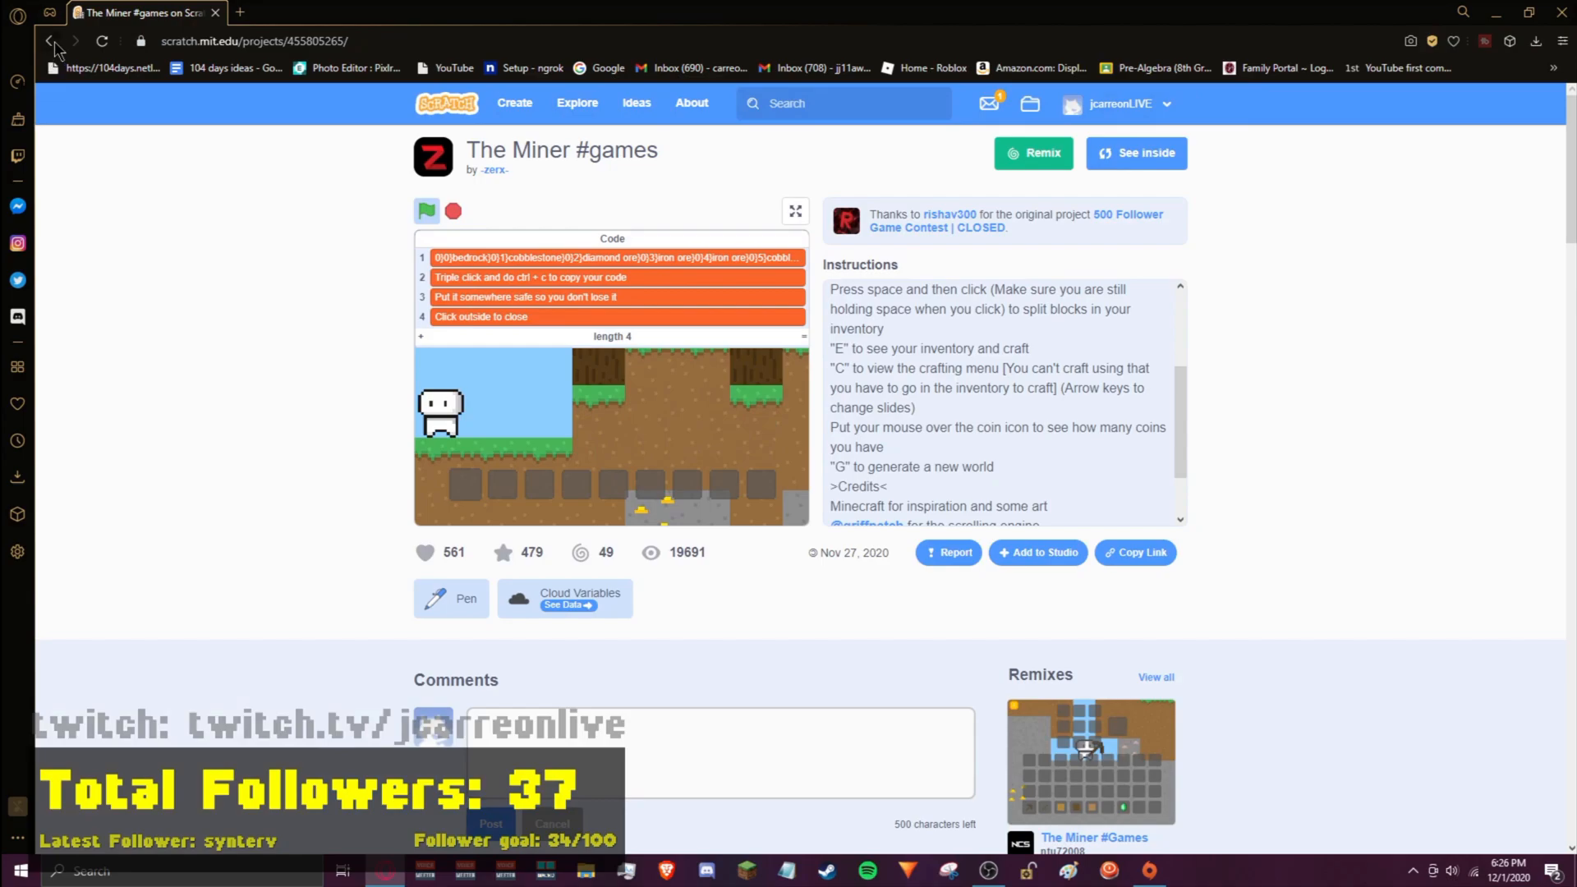
click(51, 41)
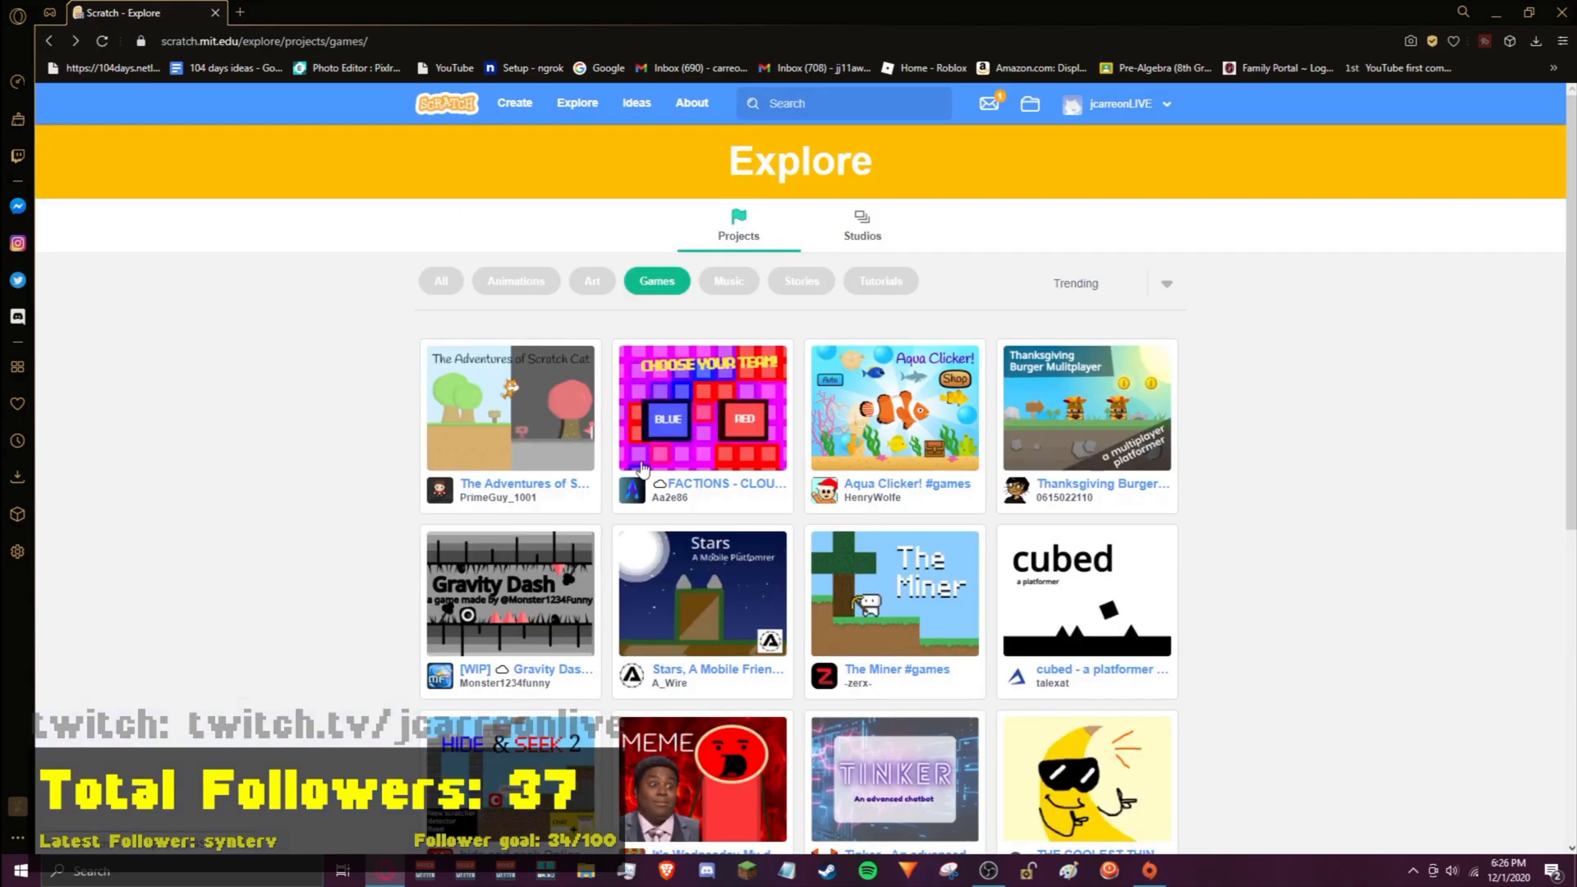
Step: Scroll the games list and open the Gravity Dash #Games project
scroll(down, 3)
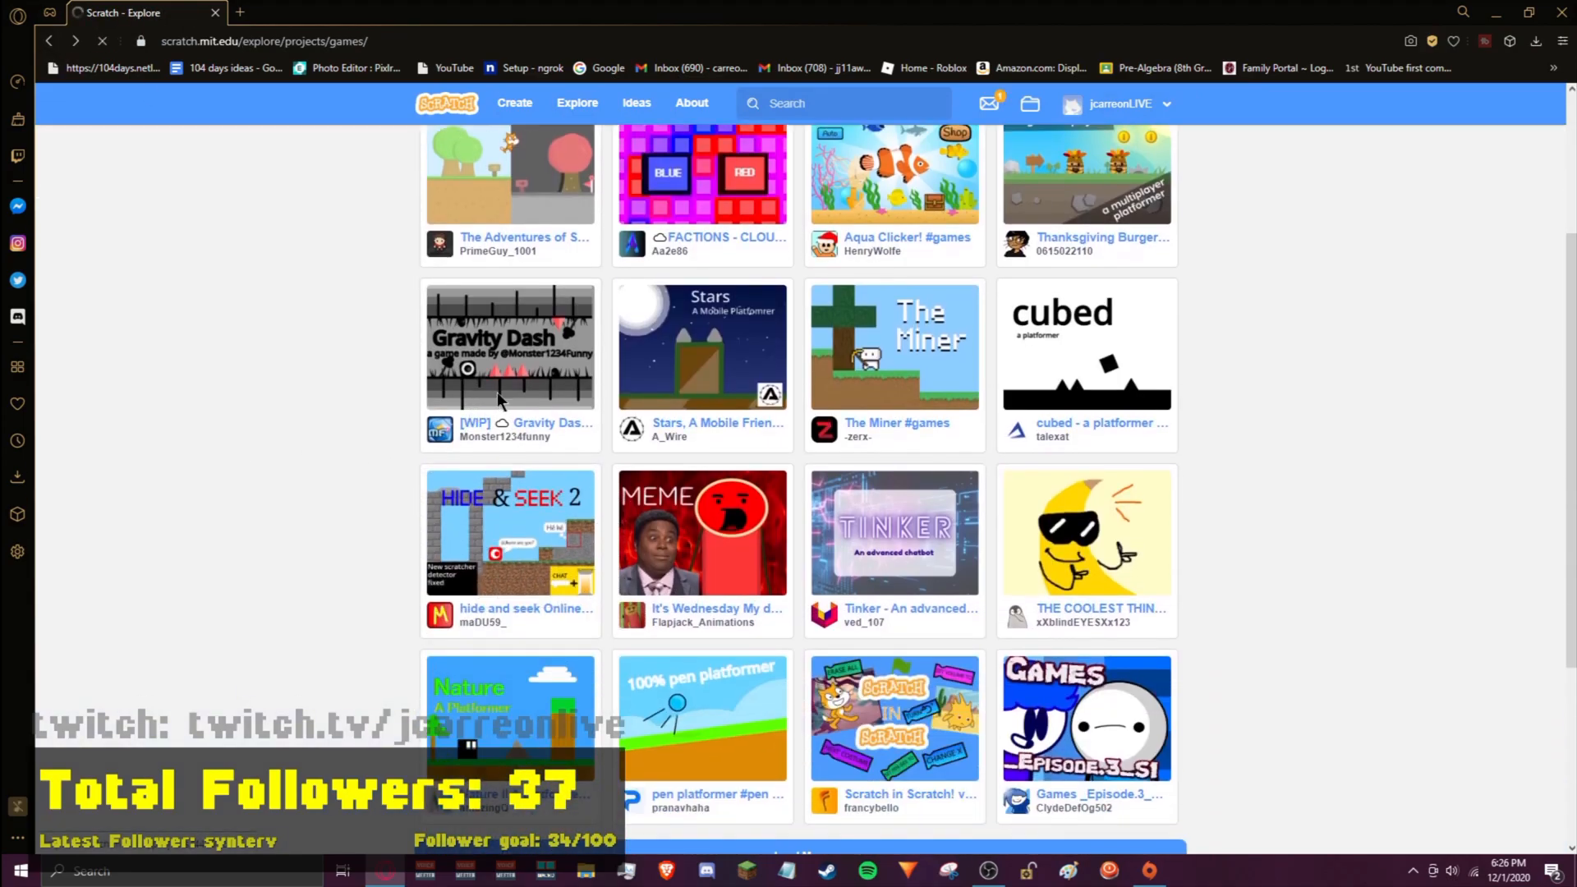
click(497, 346)
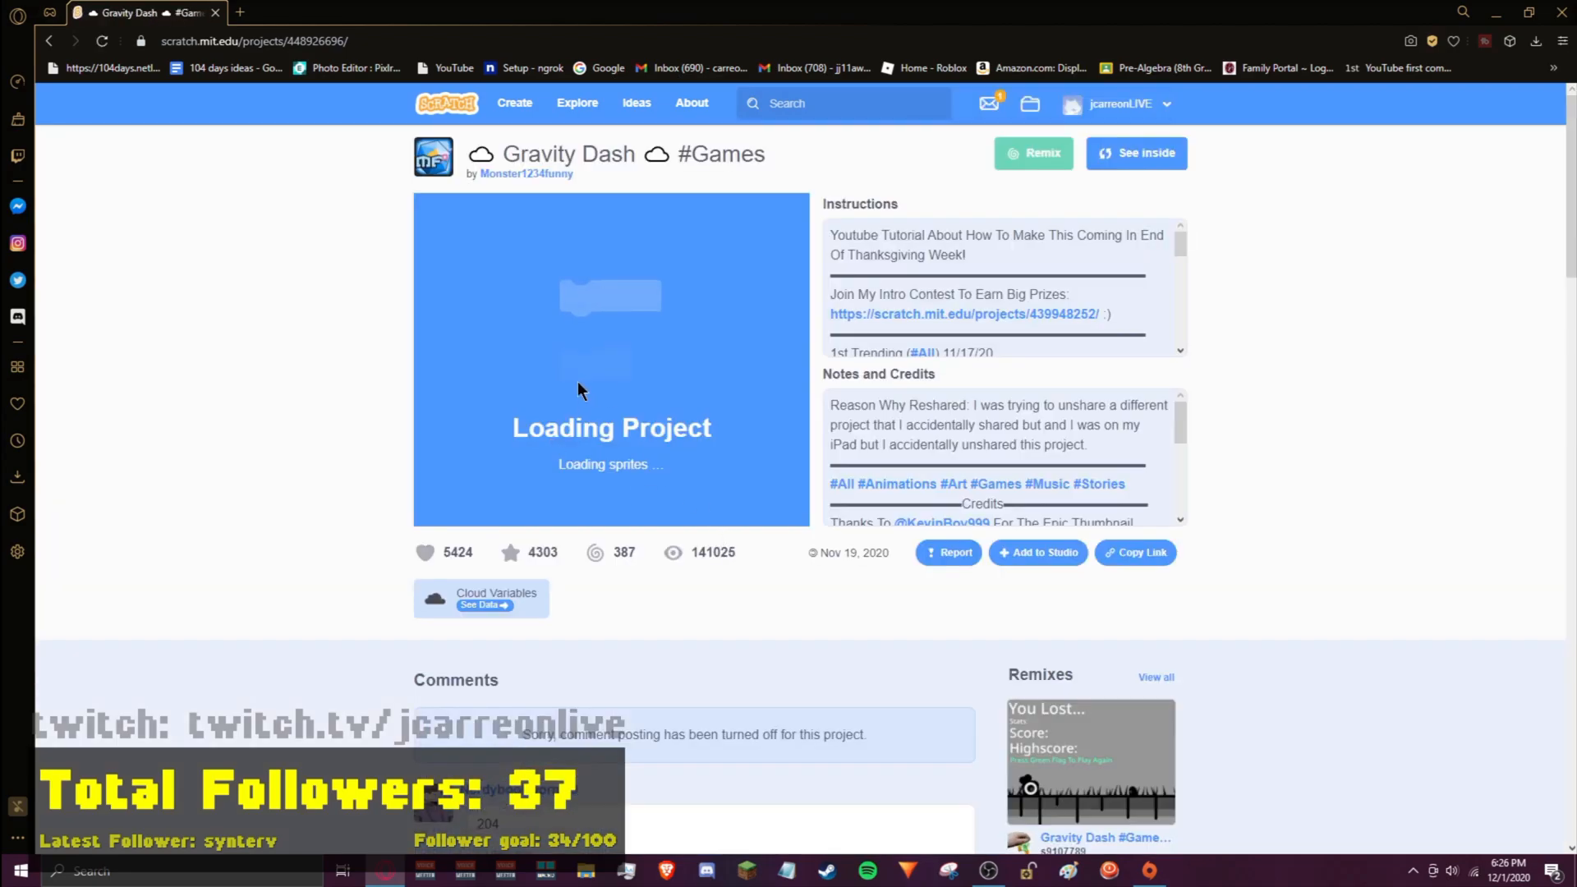
mouse_move(777, 203)
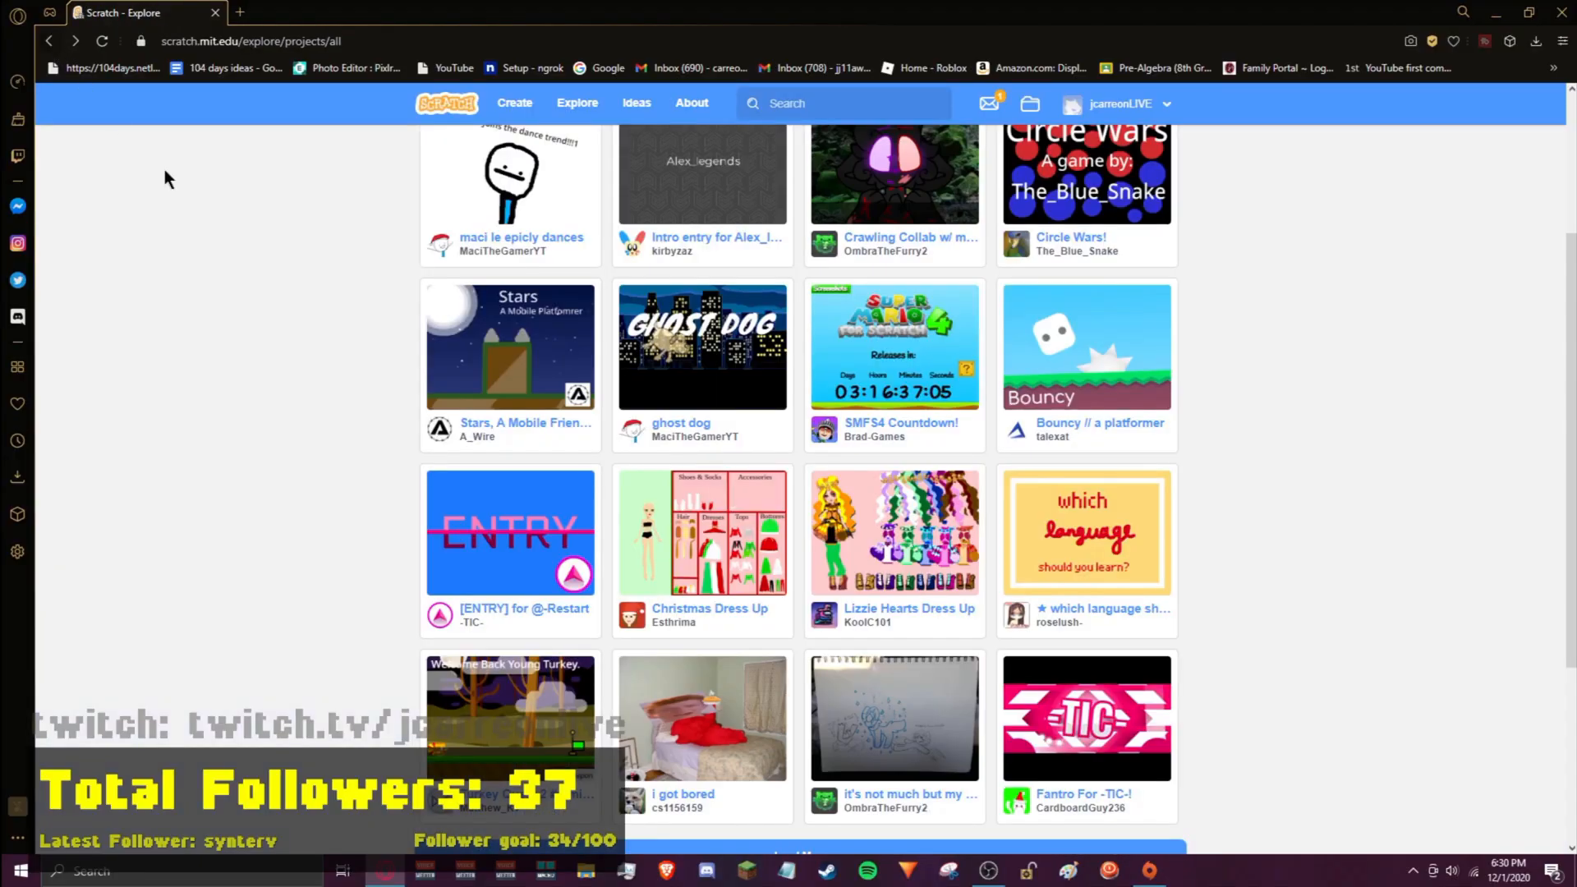
Step: Search for 'super mari' and open the Super Mario Bros. project from the results
scroll(down, 3)
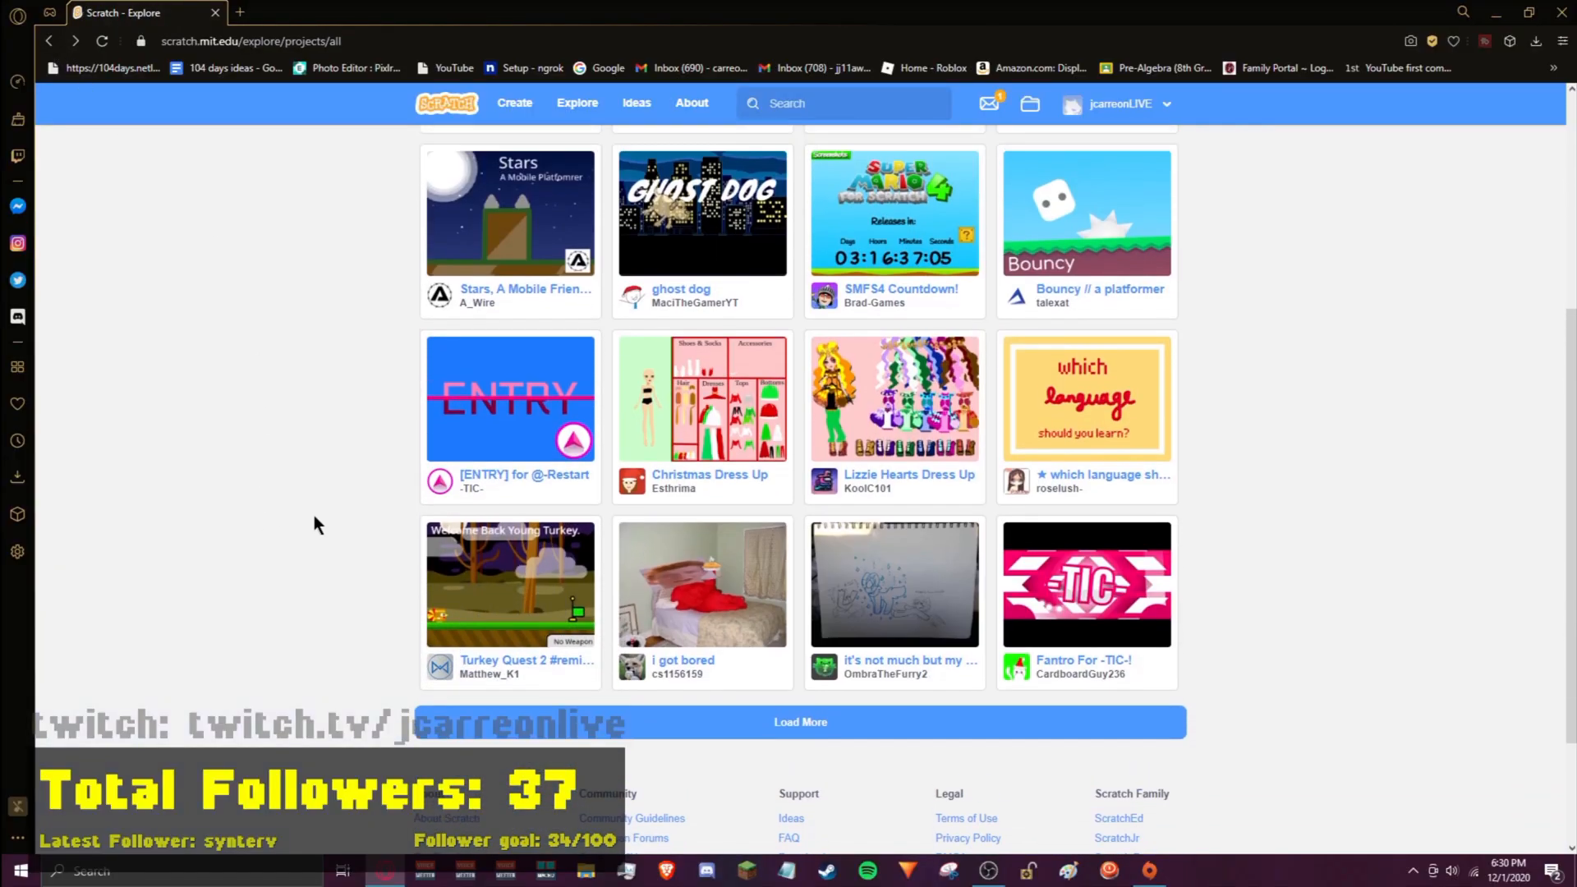
scroll(up, 3)
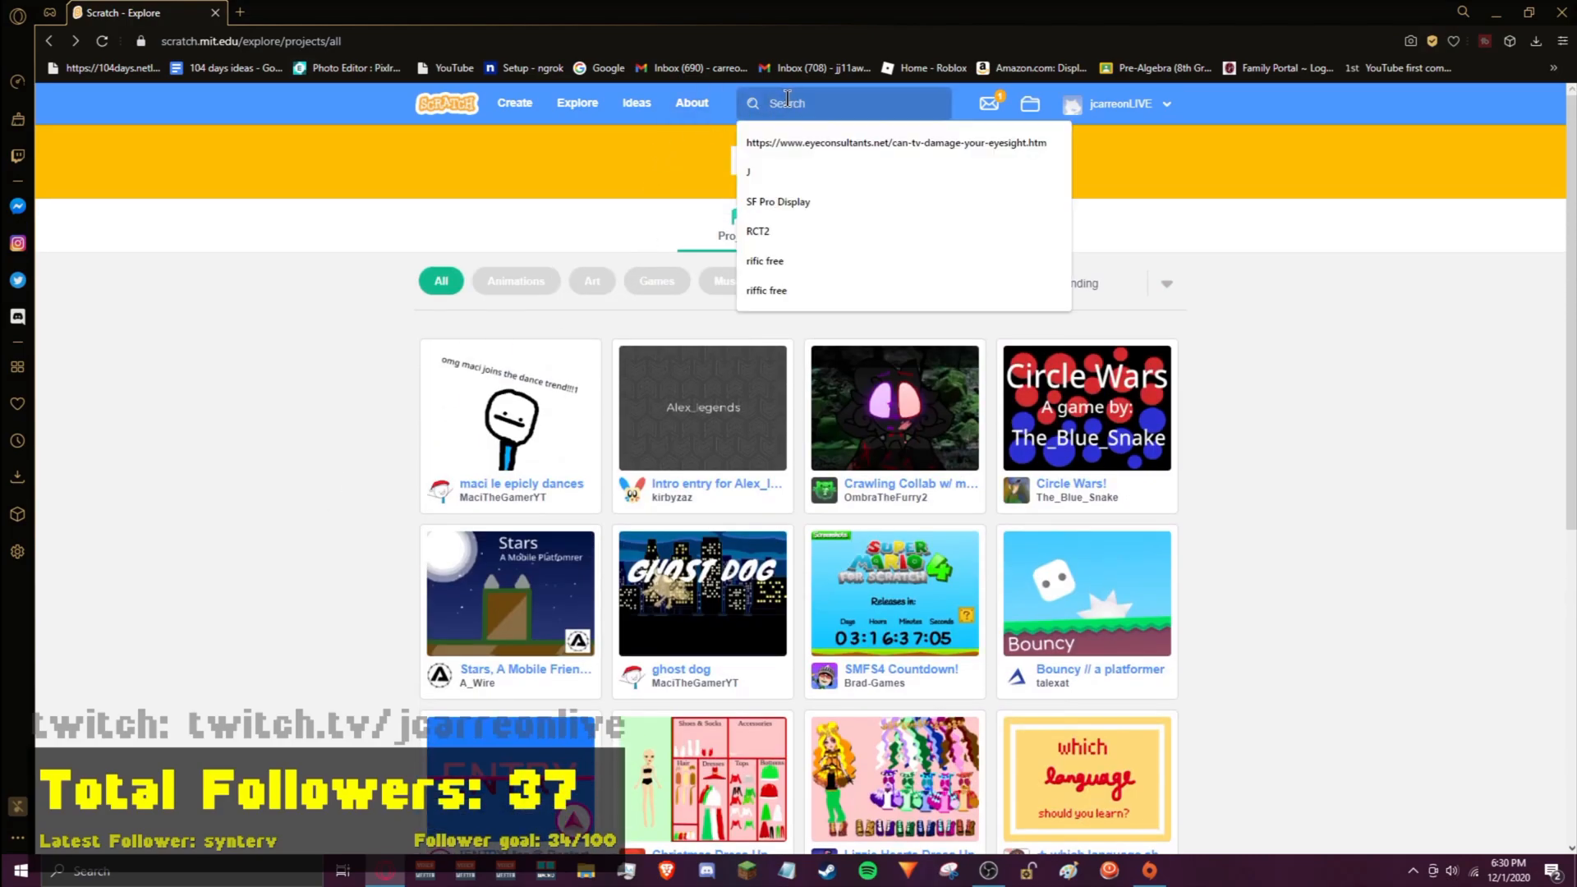
text(super mario)
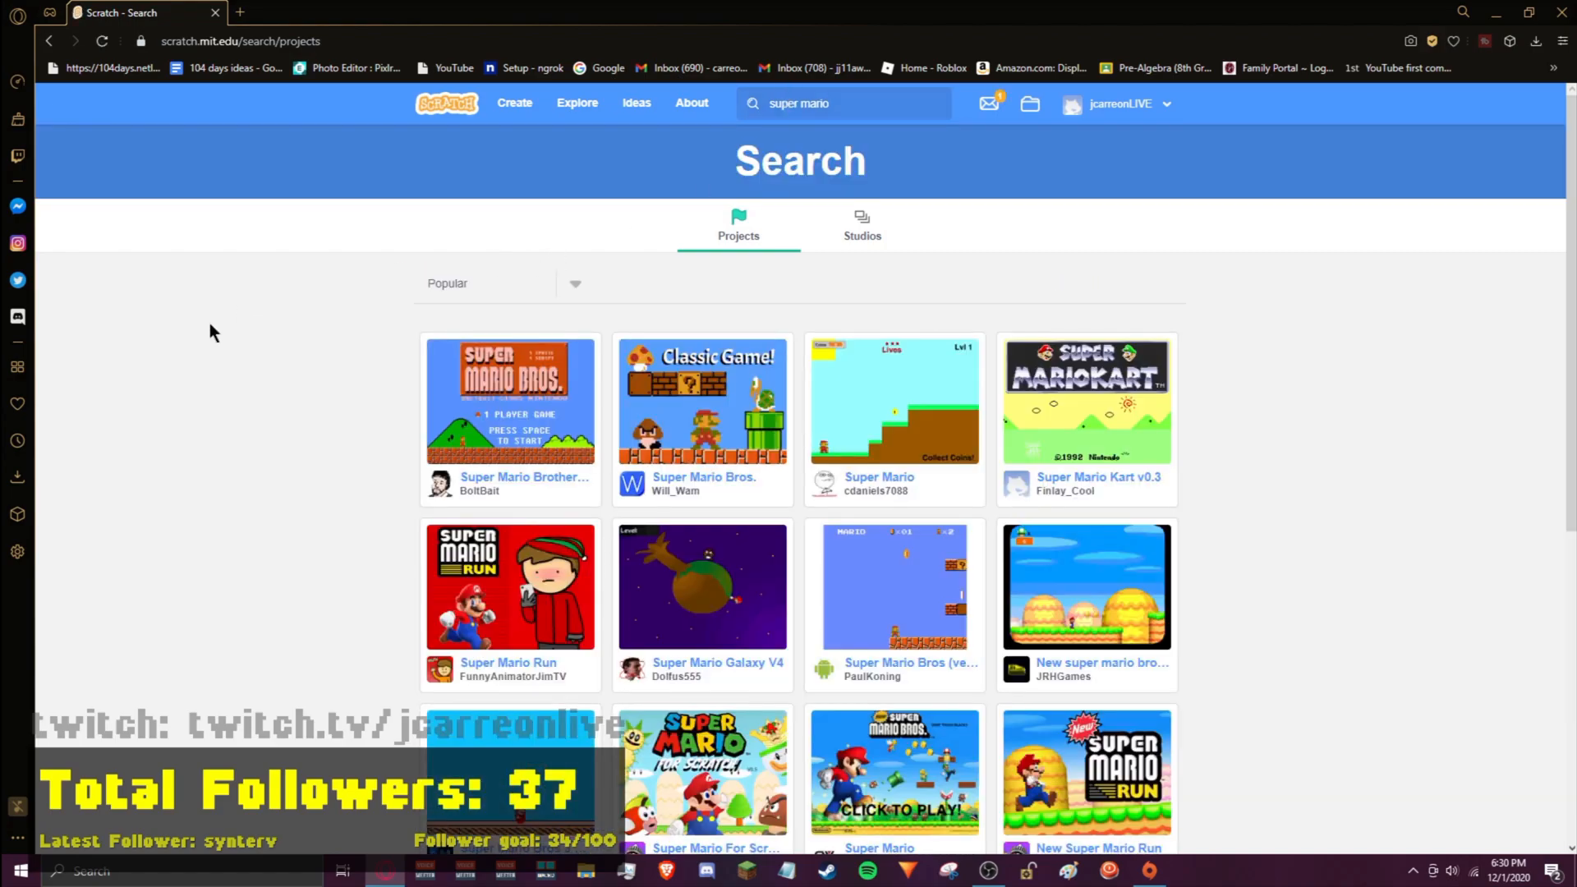
mouse_move(458, 374)
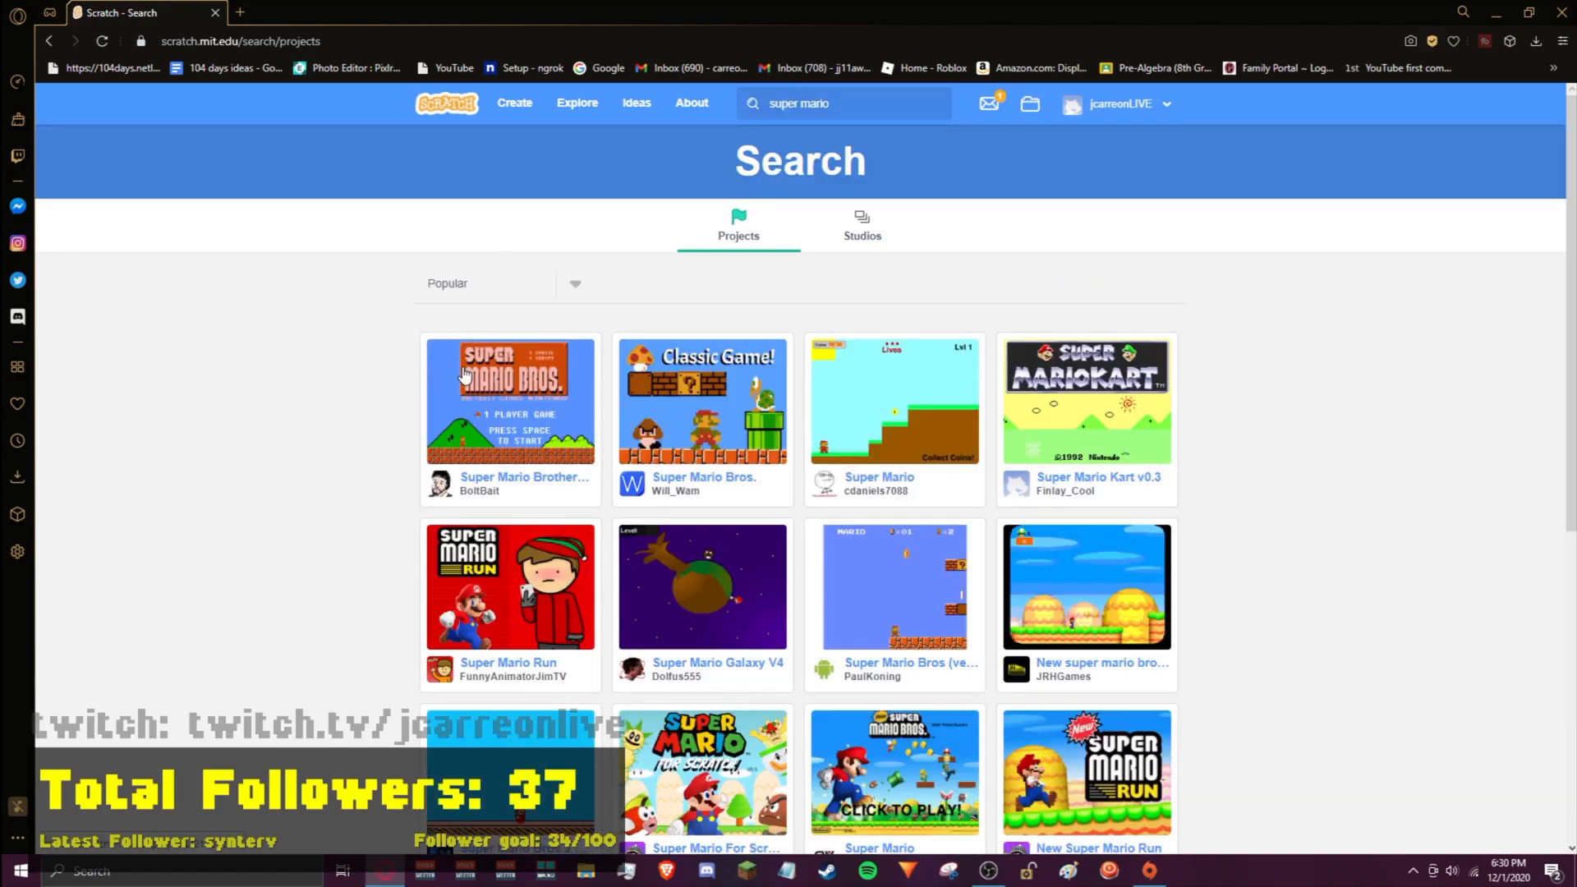
click(732, 399)
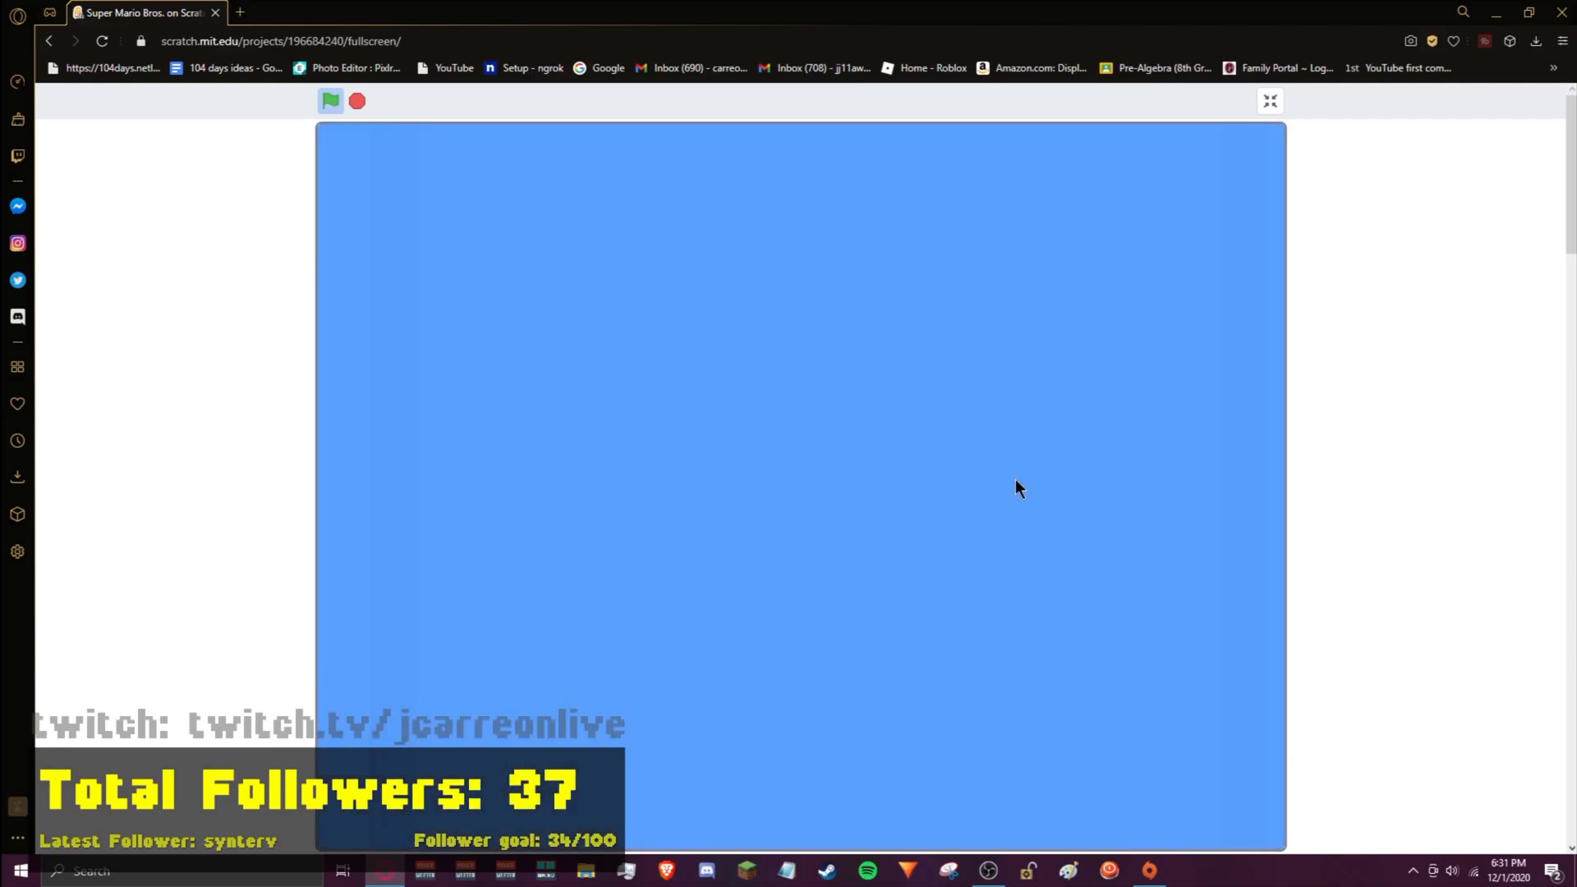
Step: Go back from Super Mario Bros. to the 'super mario' search results
click(330, 100)
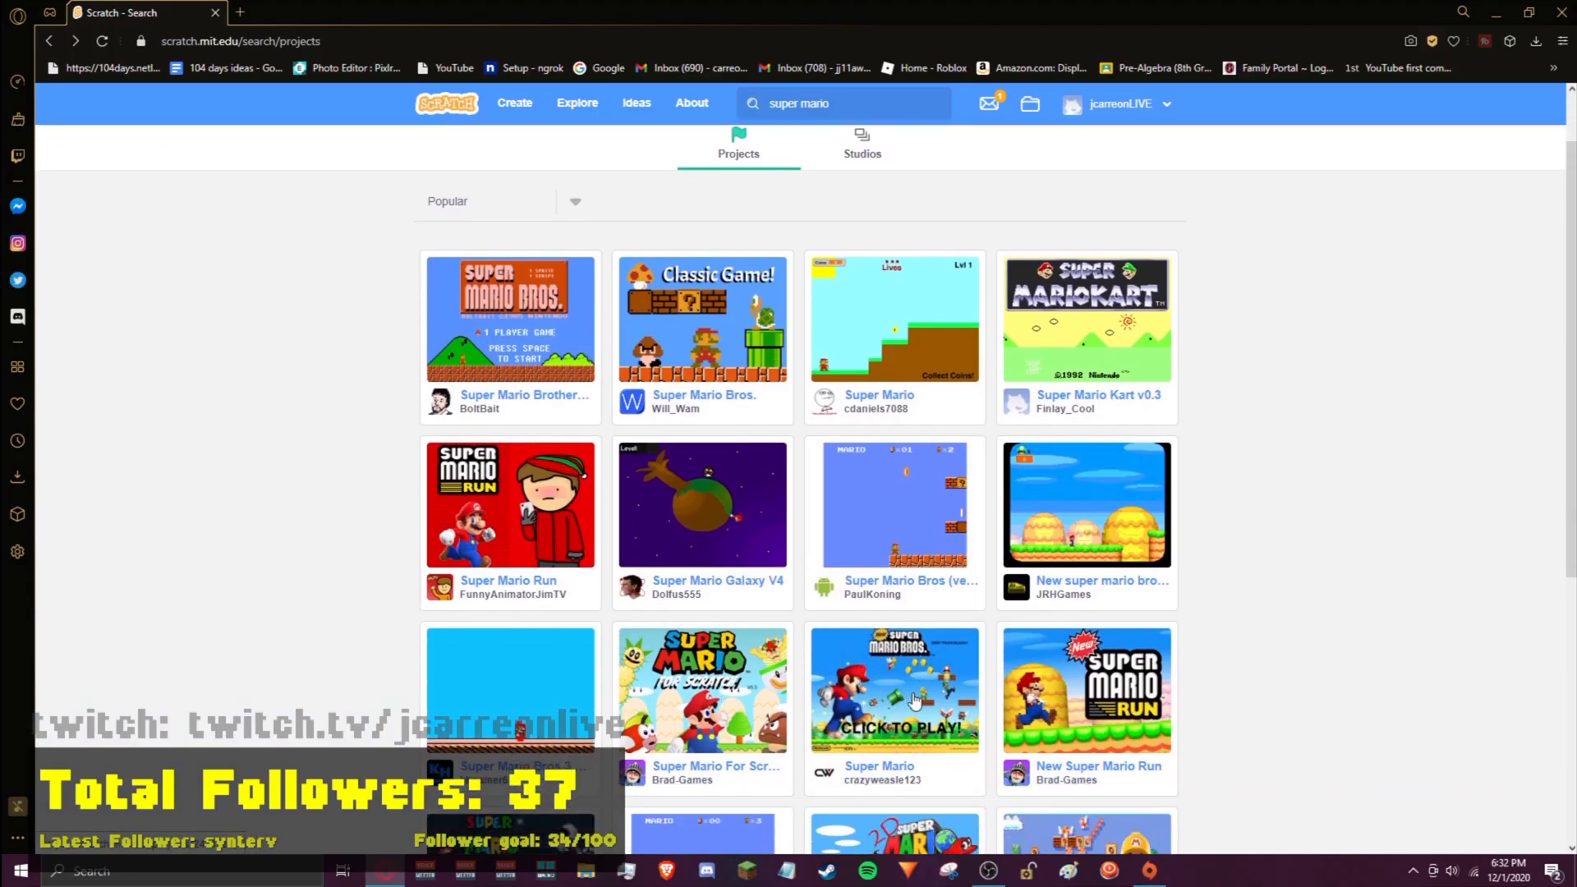
Step: Play crazyweasle123's Super Mario game full screen, then exit full screen and navigate away
click(896, 690)
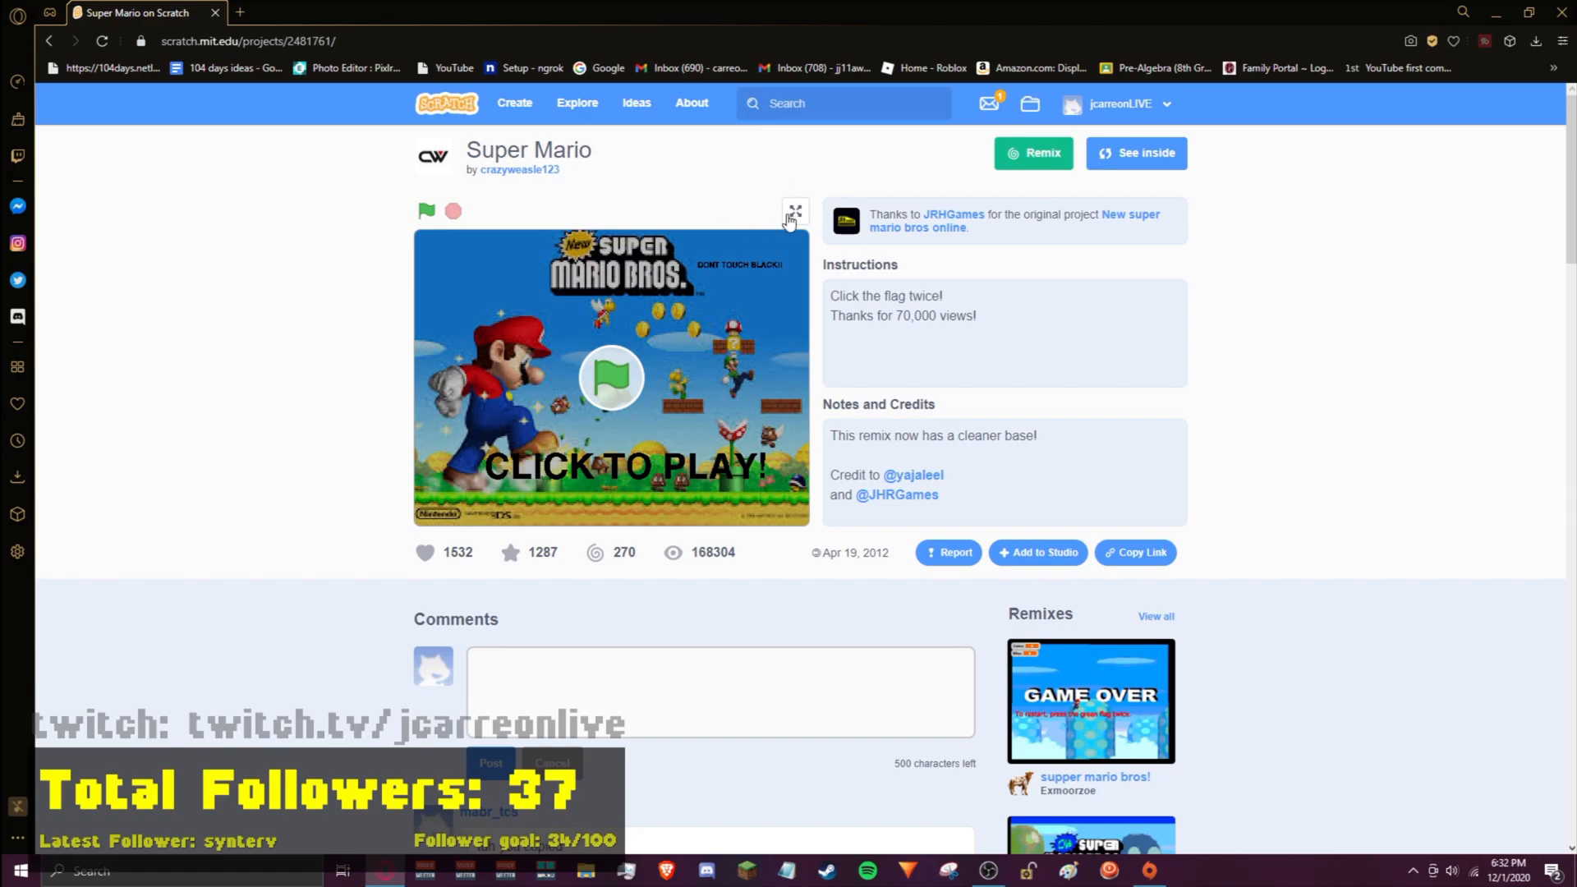
click(792, 212)
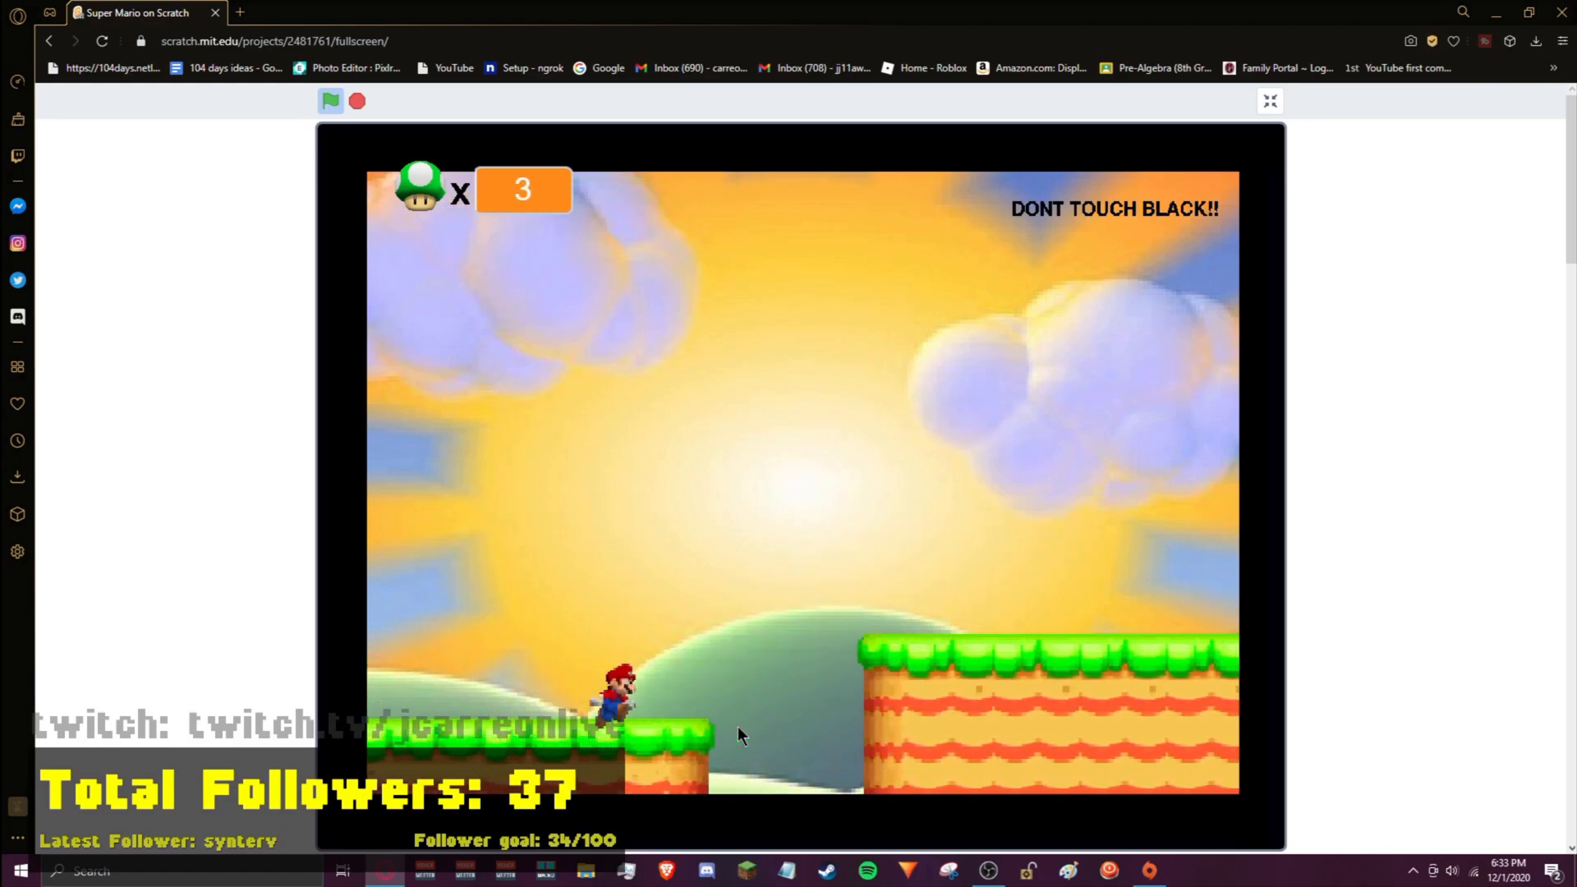
click(1270, 101)
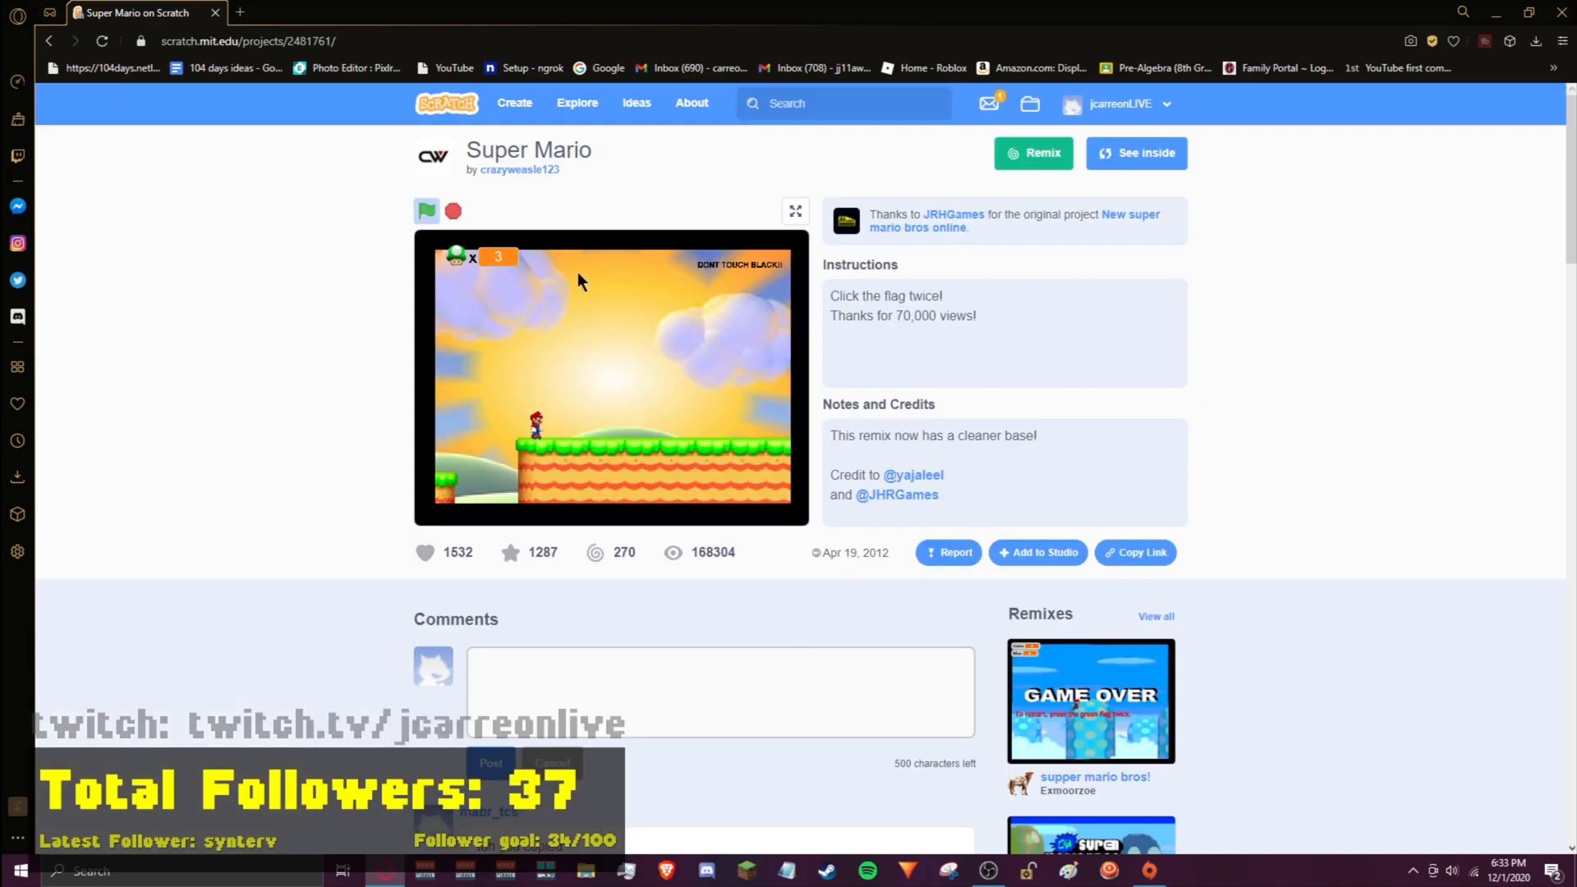
click(53, 41)
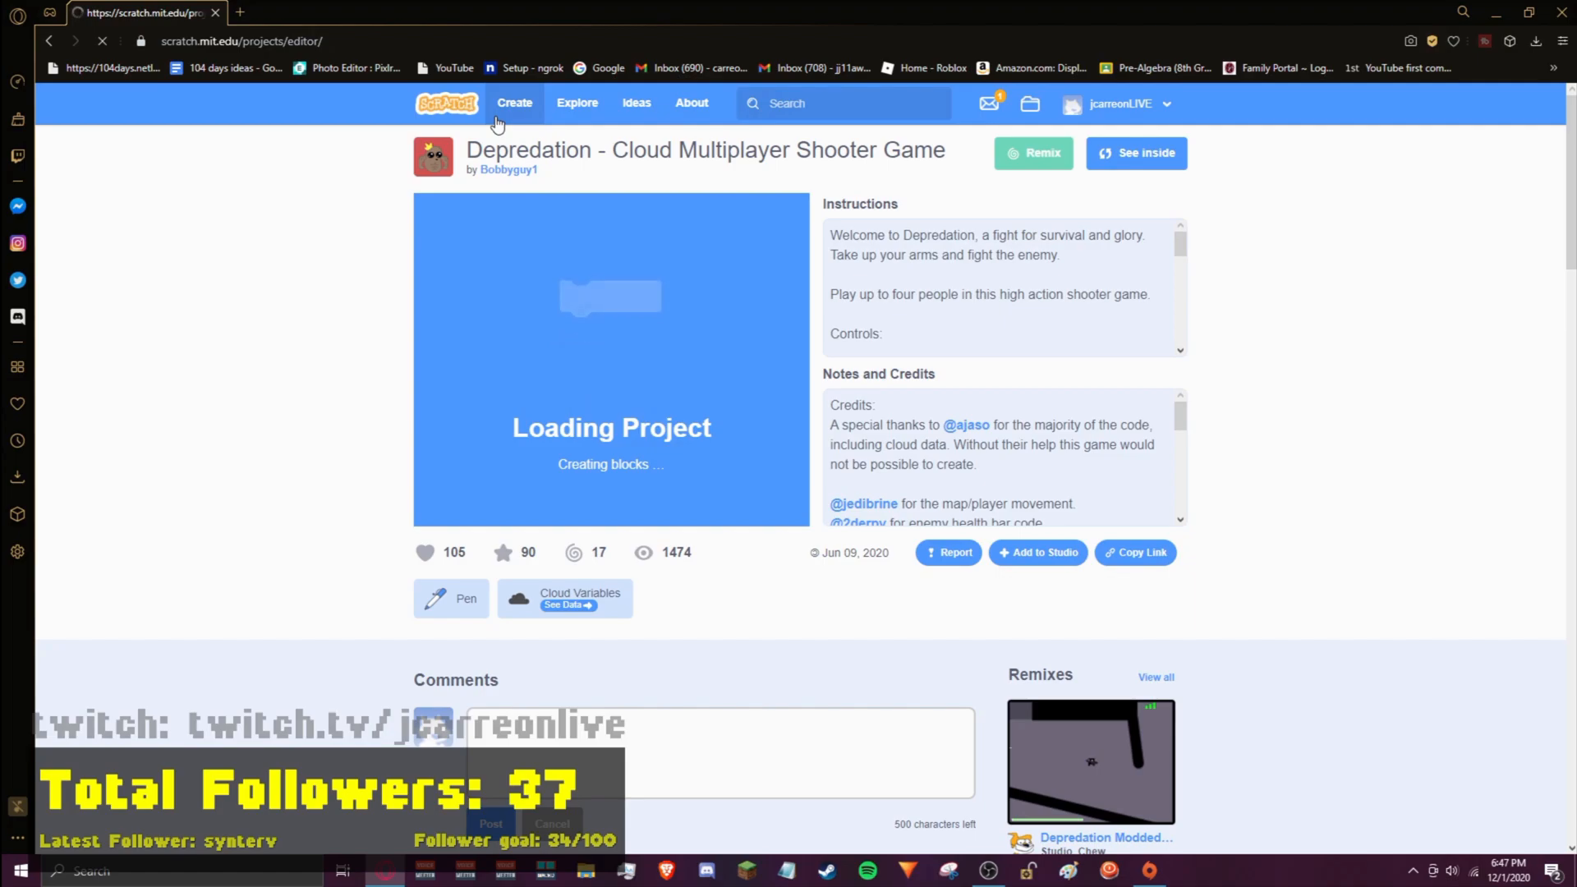
Step: In a new project, skip the backdrop library and upload the lillythedog dog photo
click(514, 103)
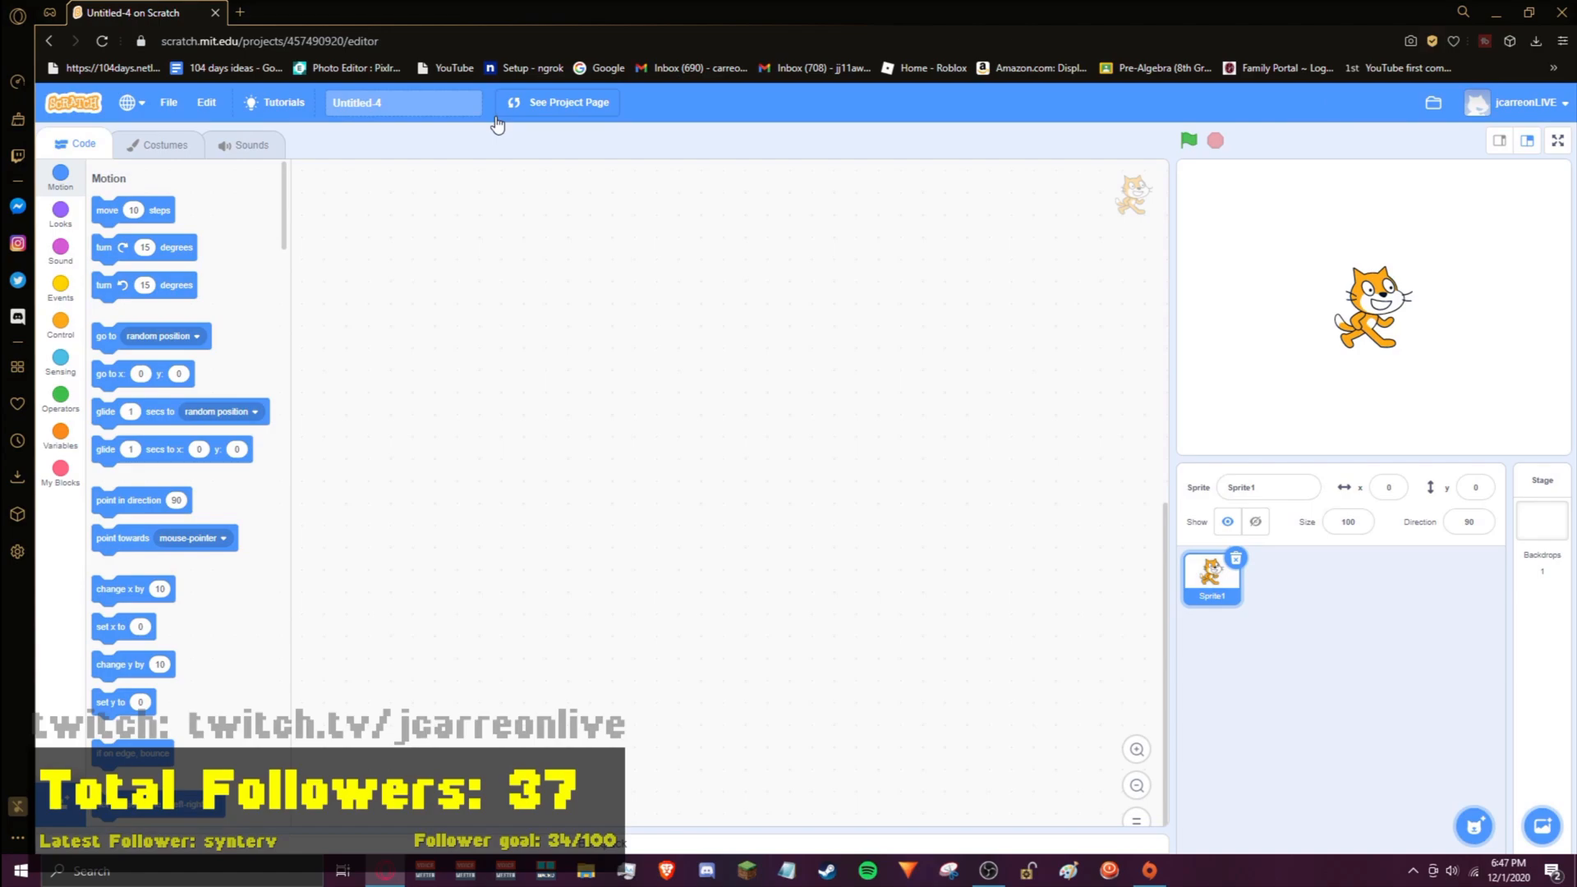
mouse_move(1227, 567)
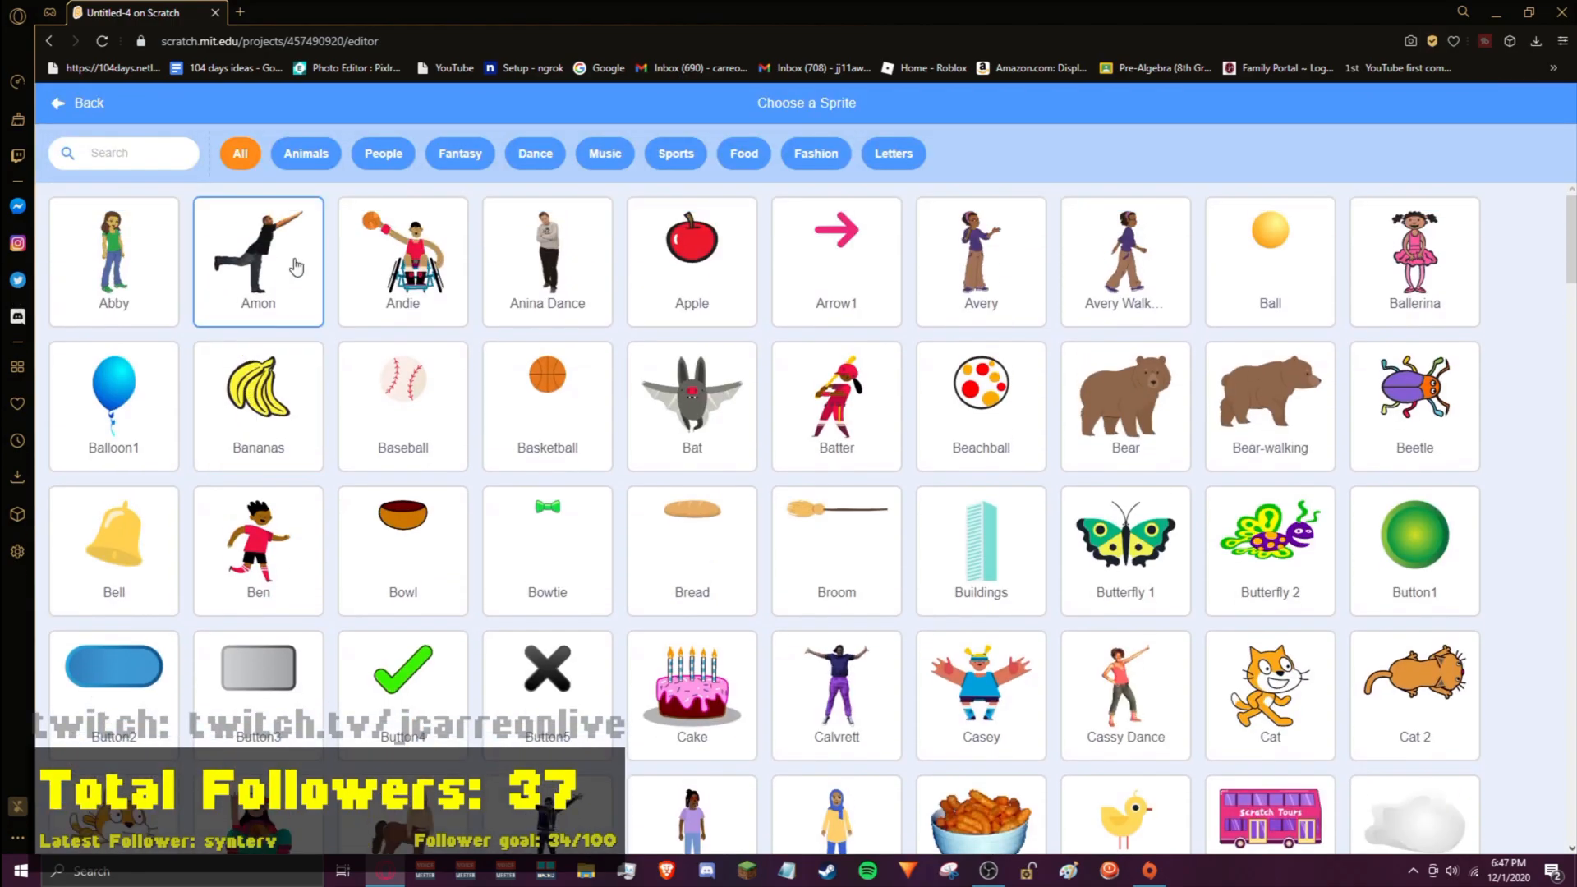
mouse_move(256, 141)
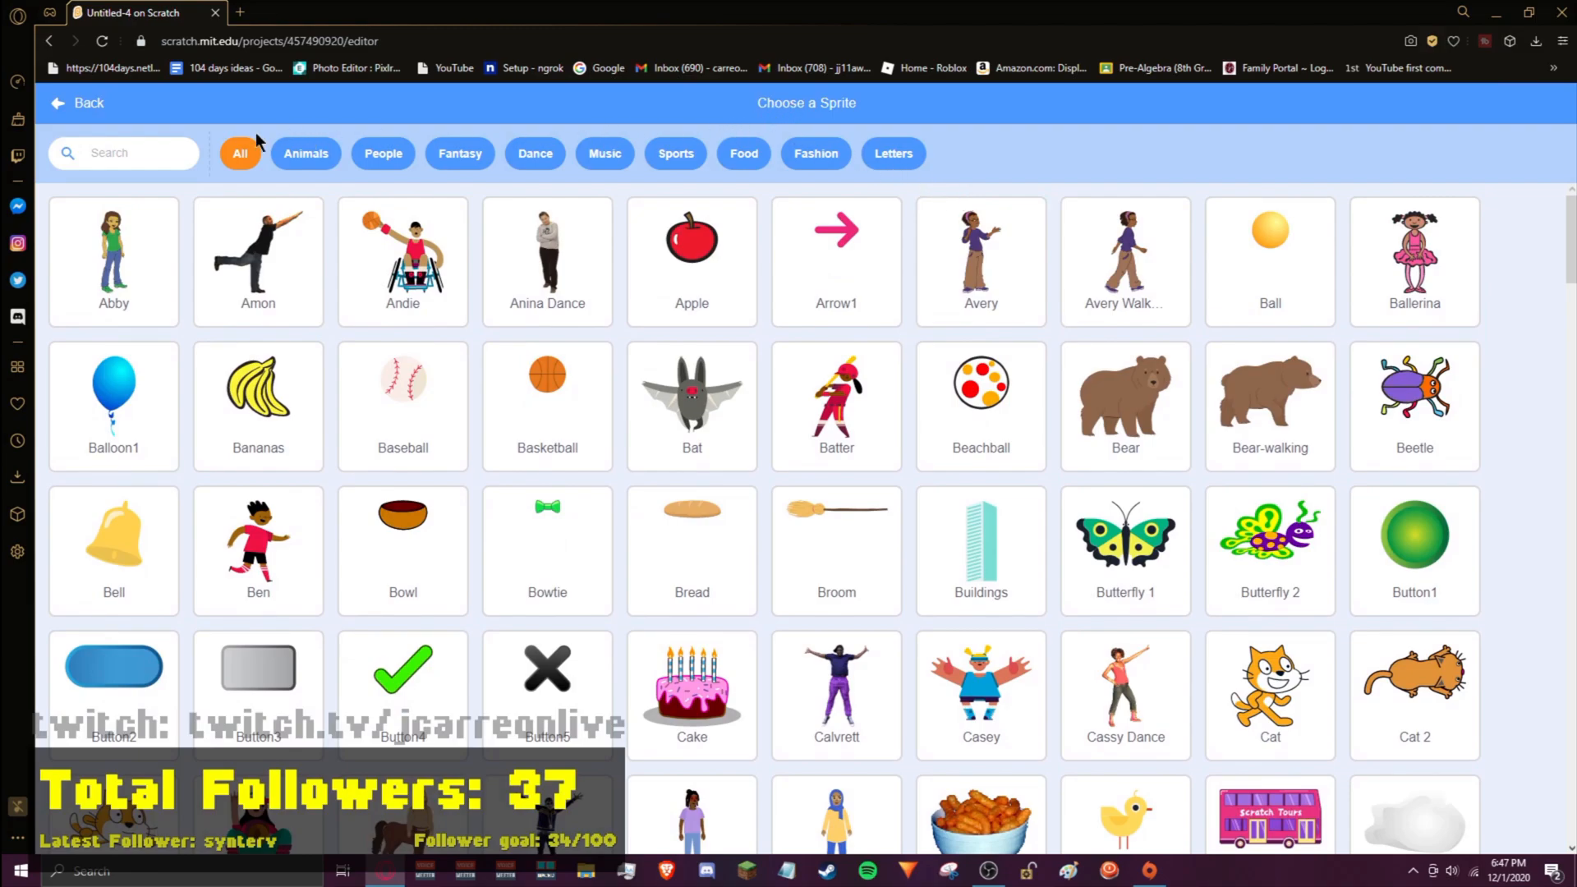
scroll(down, 3)
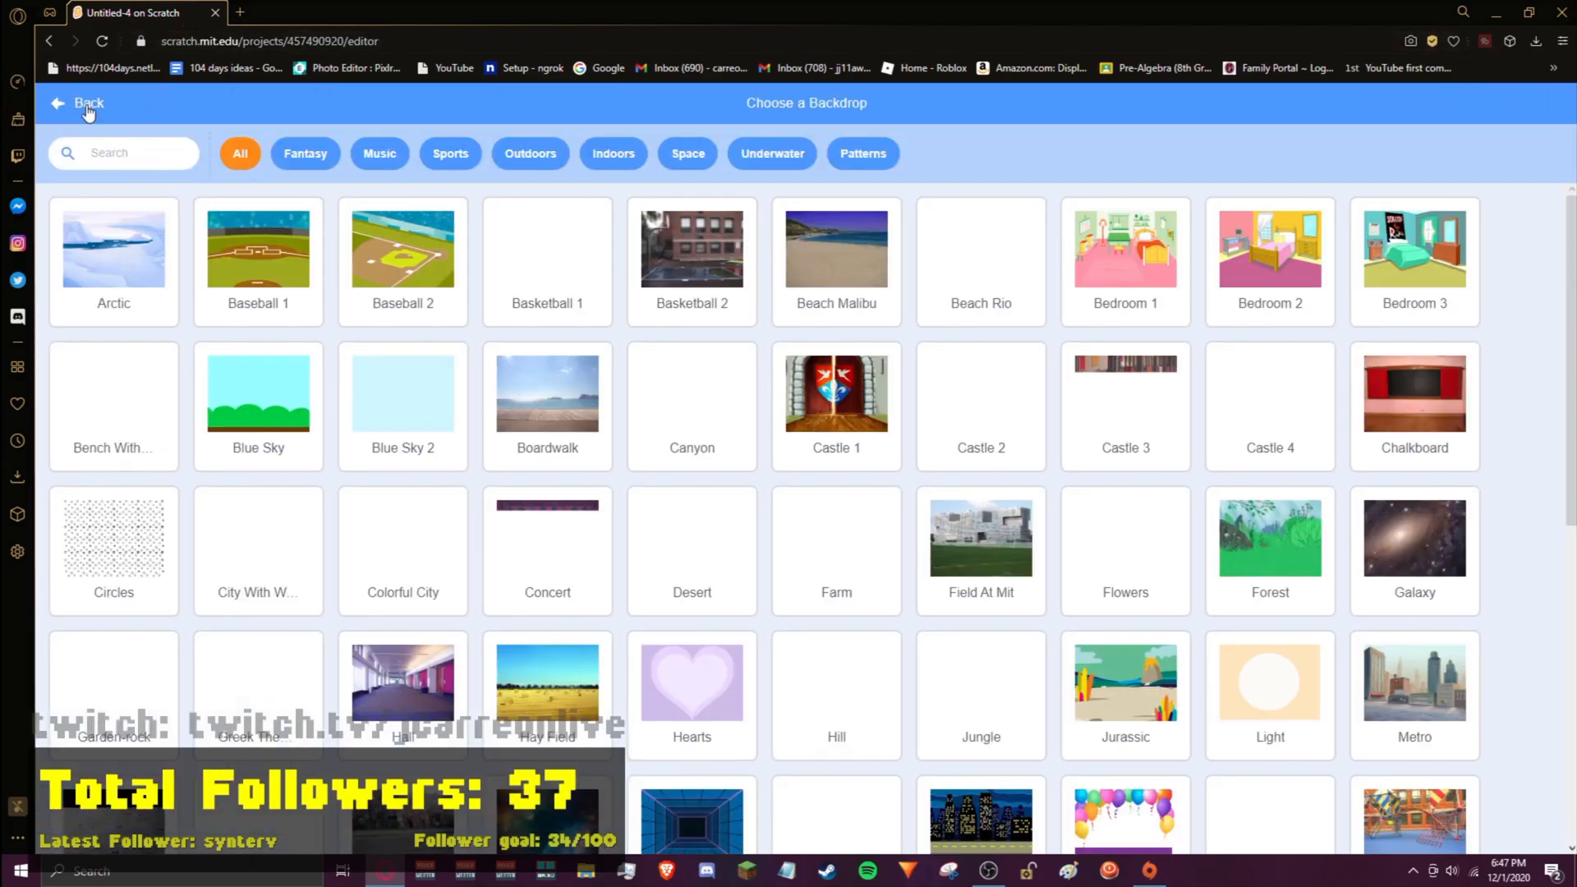
click(85, 103)
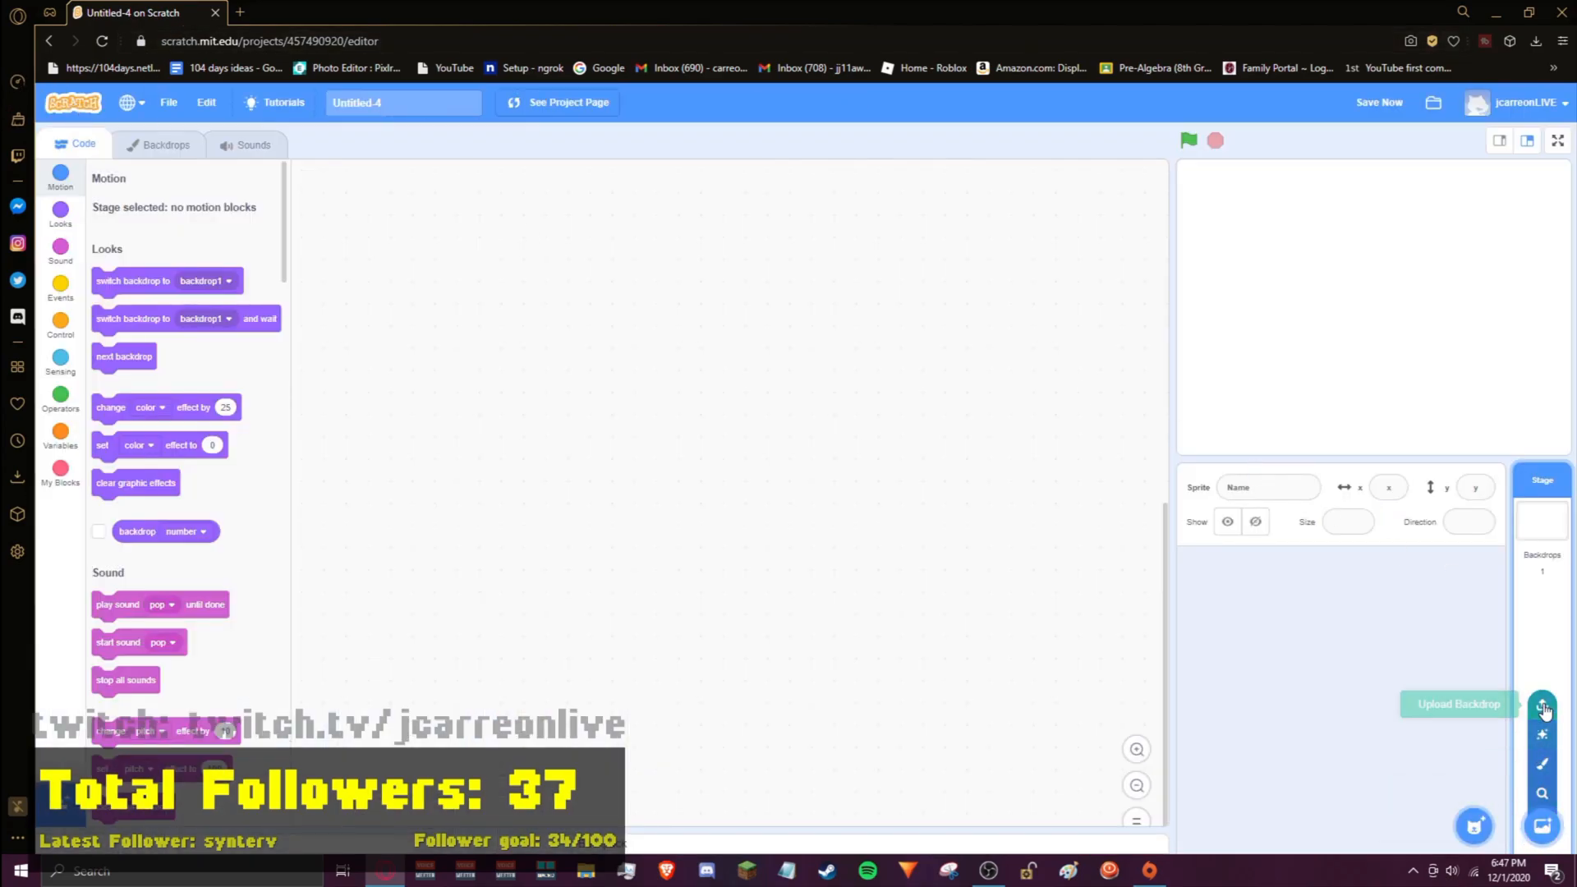
click(1542, 708)
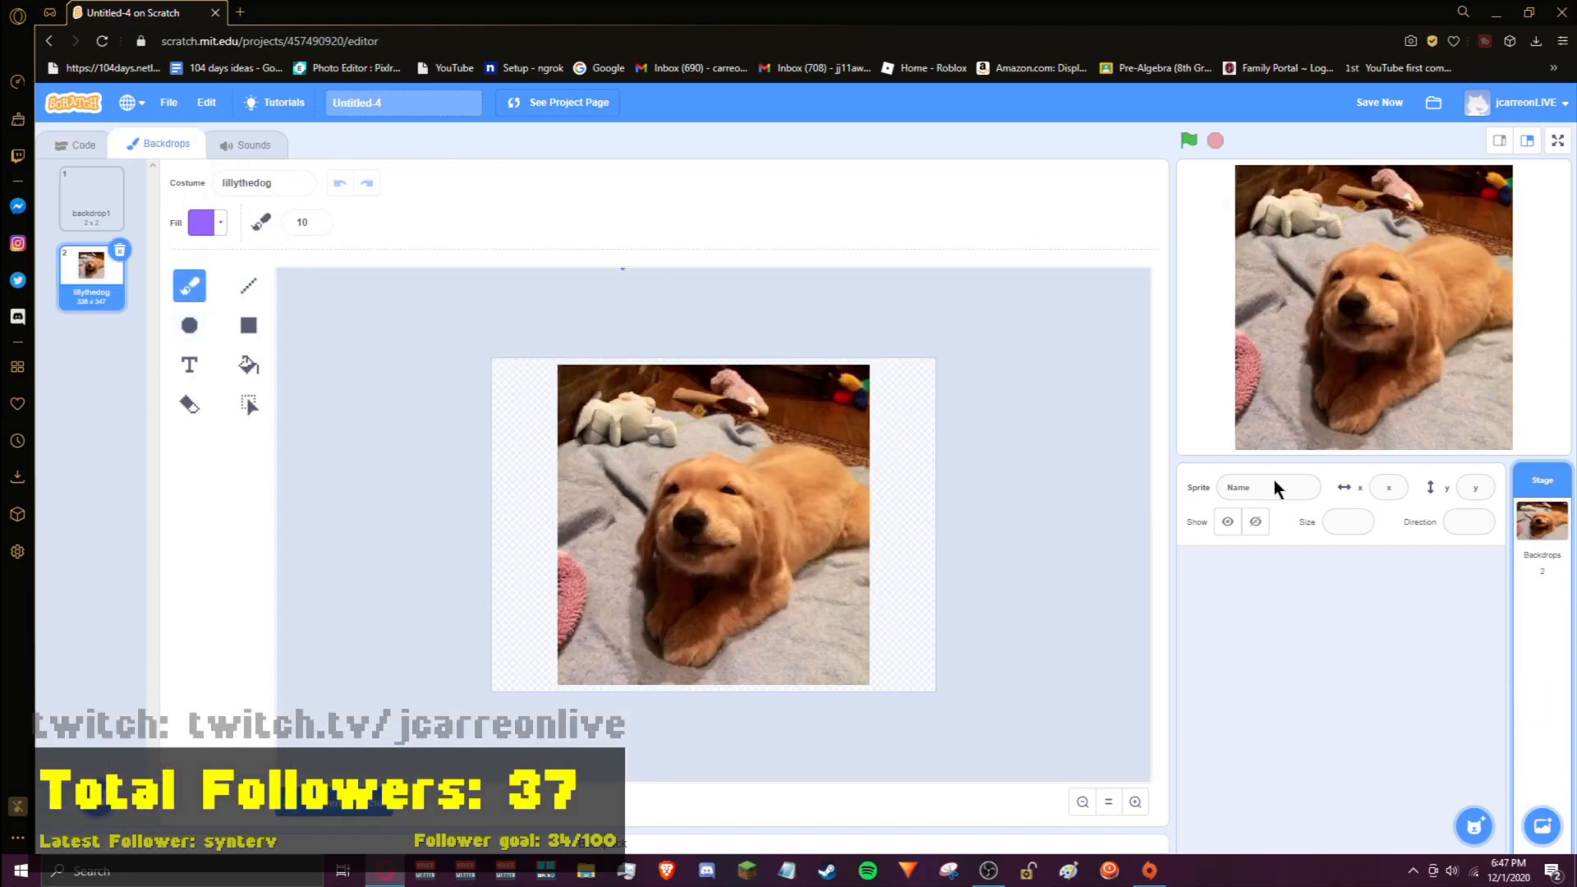
click(82, 145)
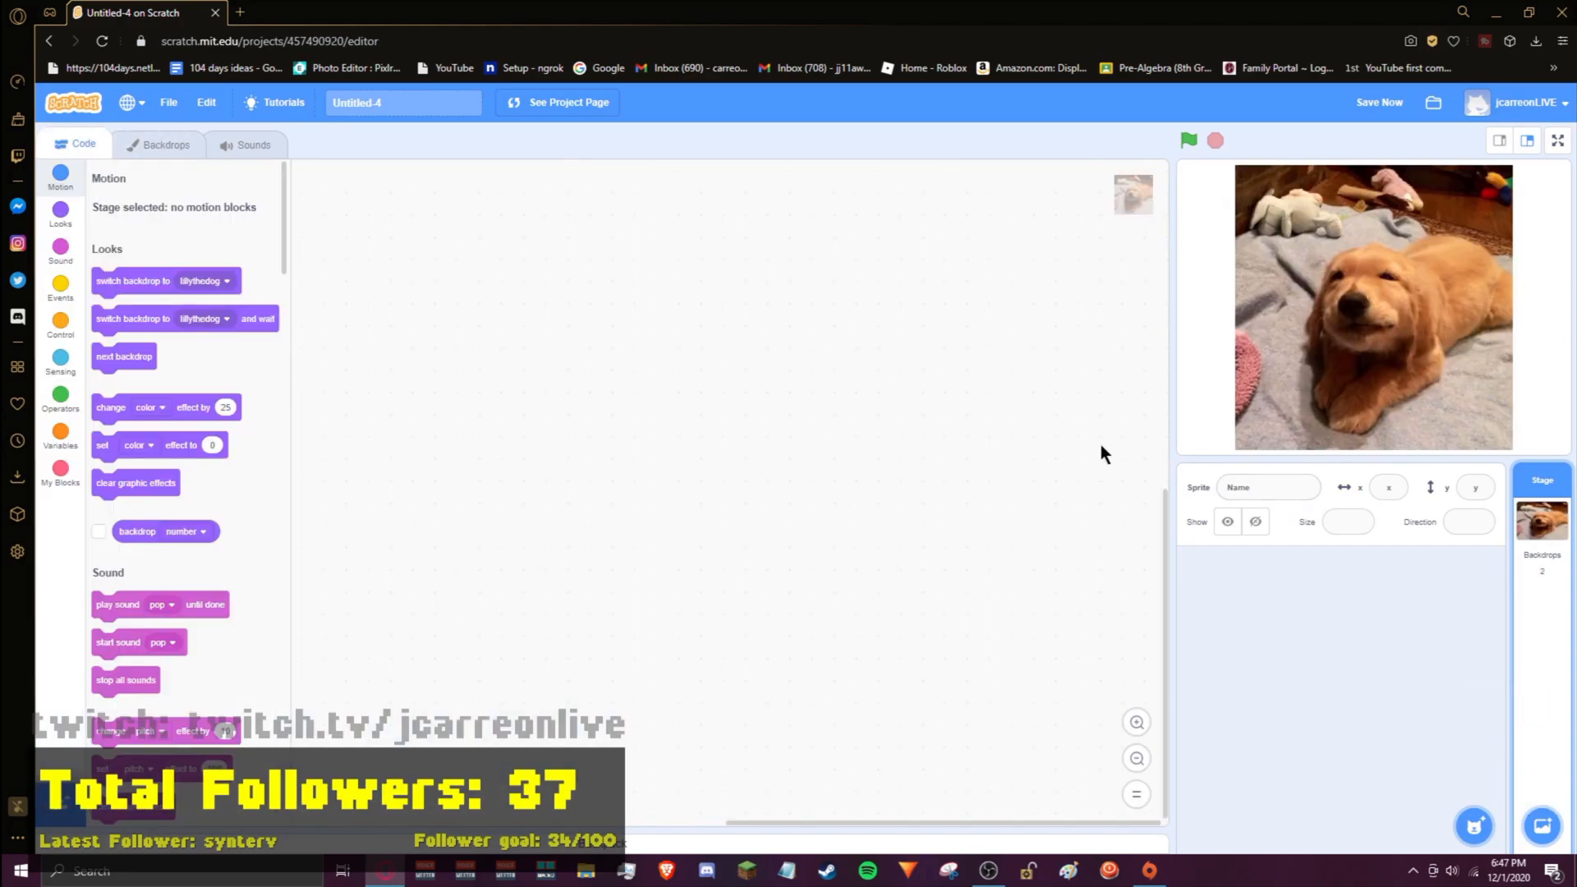
click(161, 144)
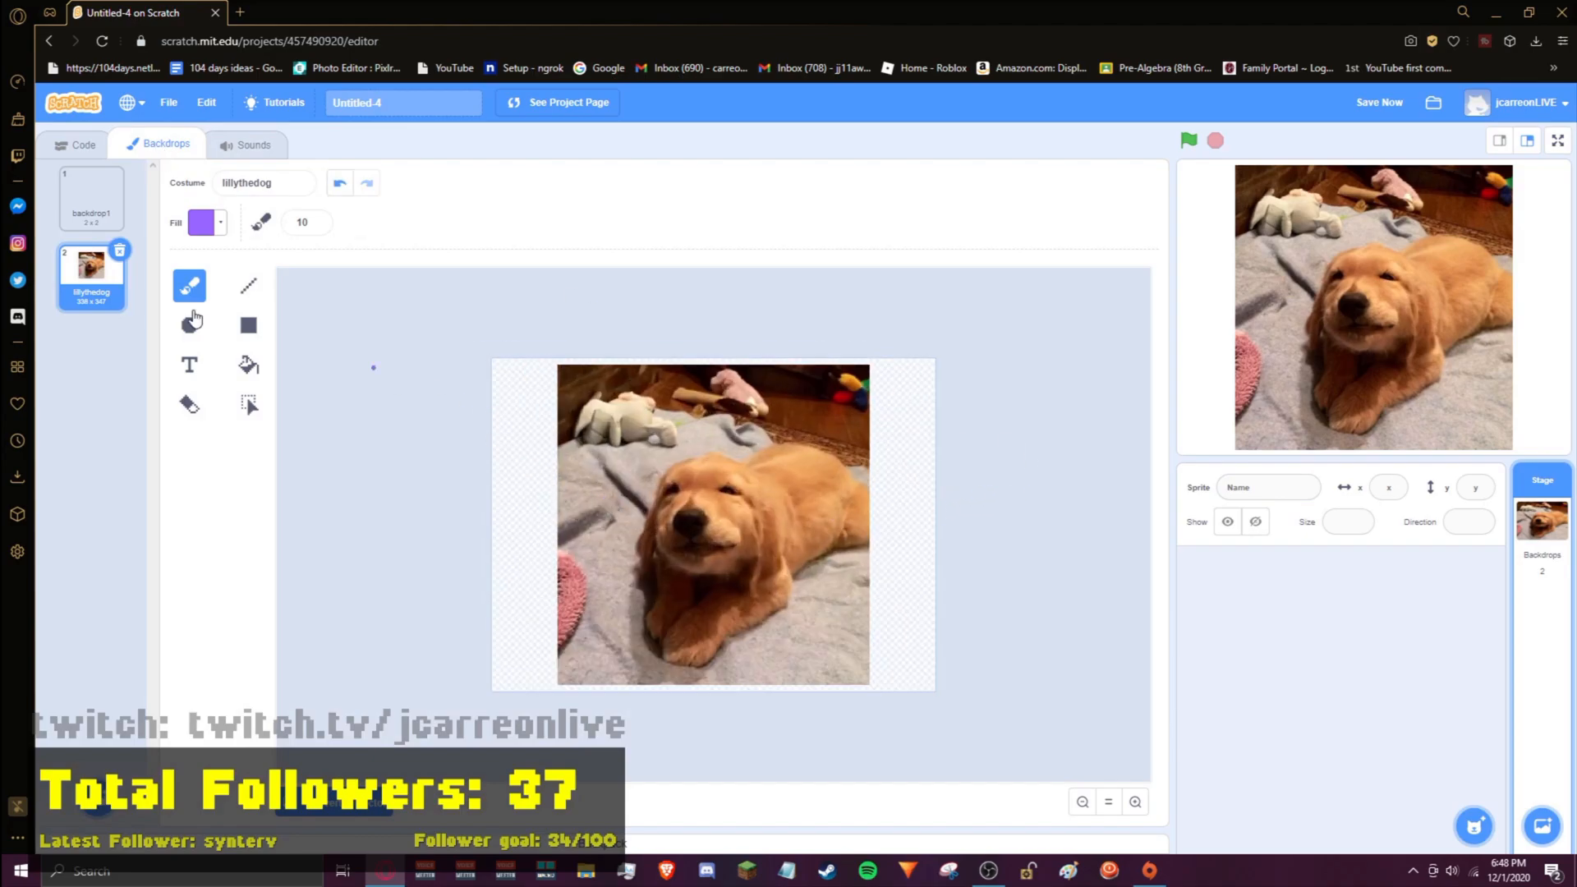
click(83, 144)
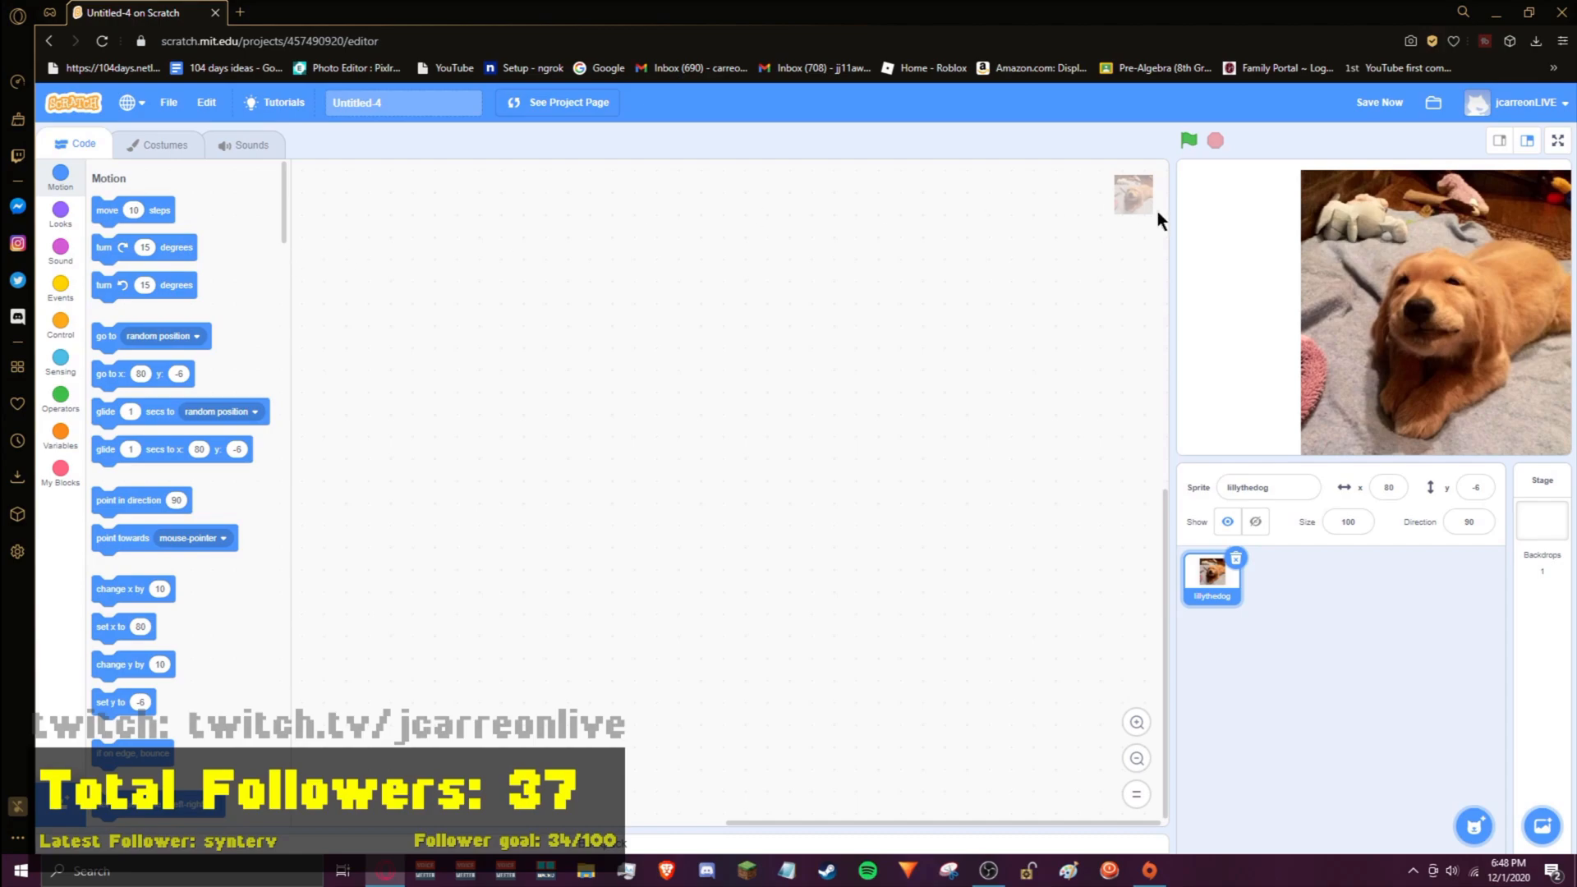
Step: Change the lillythedog sprite's Size field to 50, then settle on 20
click(1348, 522)
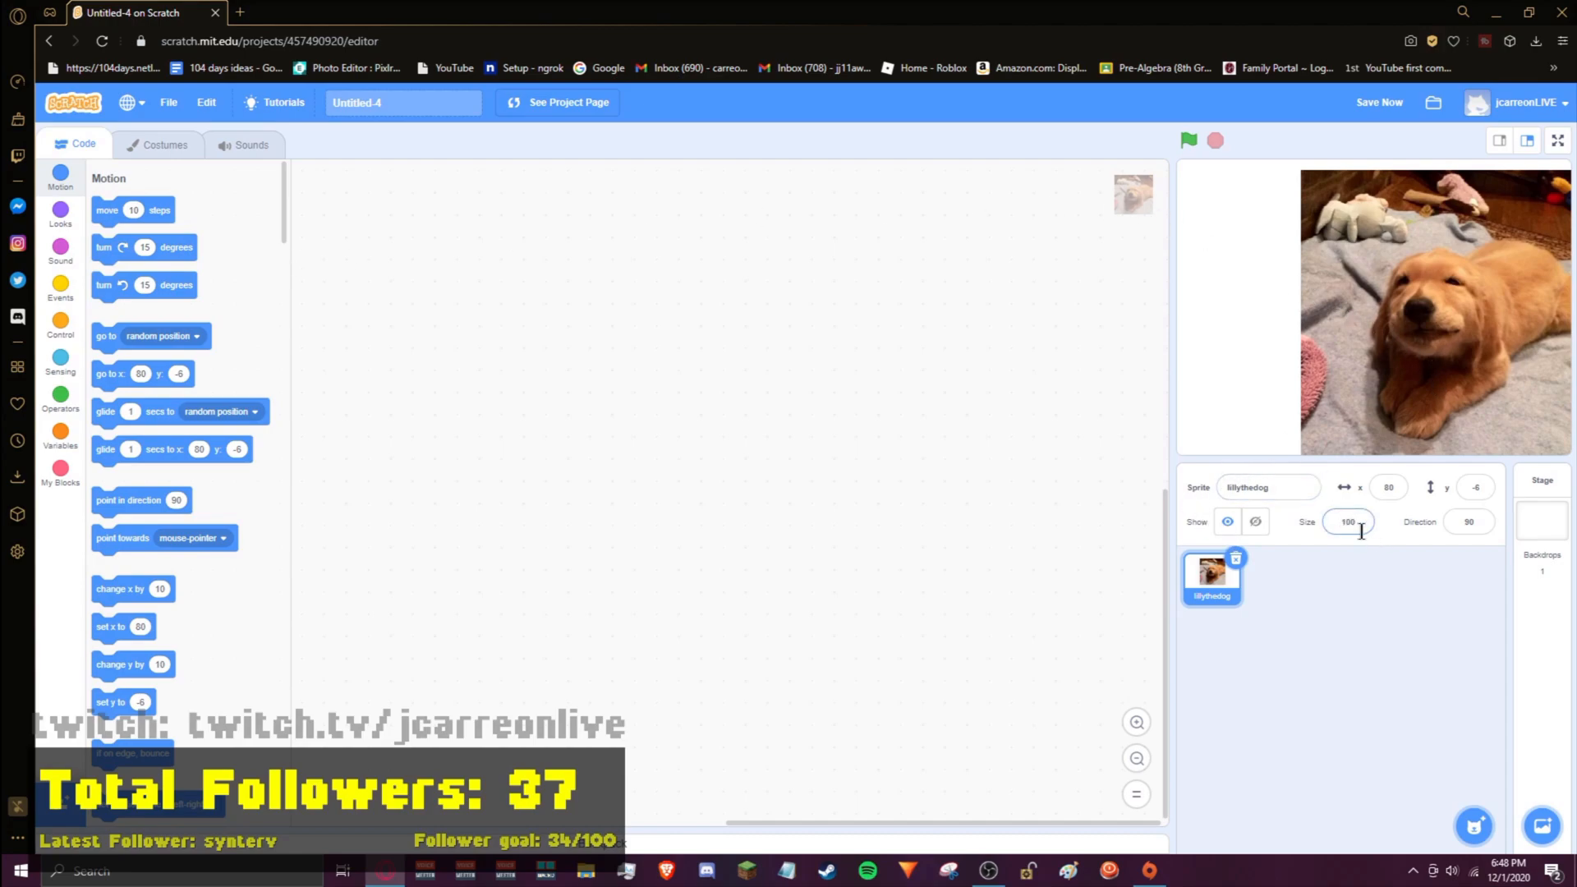
text(50)
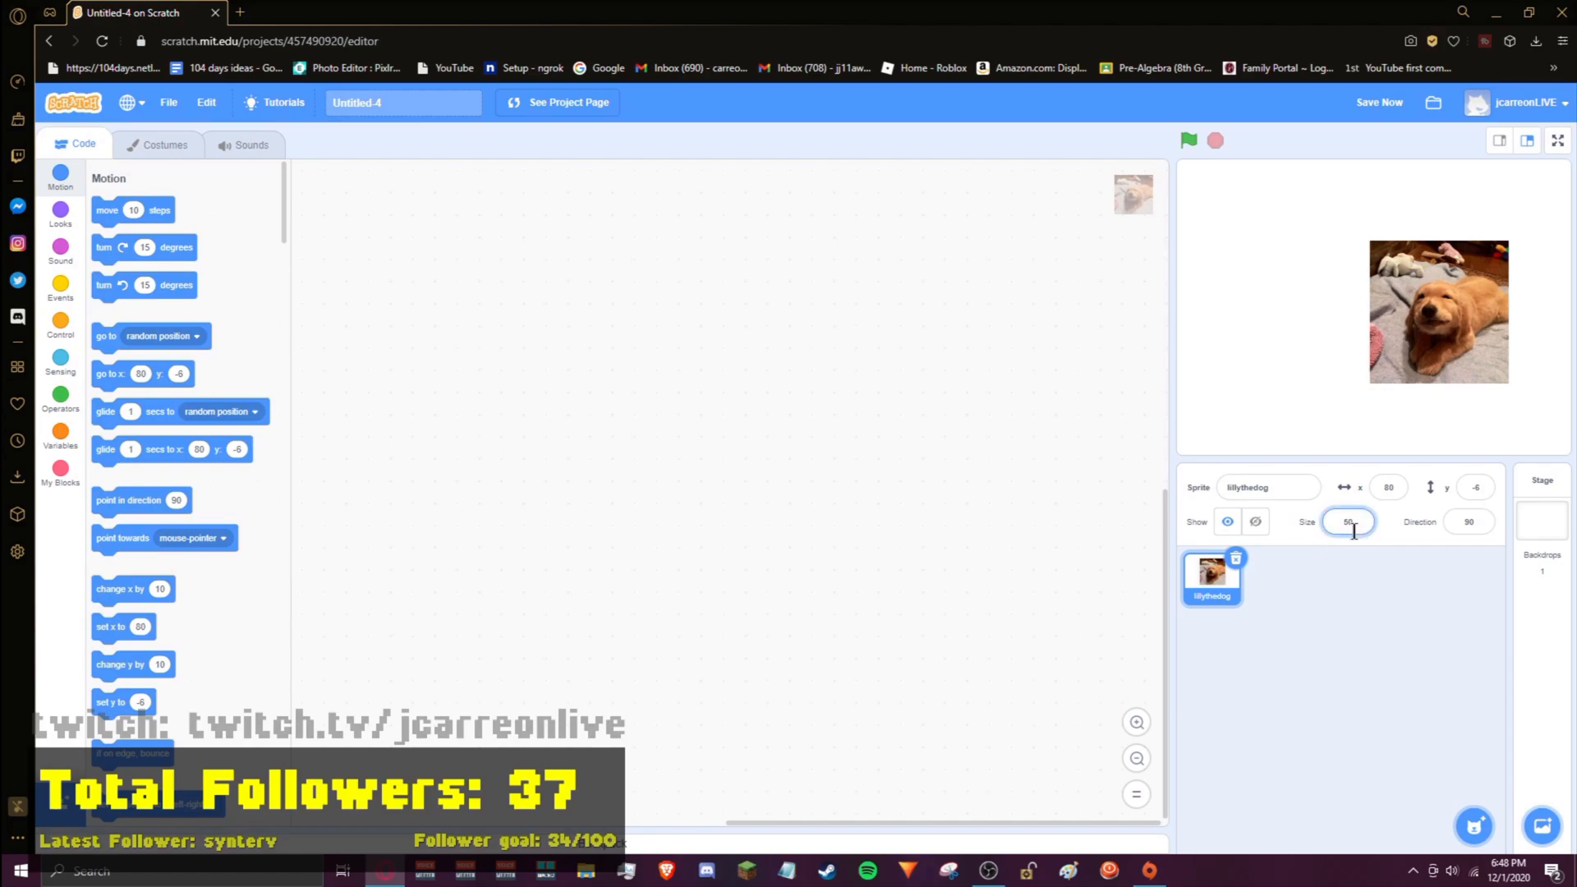
text(20)
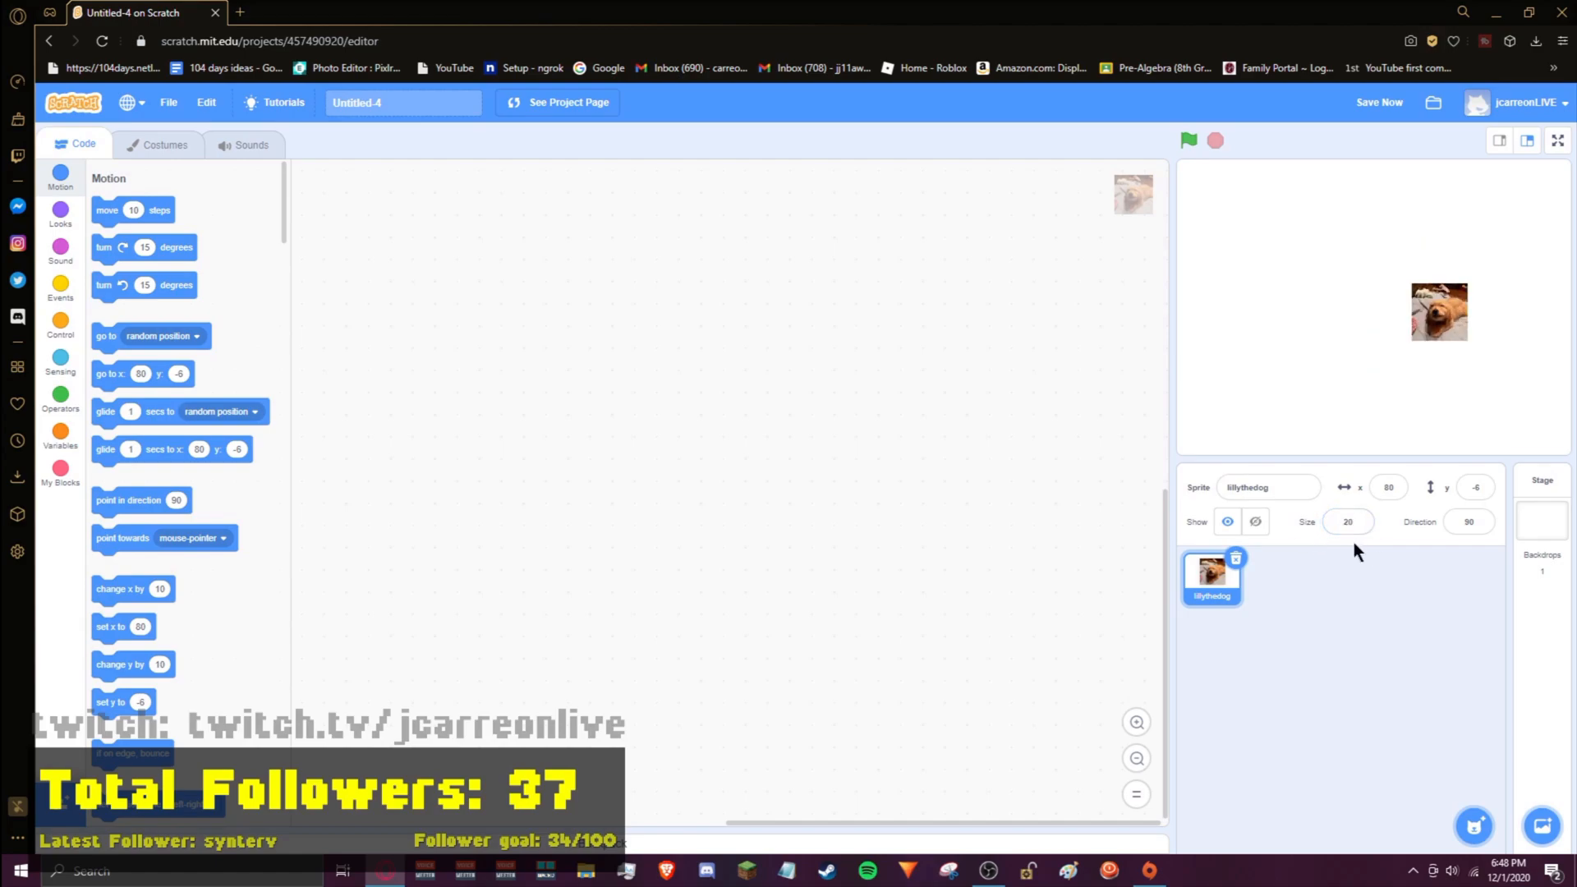
mouse_move(1218, 583)
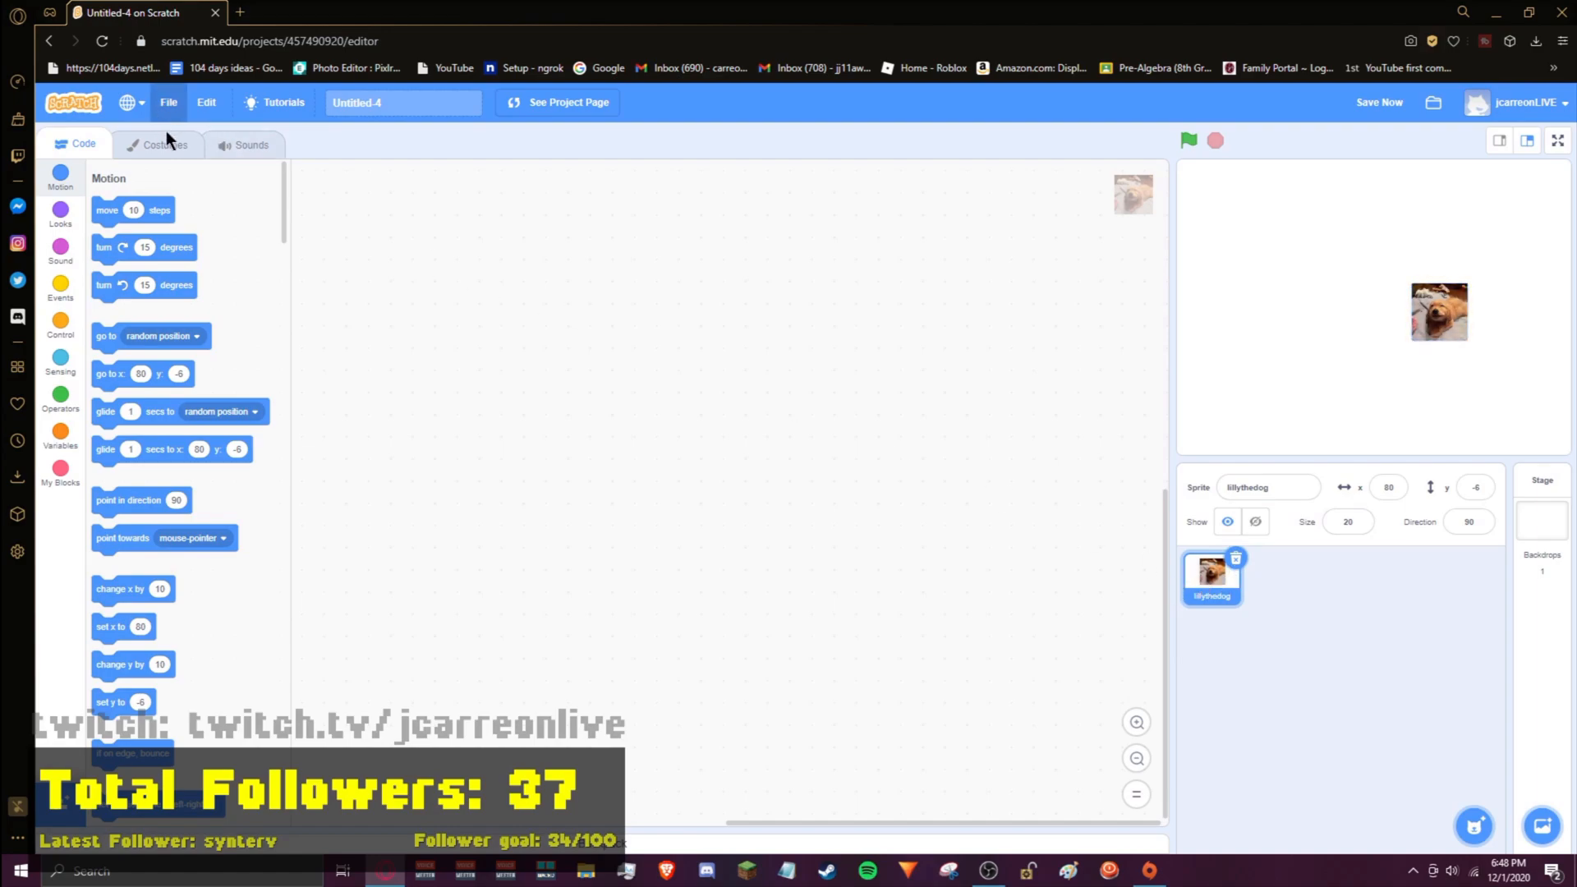
Step: Draw a purple stick-figure body, legs and two arms beneath the dog photo costume
click(165, 144)
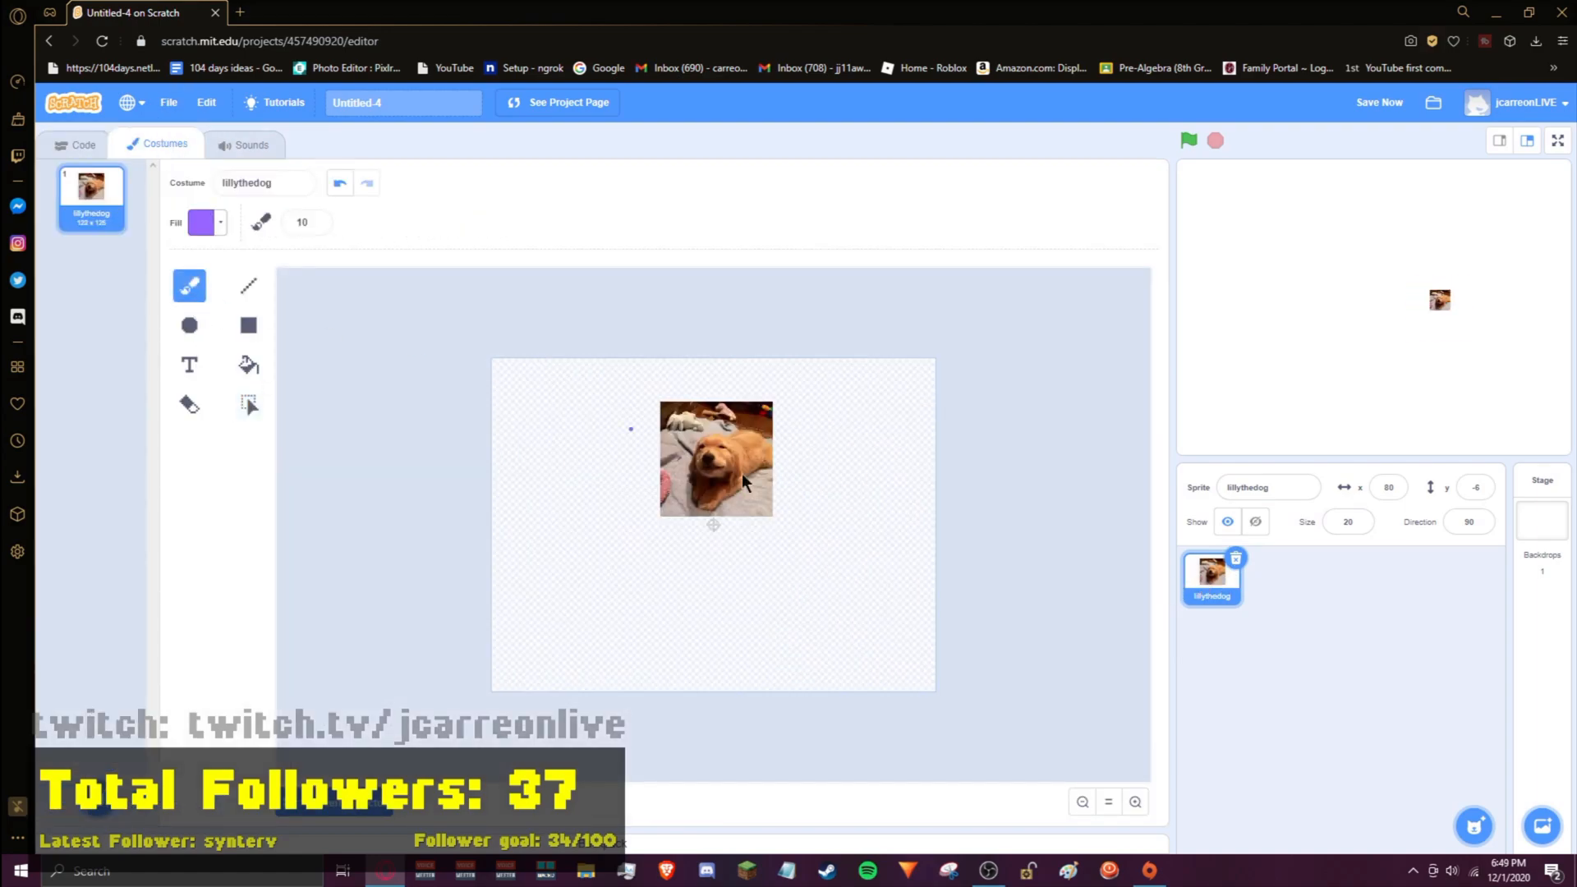
drag(713, 524, 717, 619)
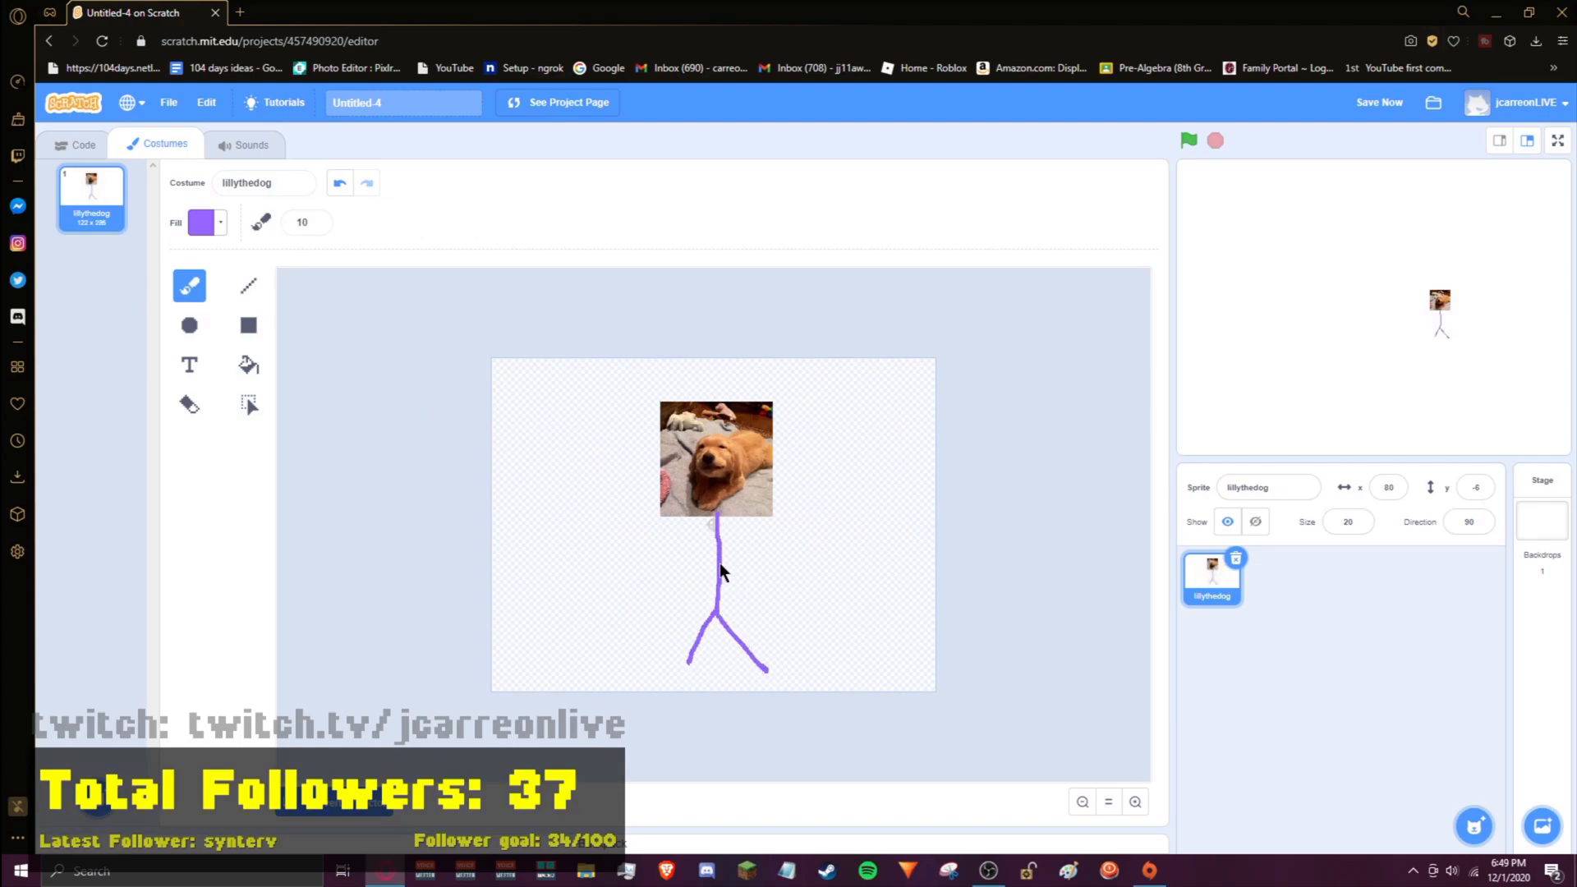
drag(713, 529, 608, 483)
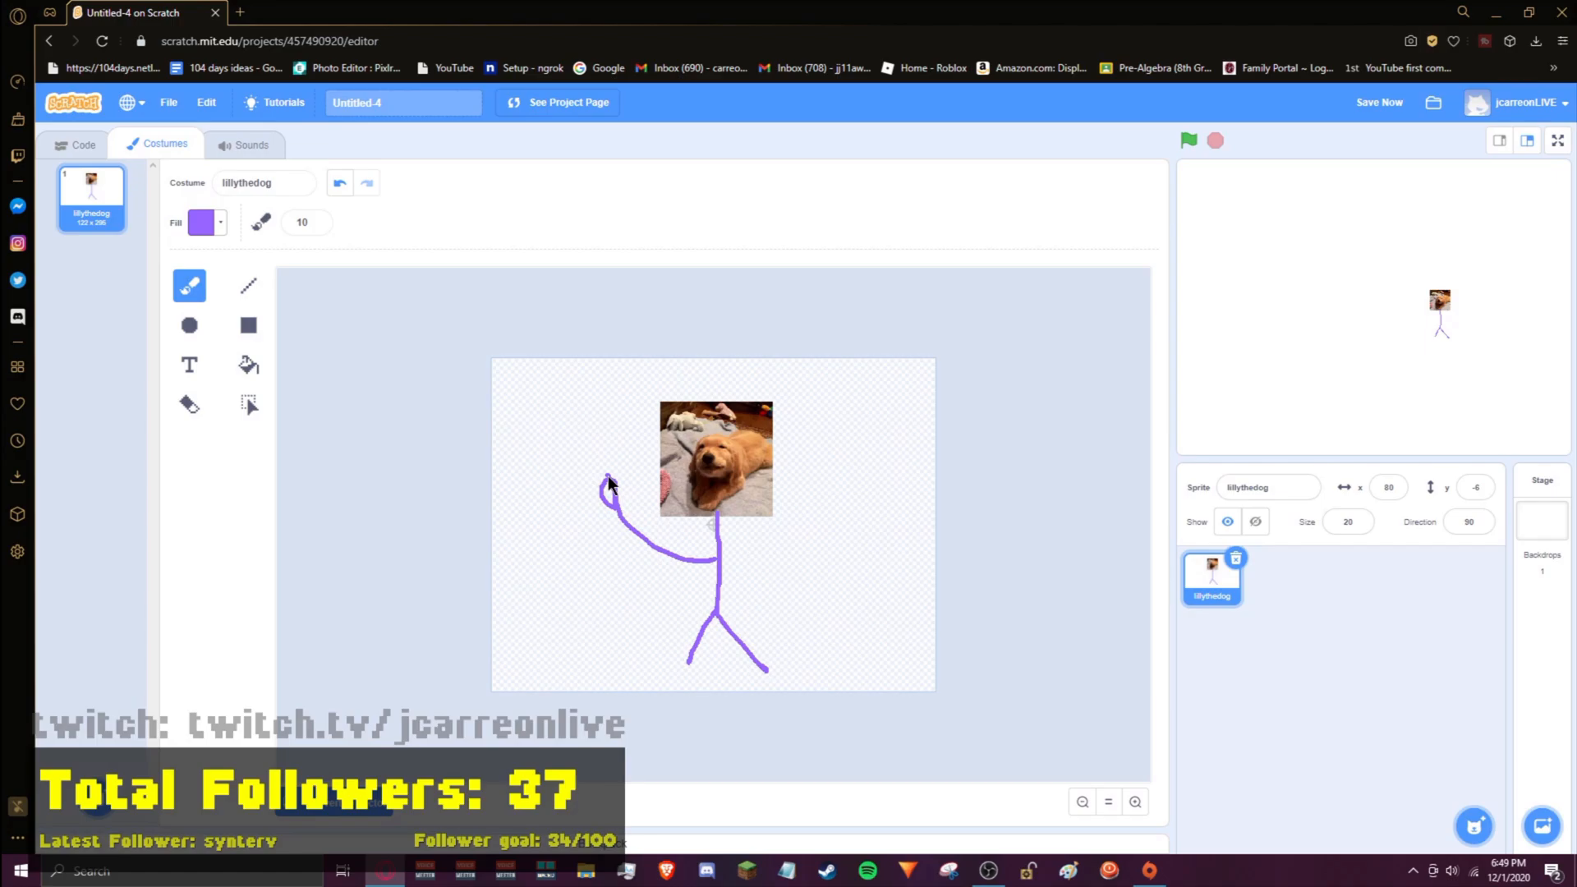
drag(713, 553, 845, 593)
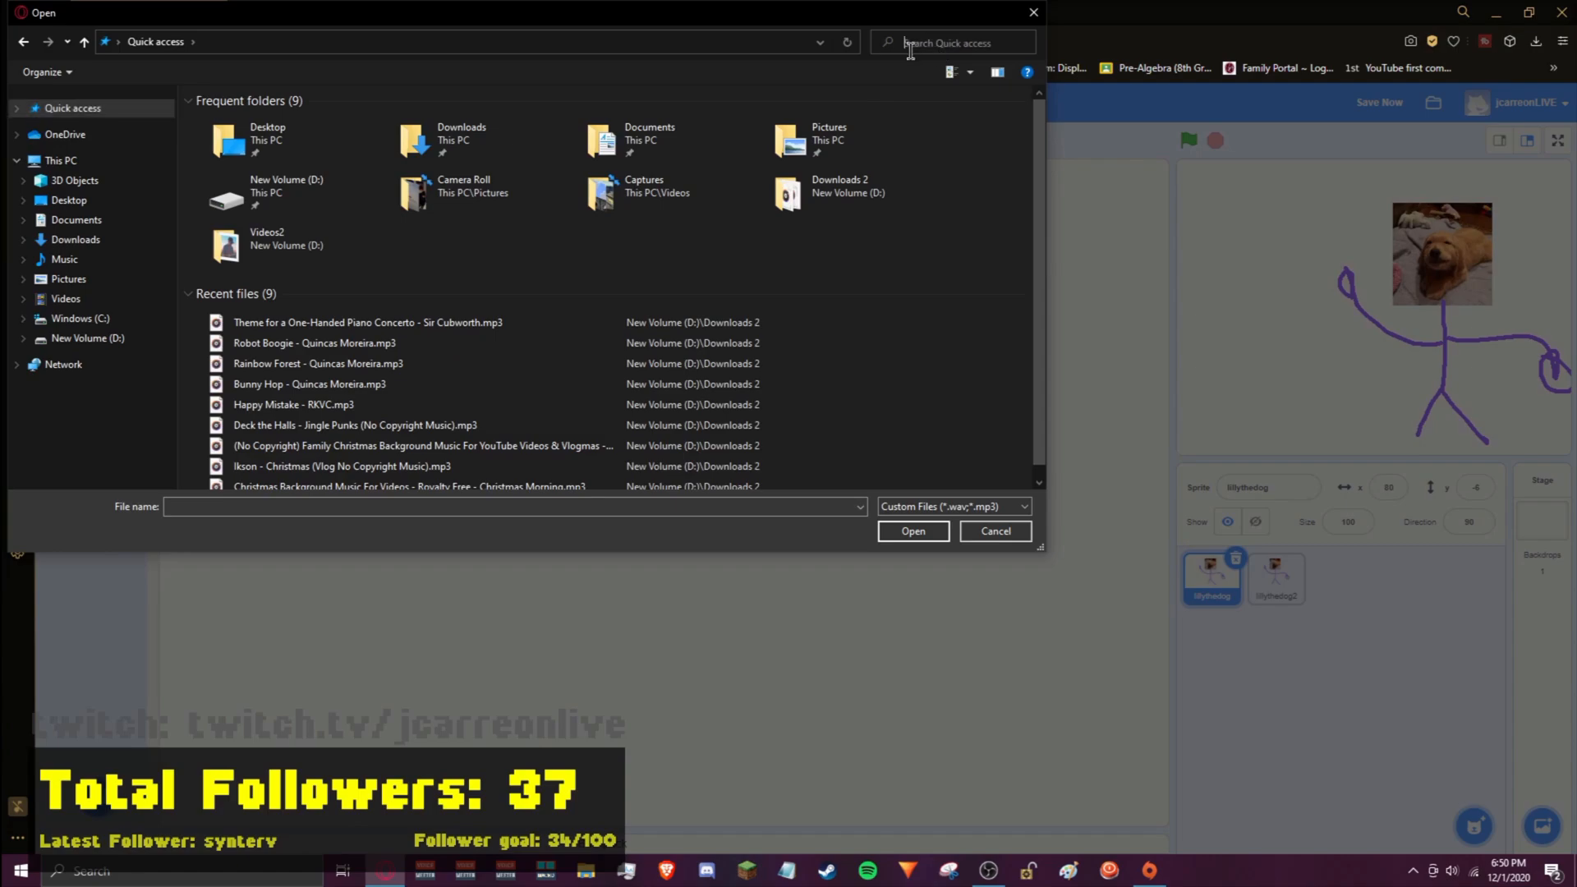
Step: Search 'kevin', import Kevin MacLeod Sneaky Snitch.mp3 as a sound and play it
text(kevin)
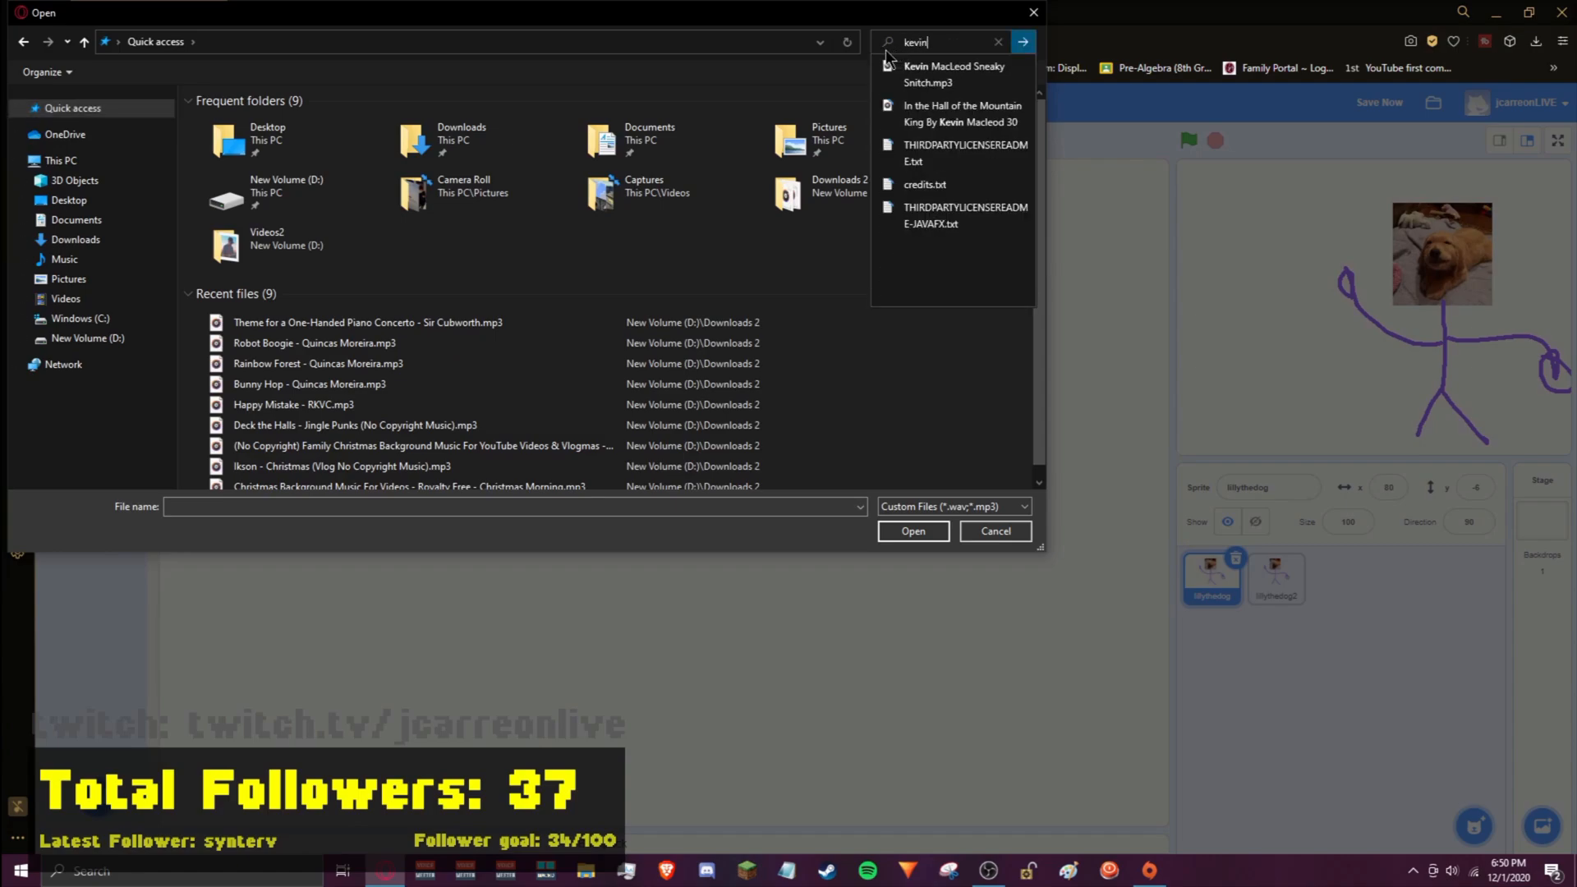
click(1023, 42)
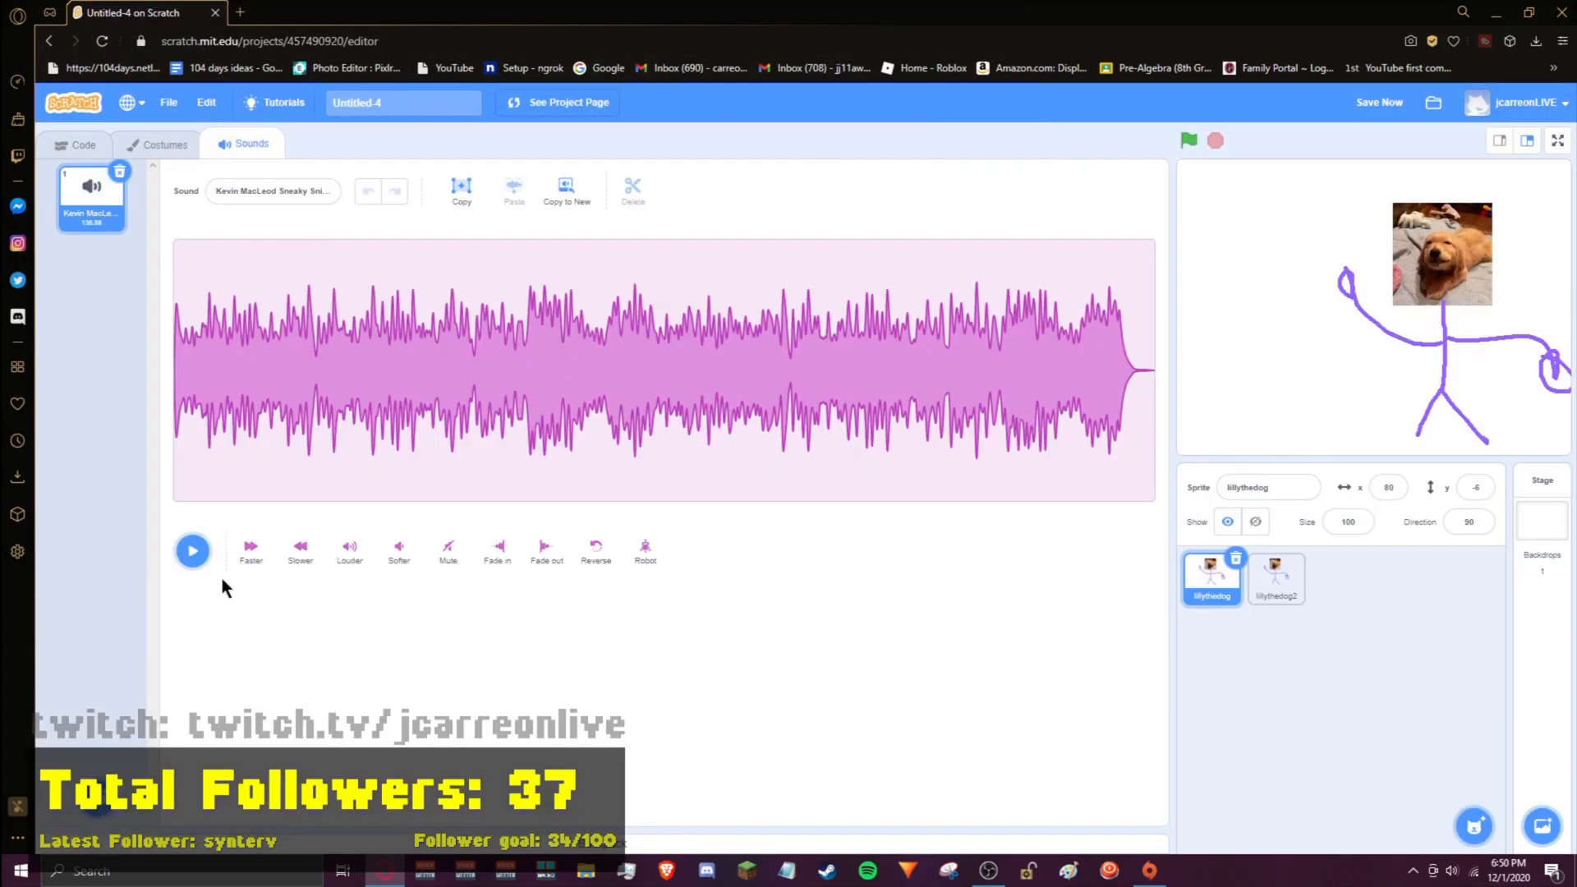
click(192, 550)
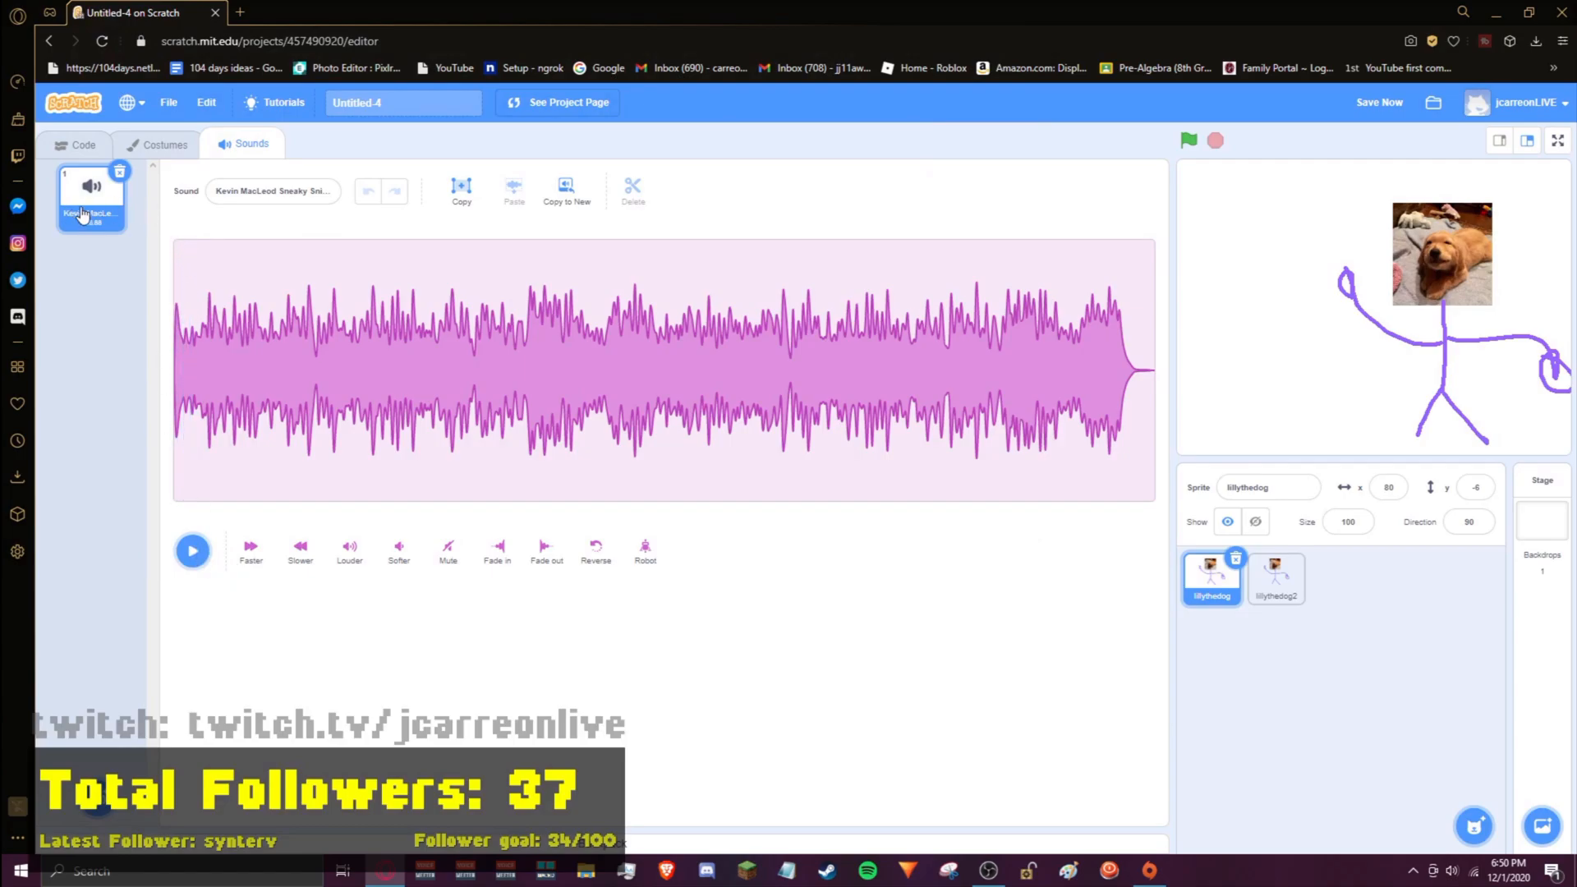
click(77, 144)
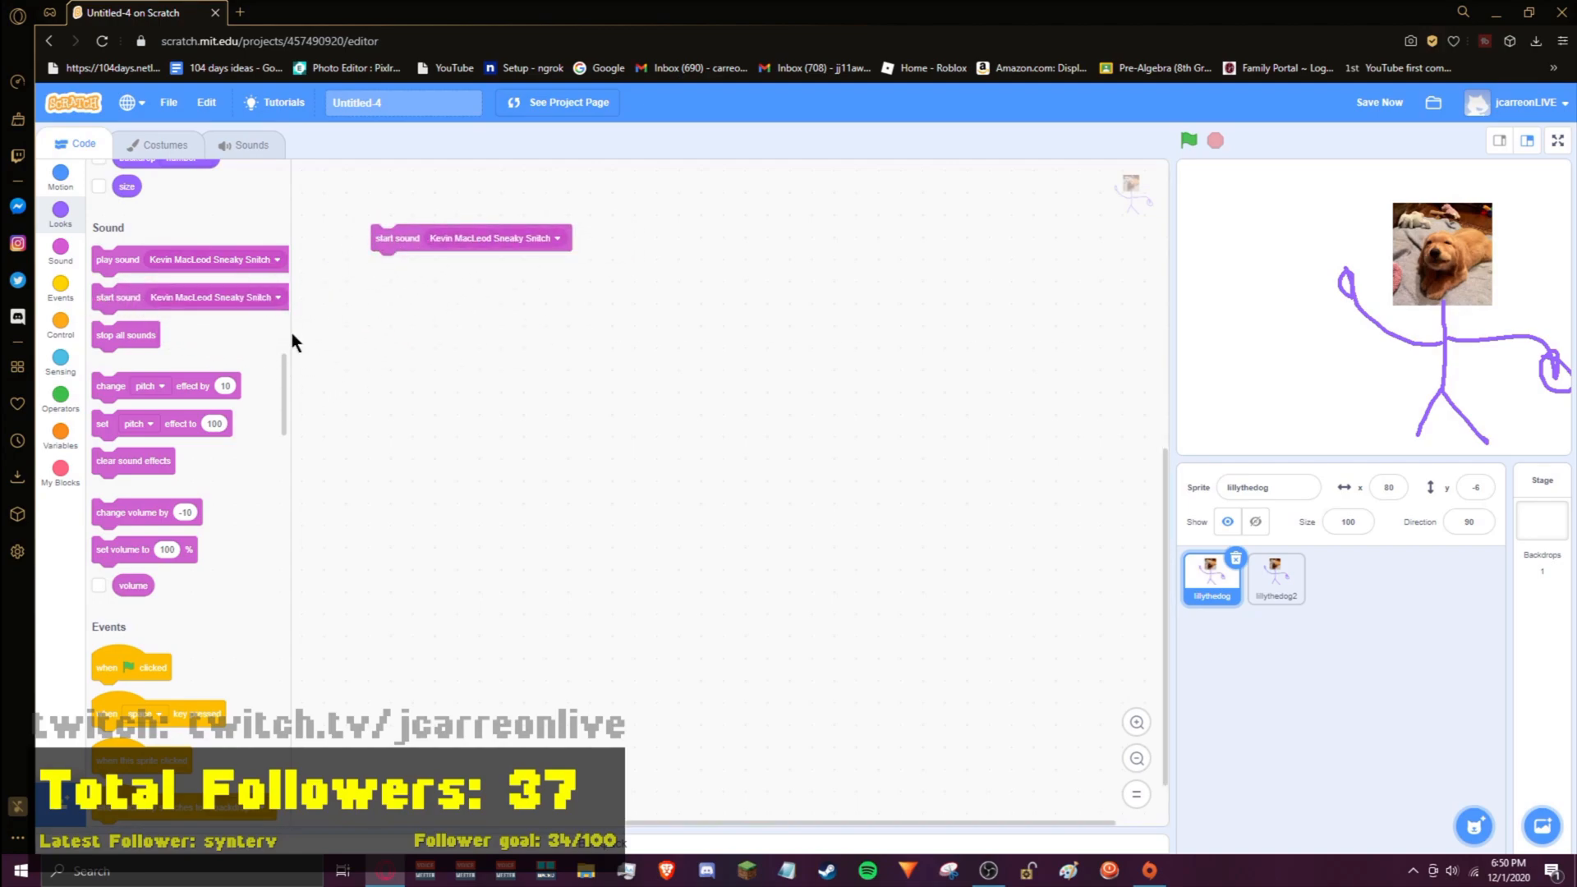
Step: Attach 'start sound' under the green-flag script and 'stop all sounds' under the space-key event, then test
drag(126, 335, 433, 390)
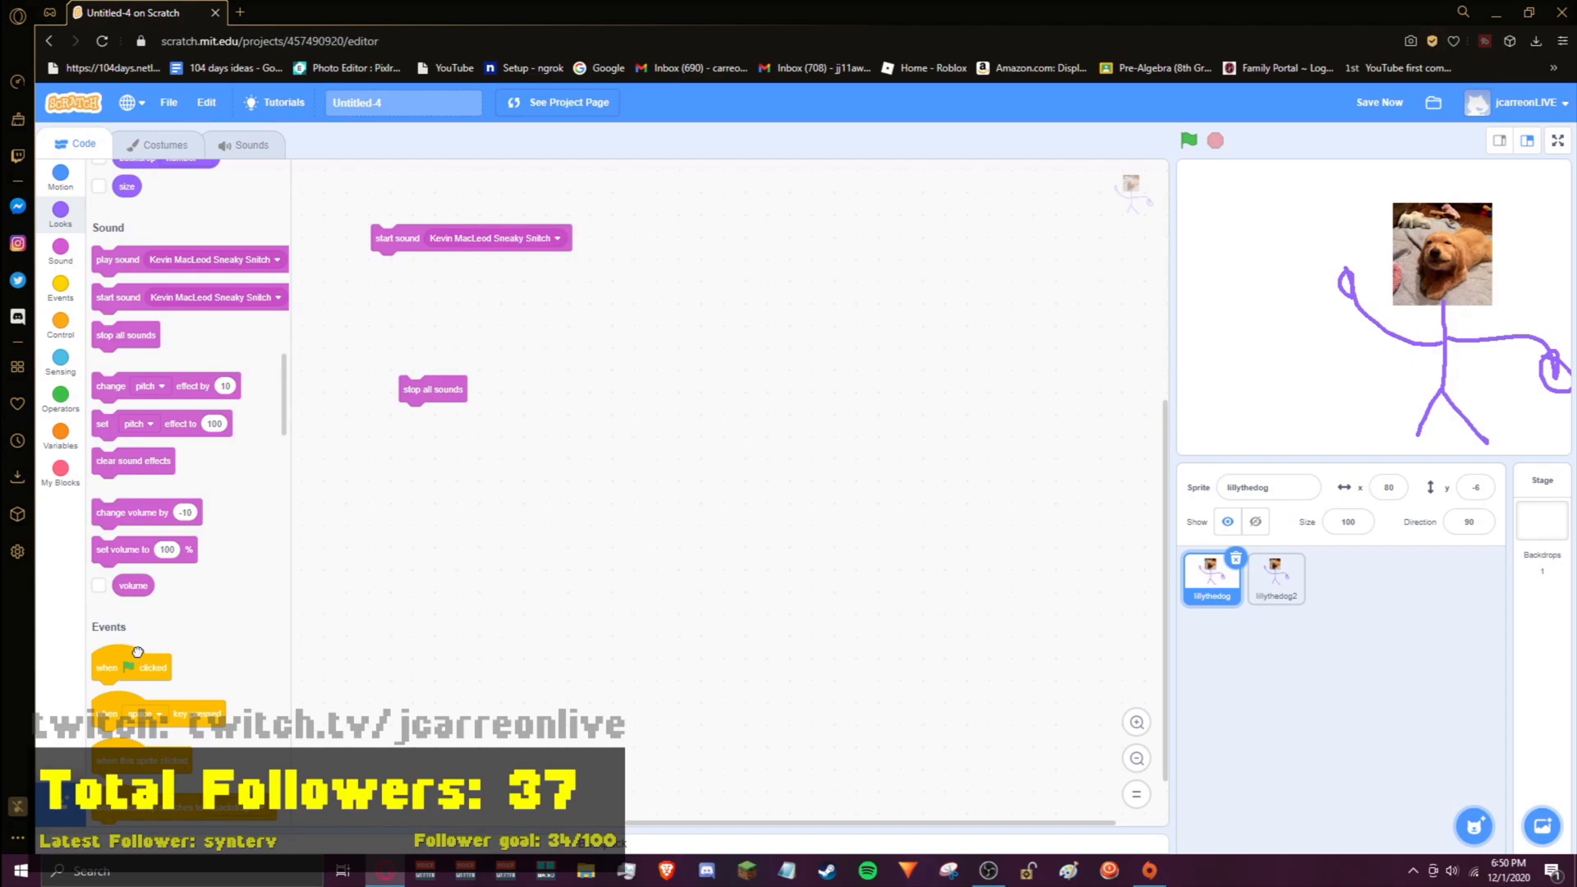
drag(130, 667, 413, 208)
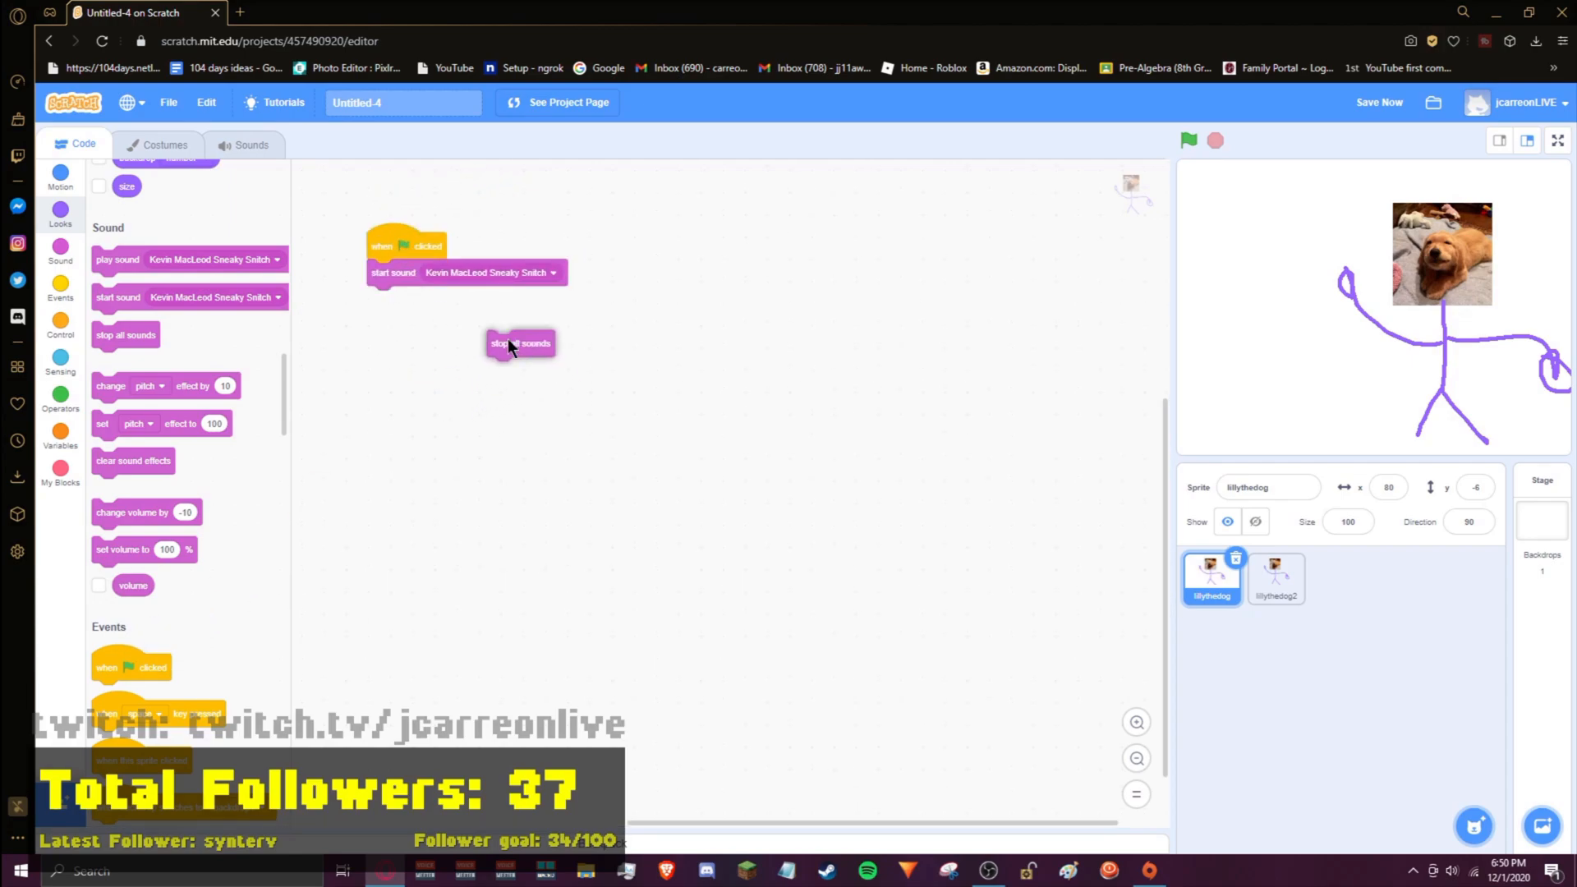
drag(520, 343, 547, 565)
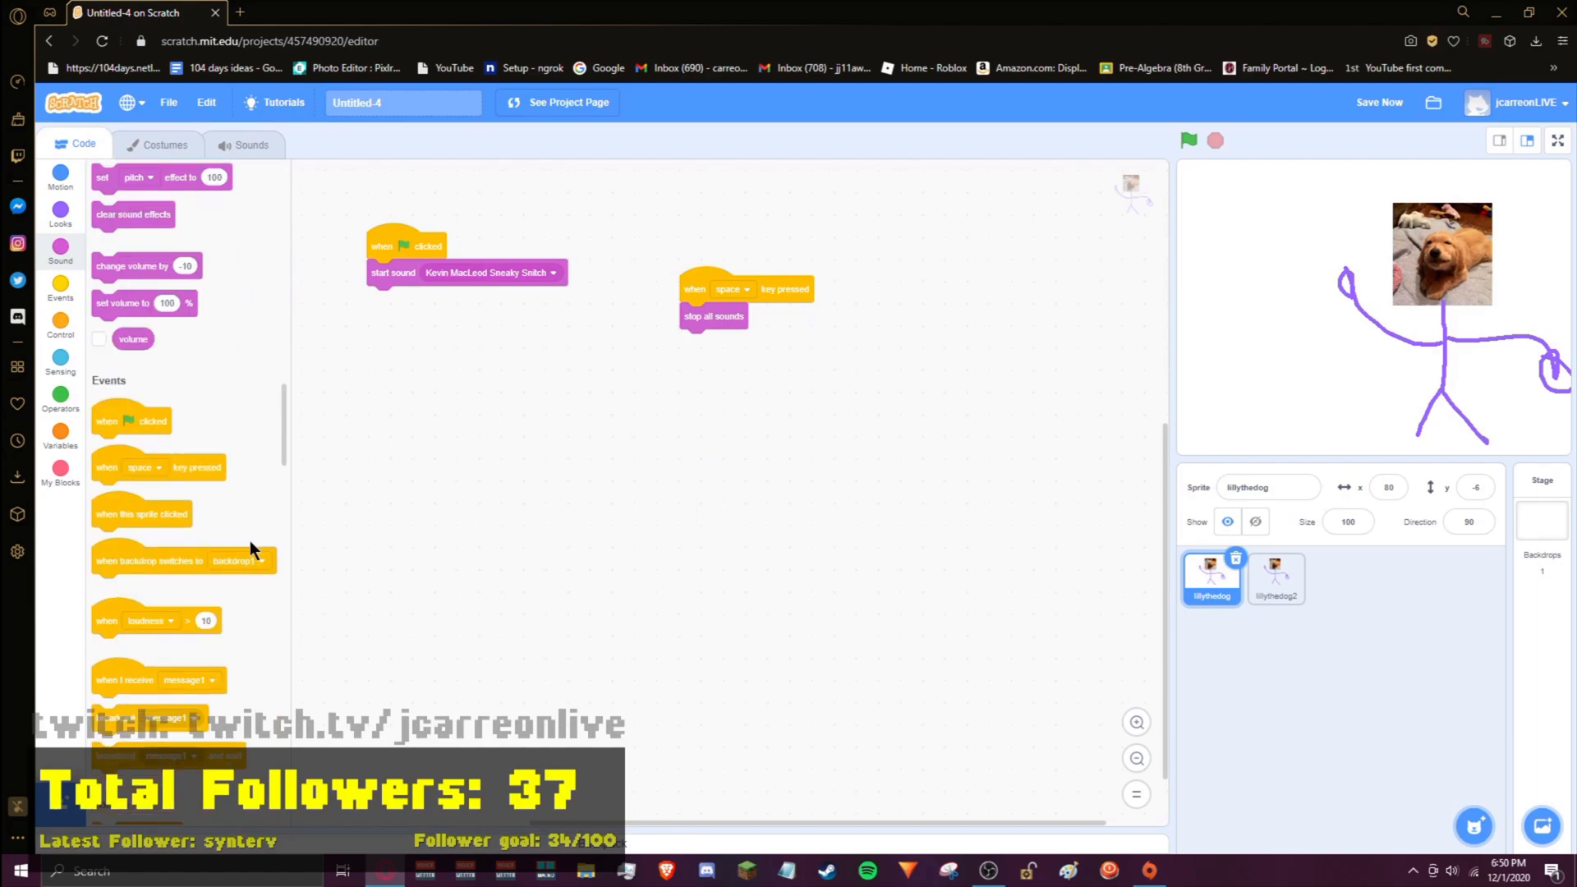
mouse_move(1279, 318)
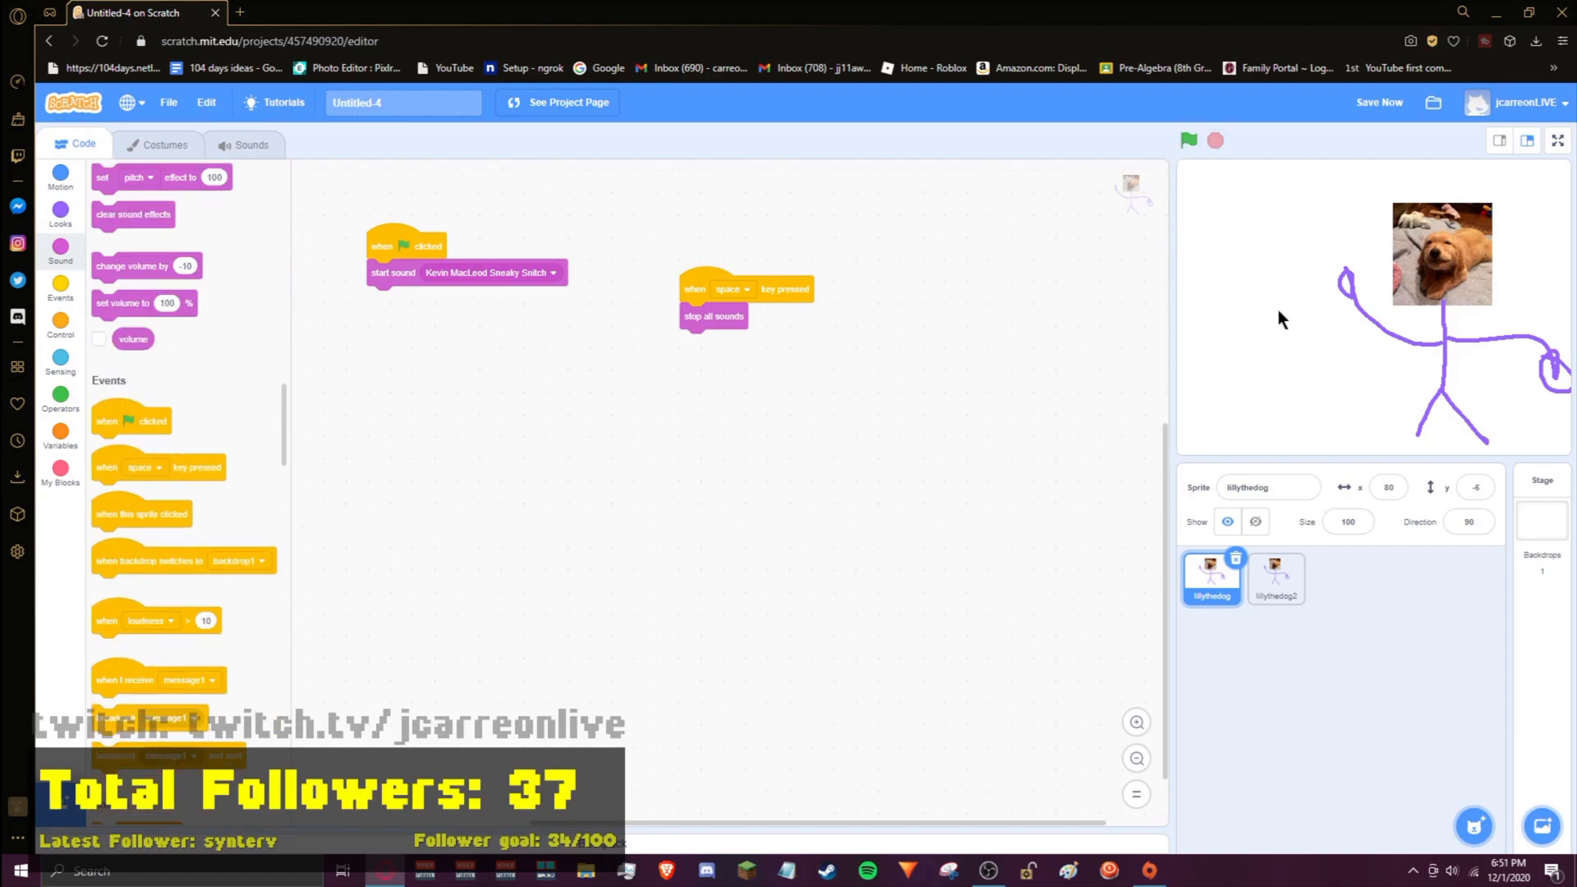
mouse_move(256, 403)
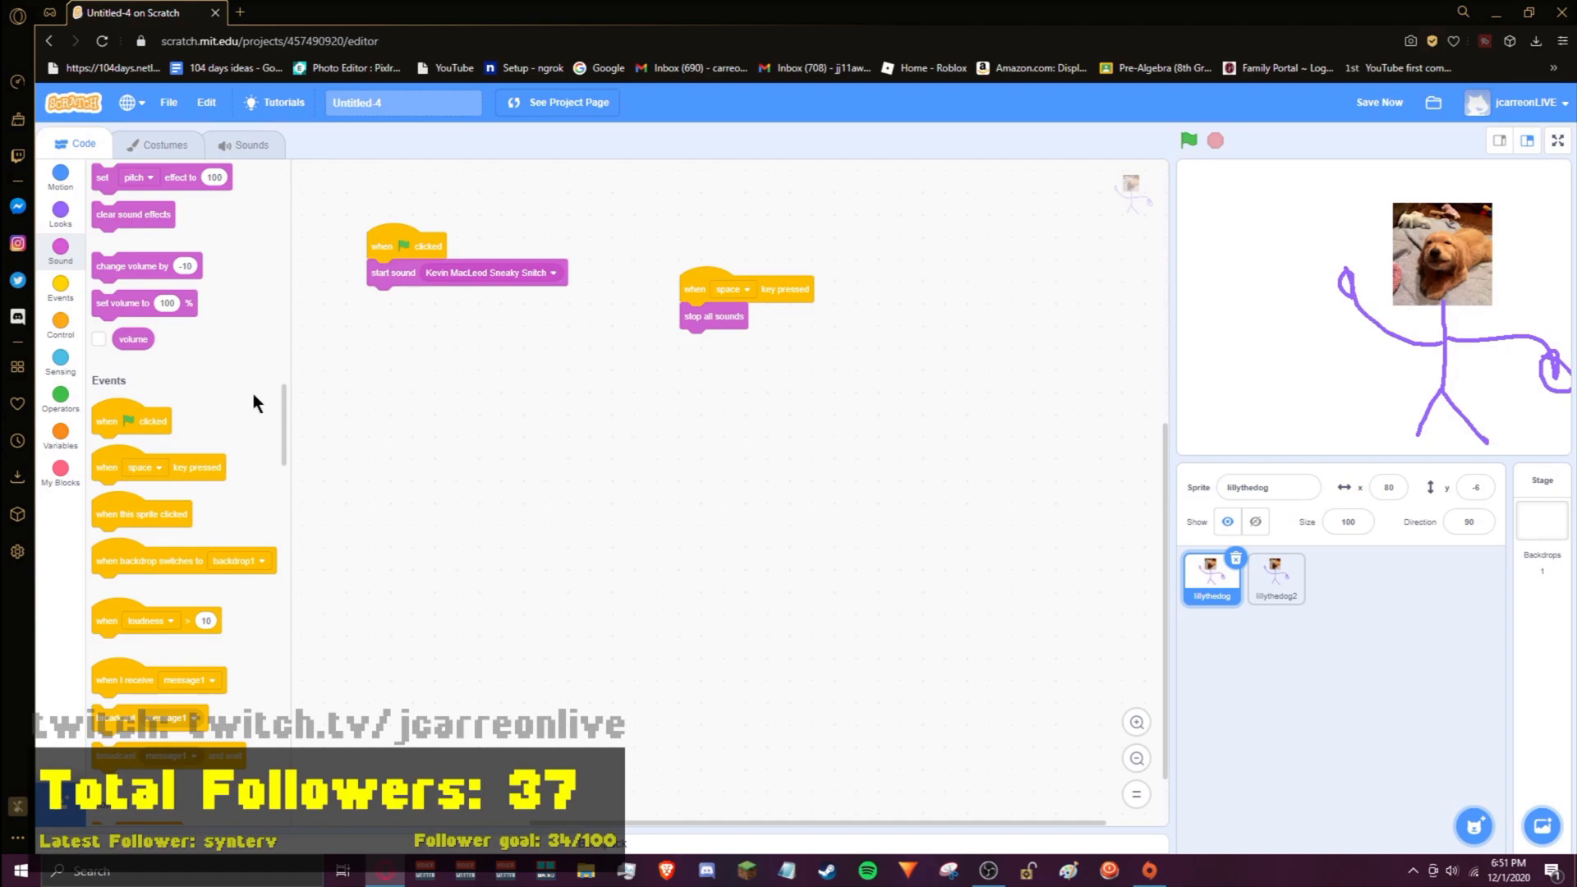
mouse_move(294, 422)
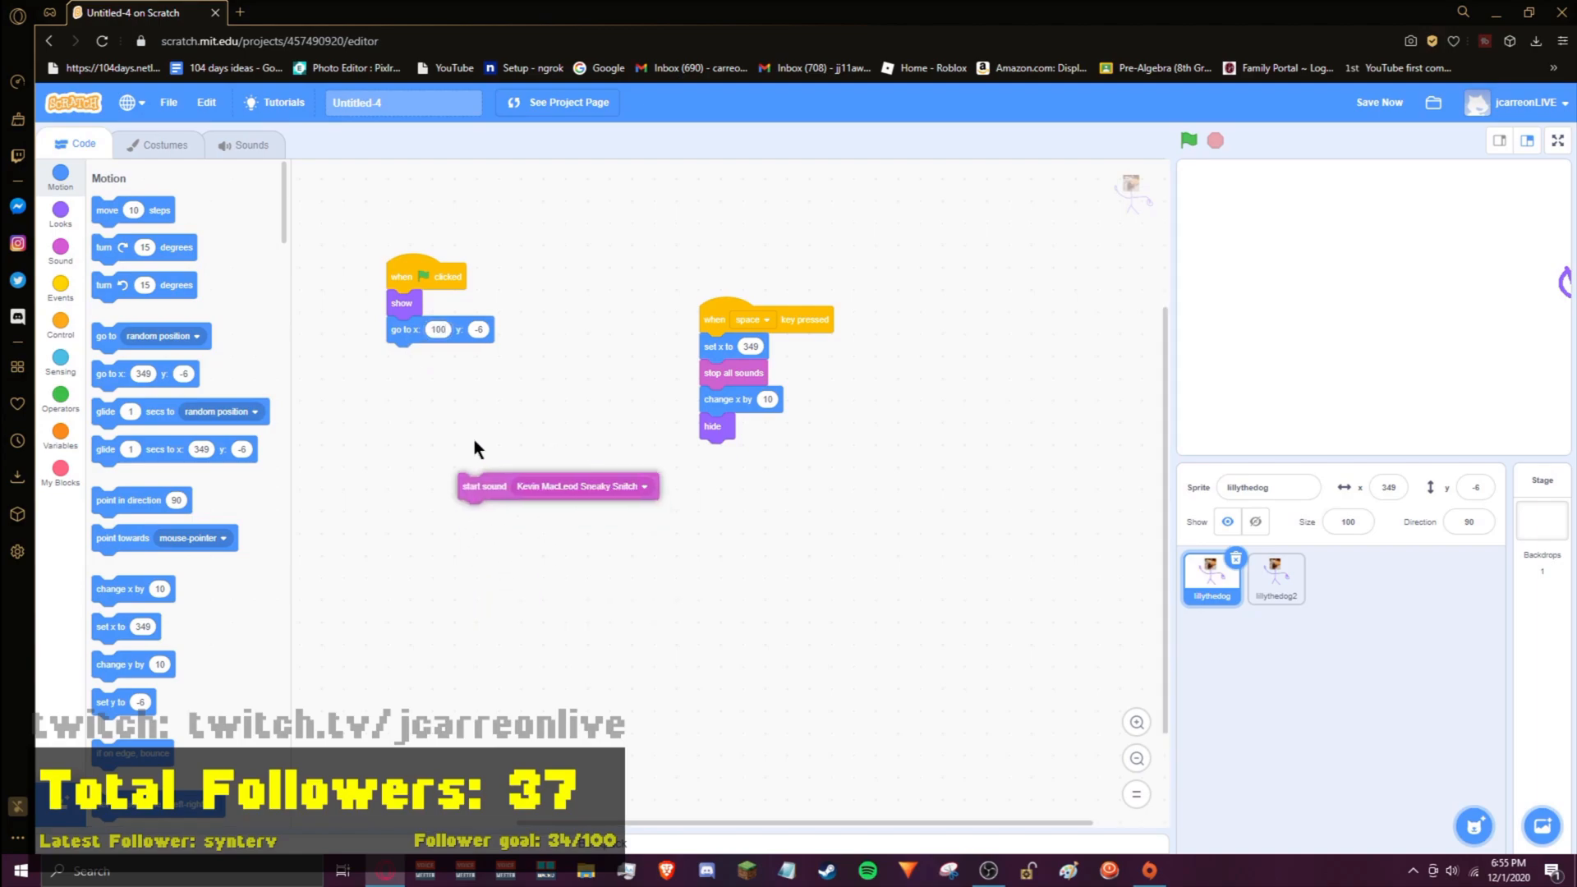
drag(484, 486, 414, 356)
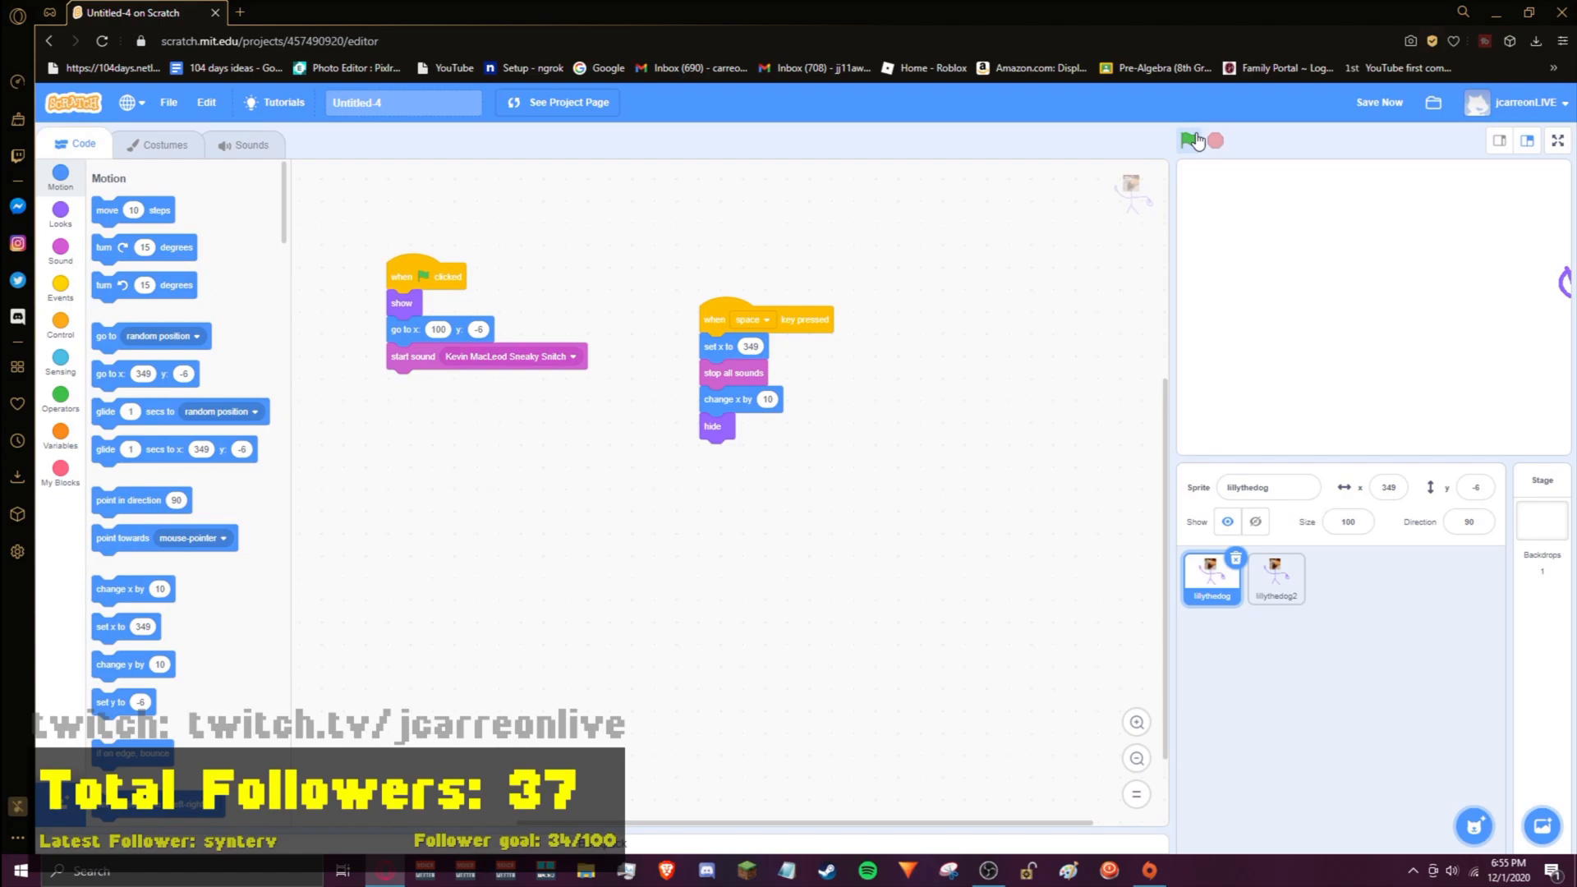
click(1189, 140)
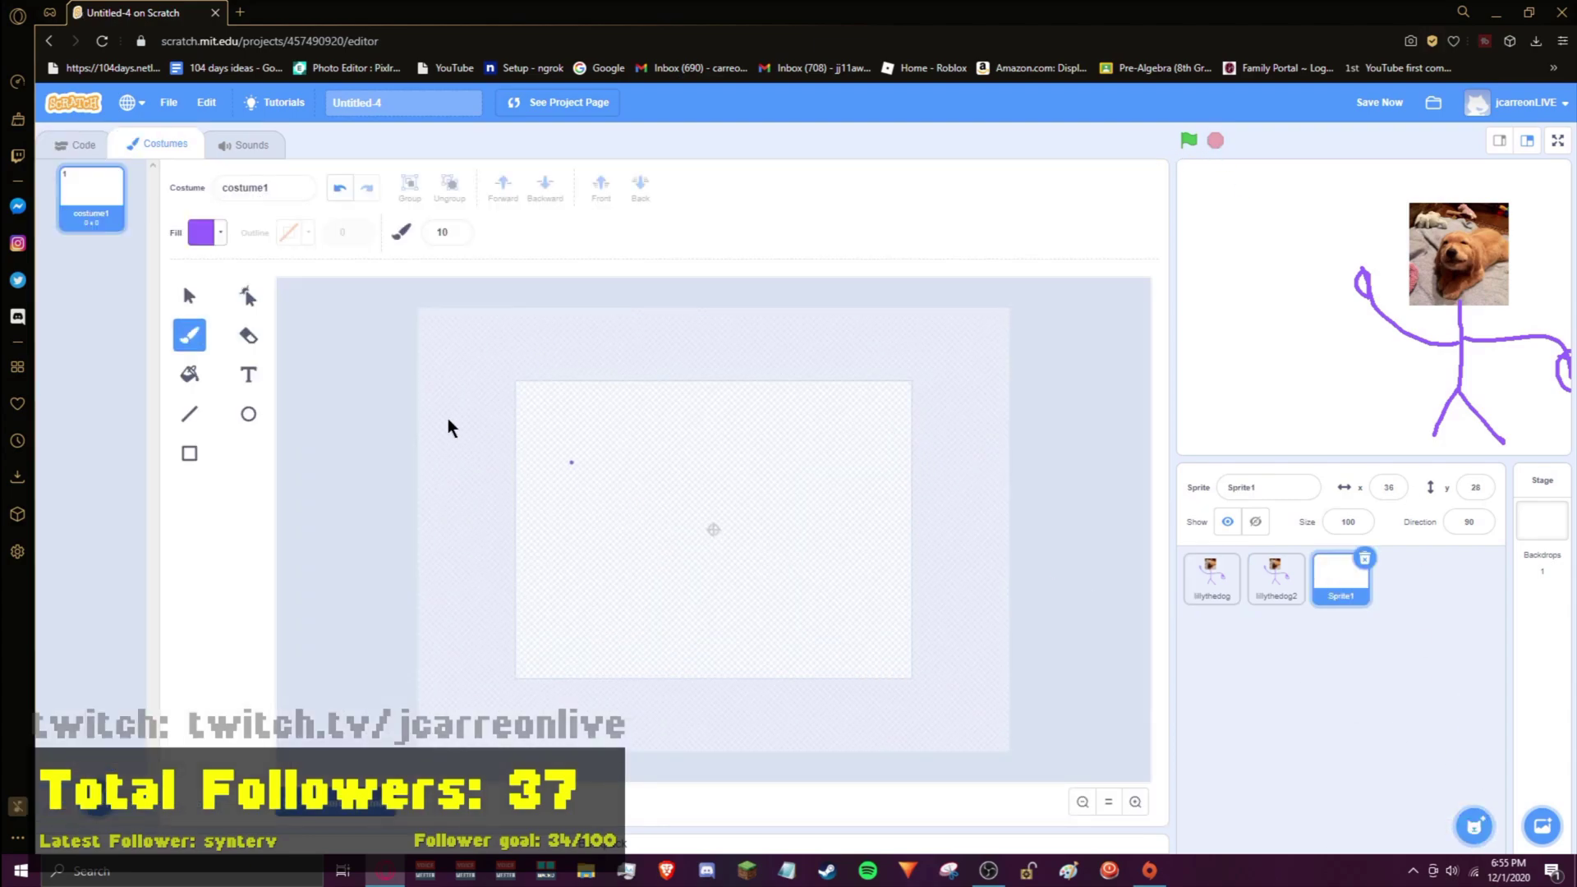
Step: Type the title 'Lilly's Adventure' in black text on the new costume
click(248, 374)
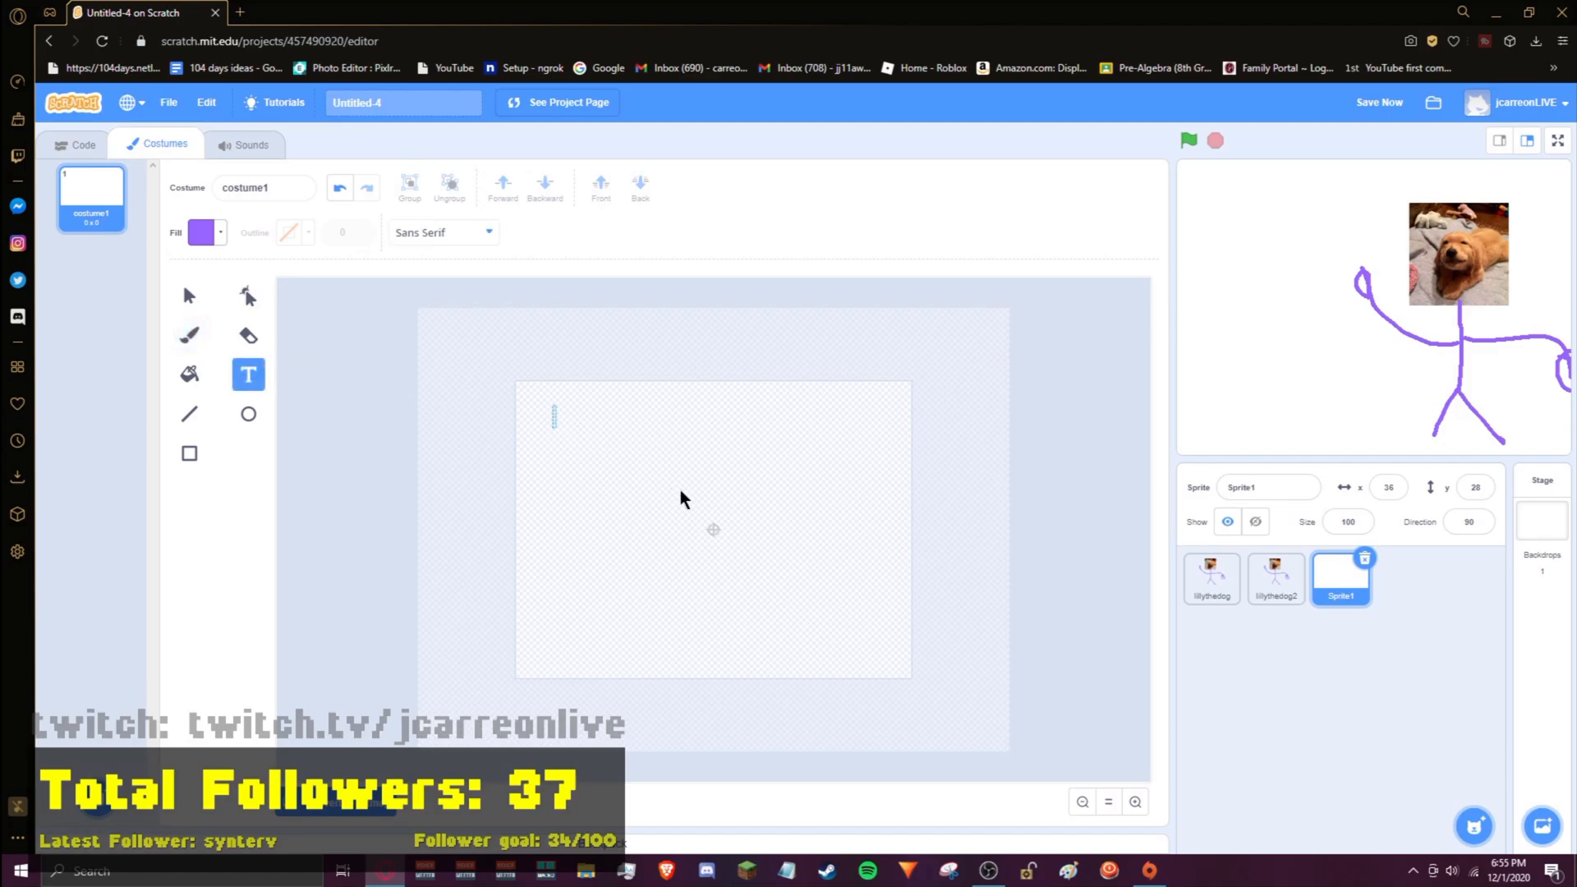
text(Lill)
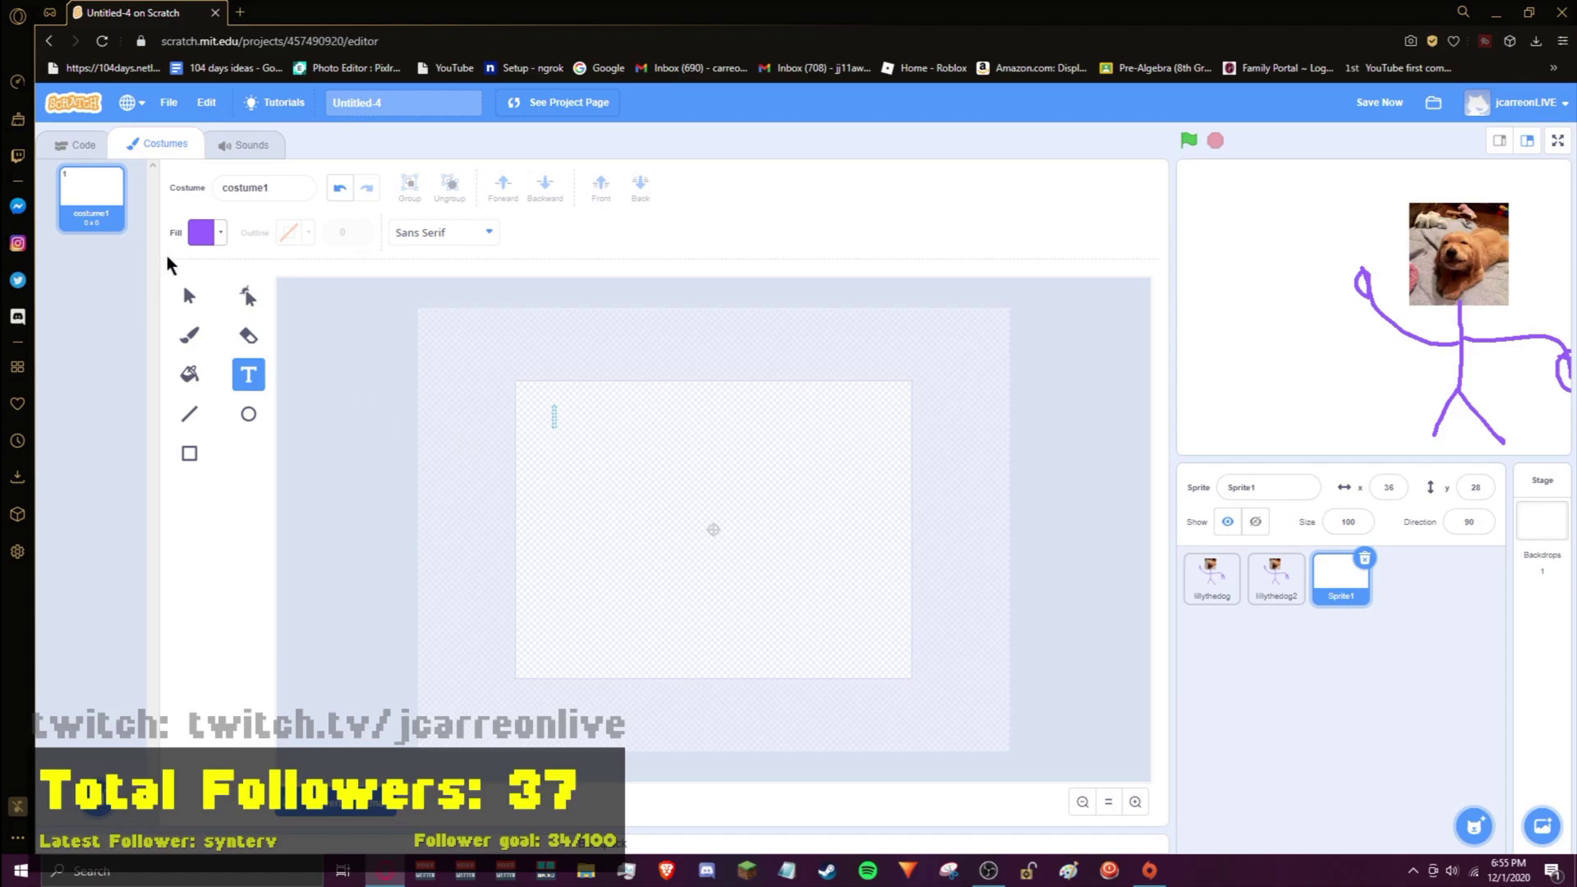
click(203, 233)
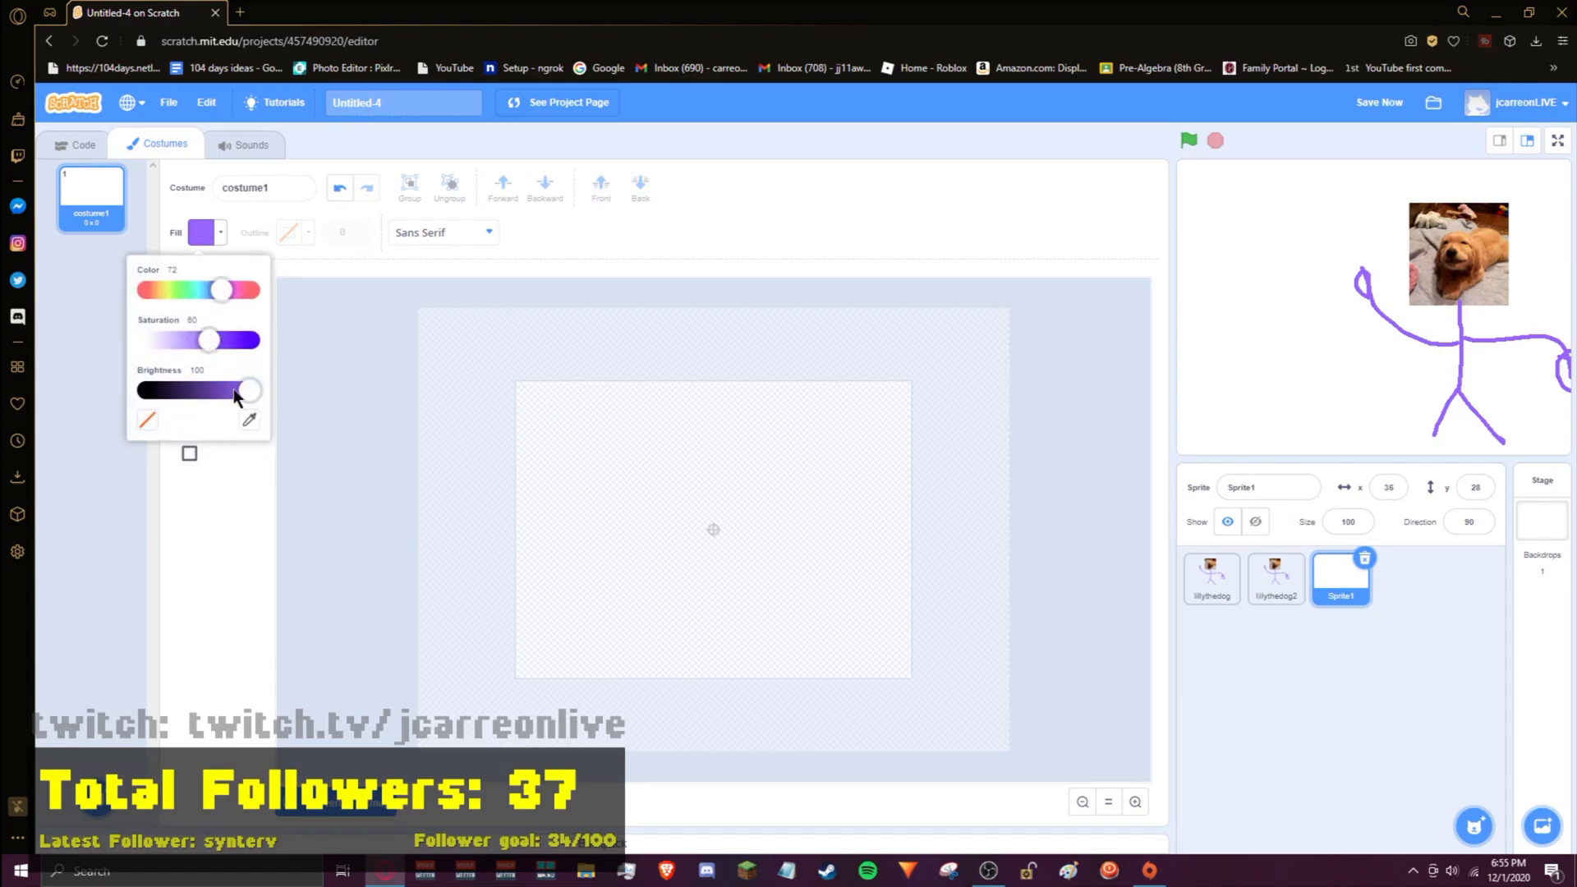
drag(247, 390, 138, 390)
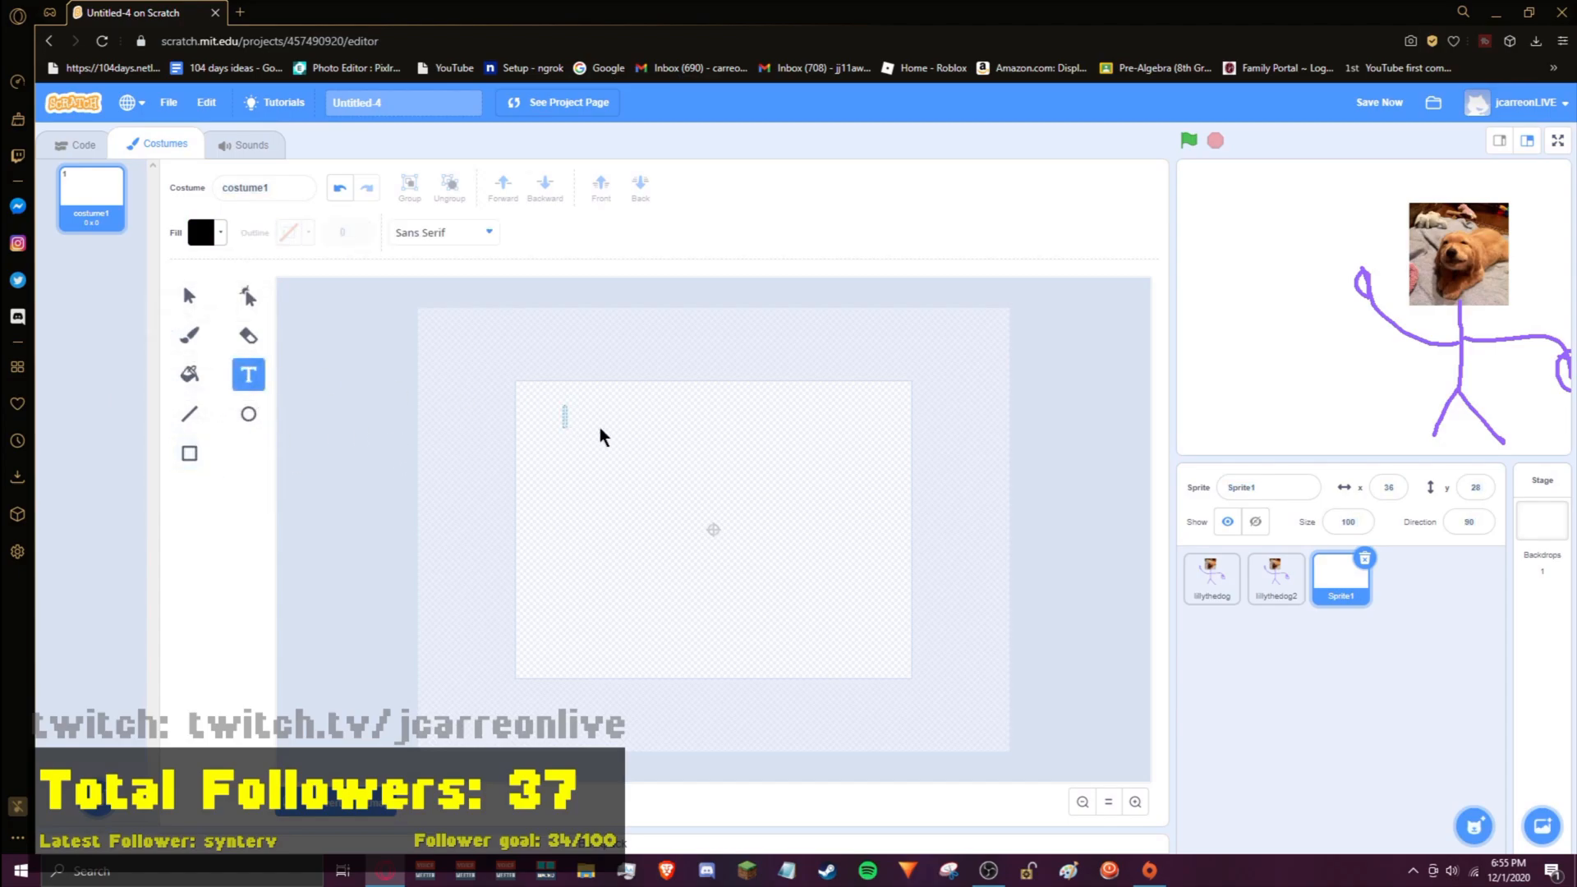
text(Lillyu)
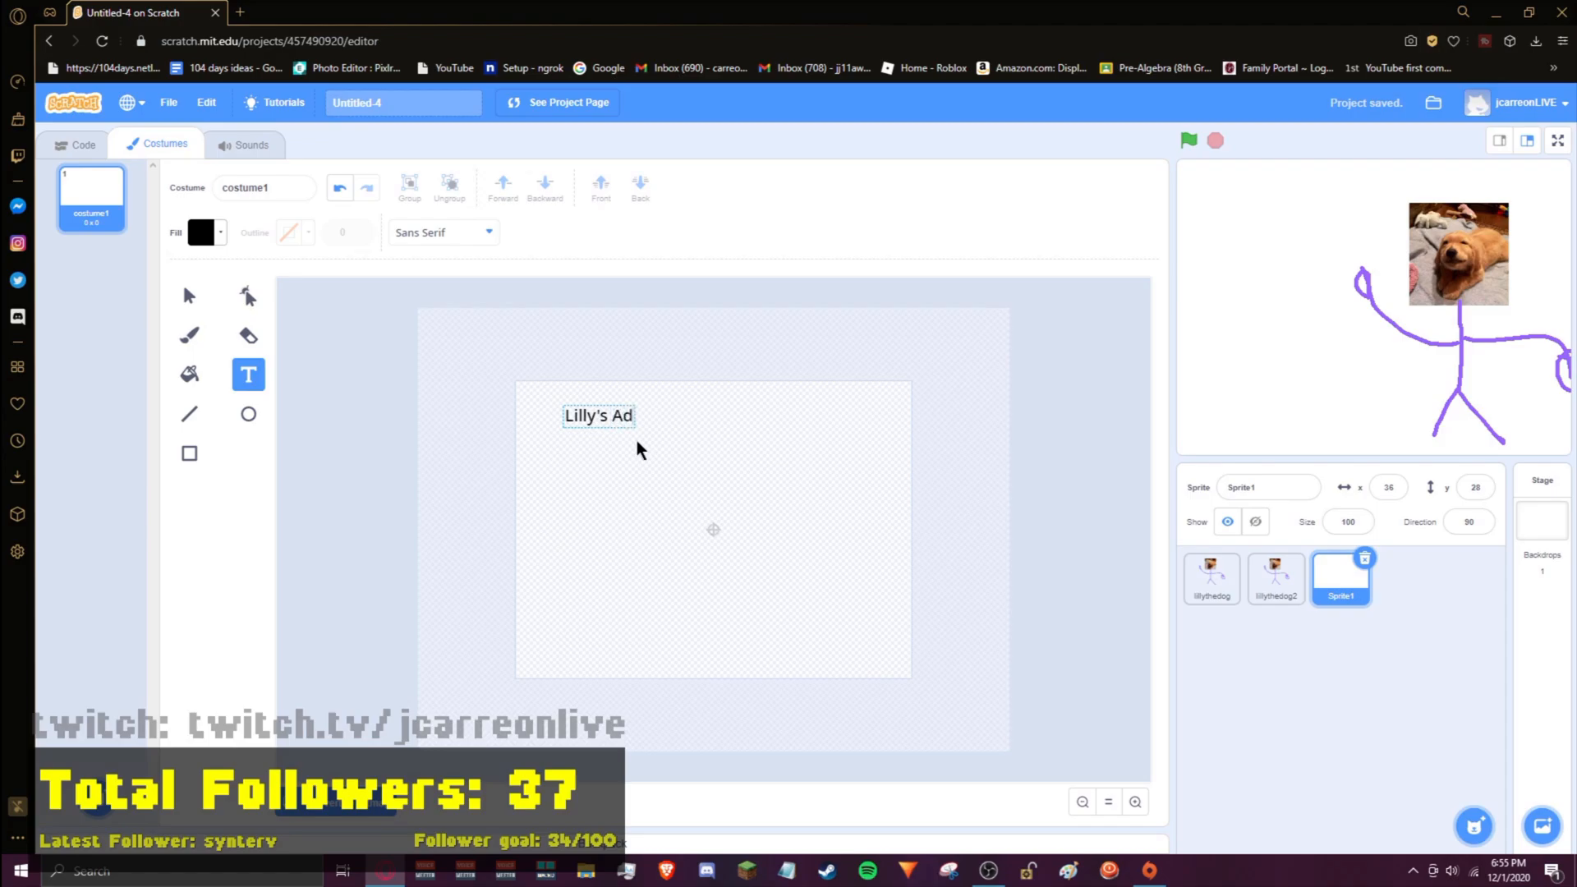
text(venture)
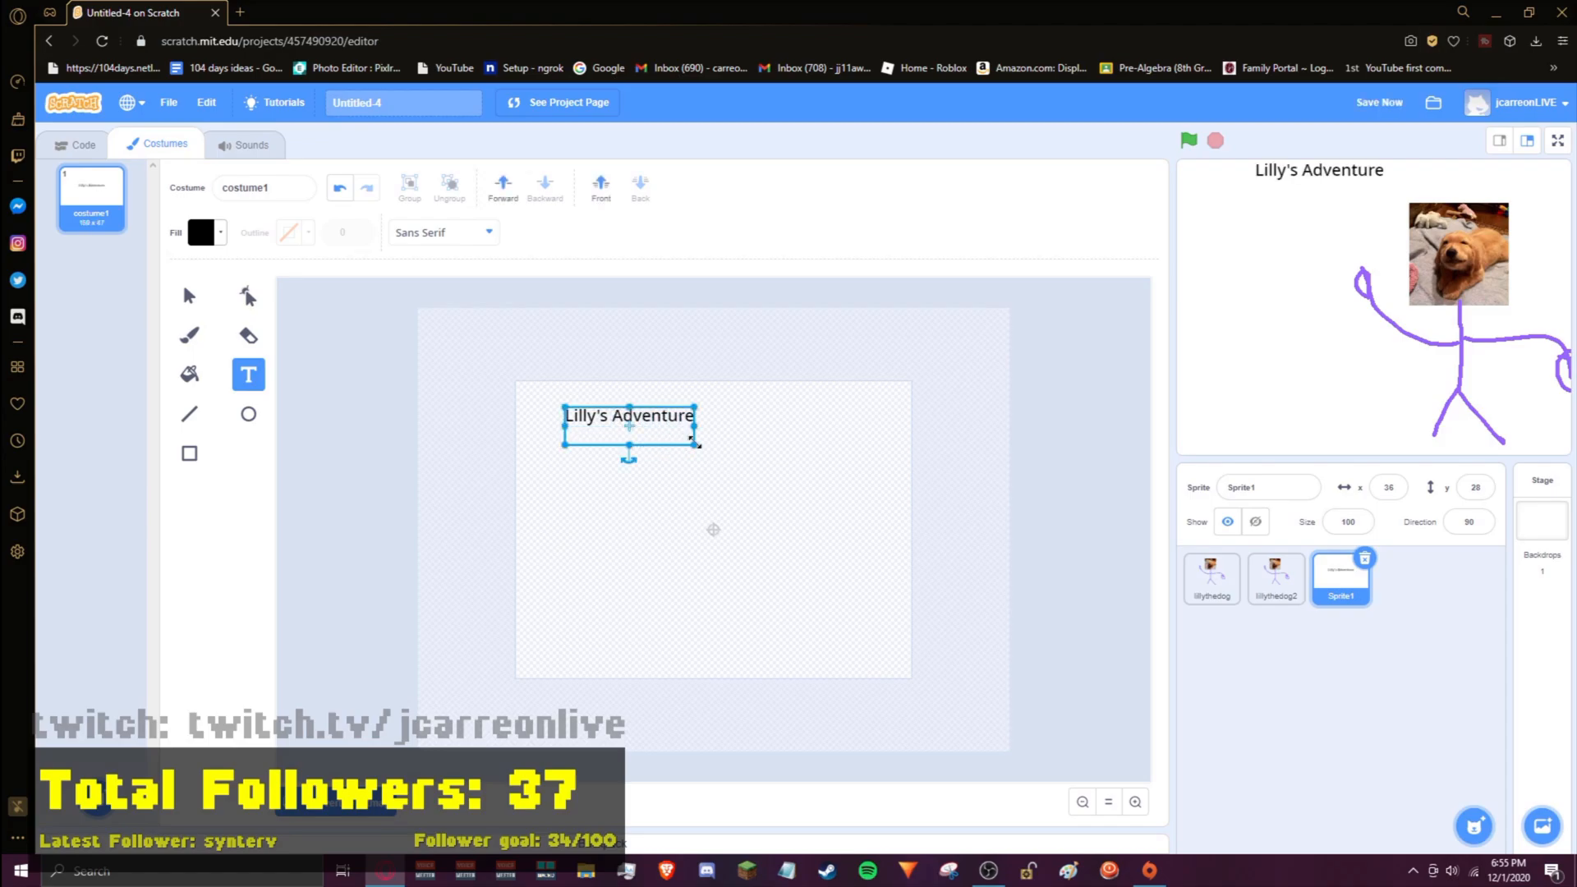
Step: Reposition the title and add 'Press Space TO Play' text below it
drag(629, 428, 623, 452)
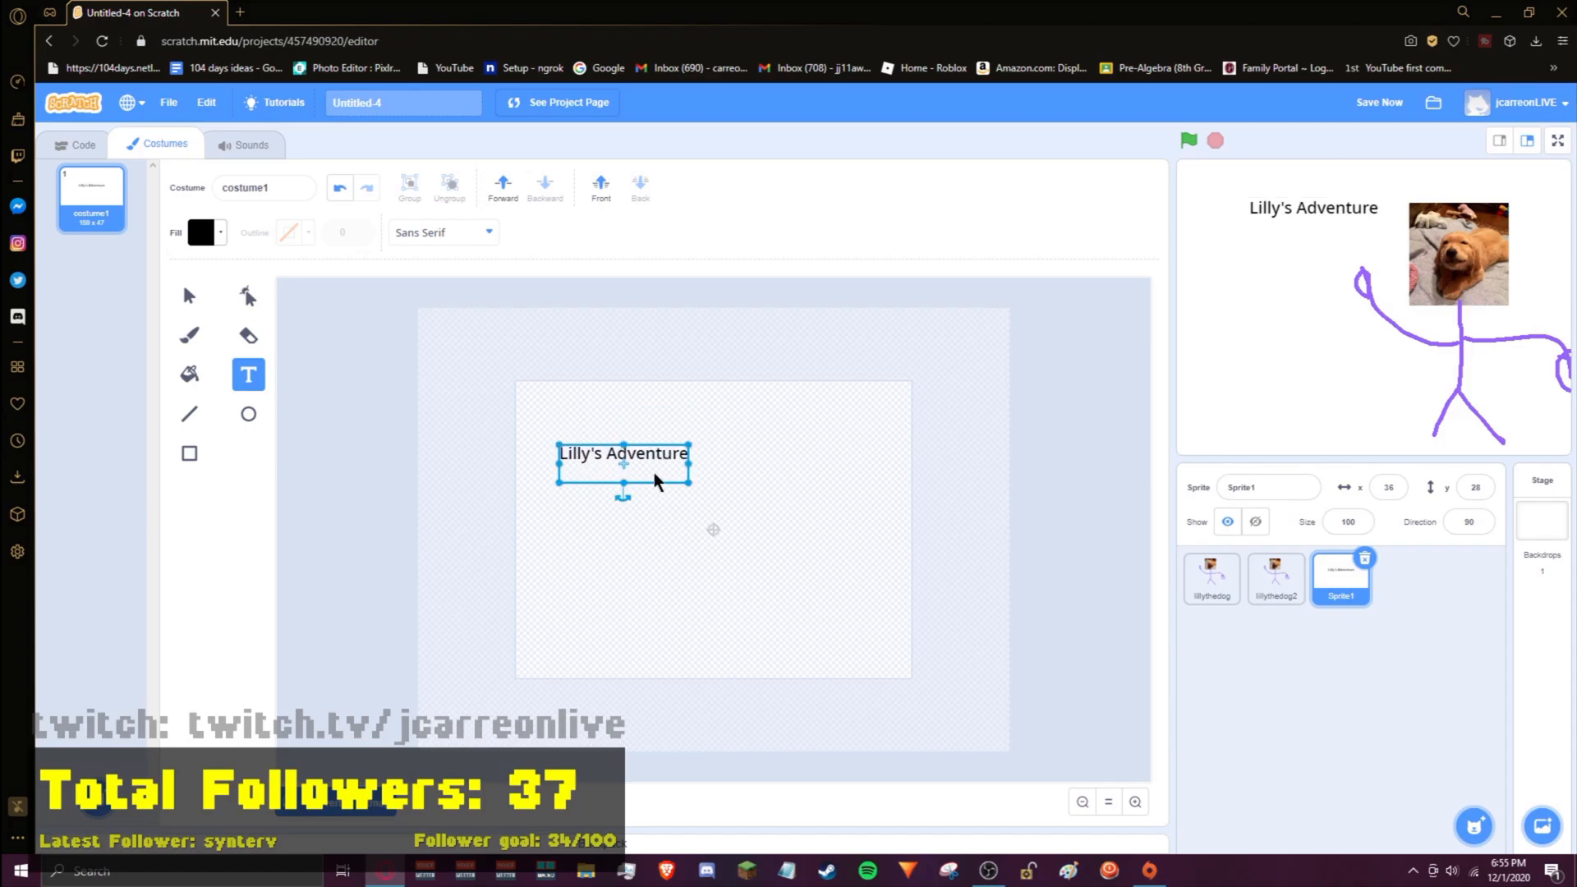
drag(623, 453, 592, 422)
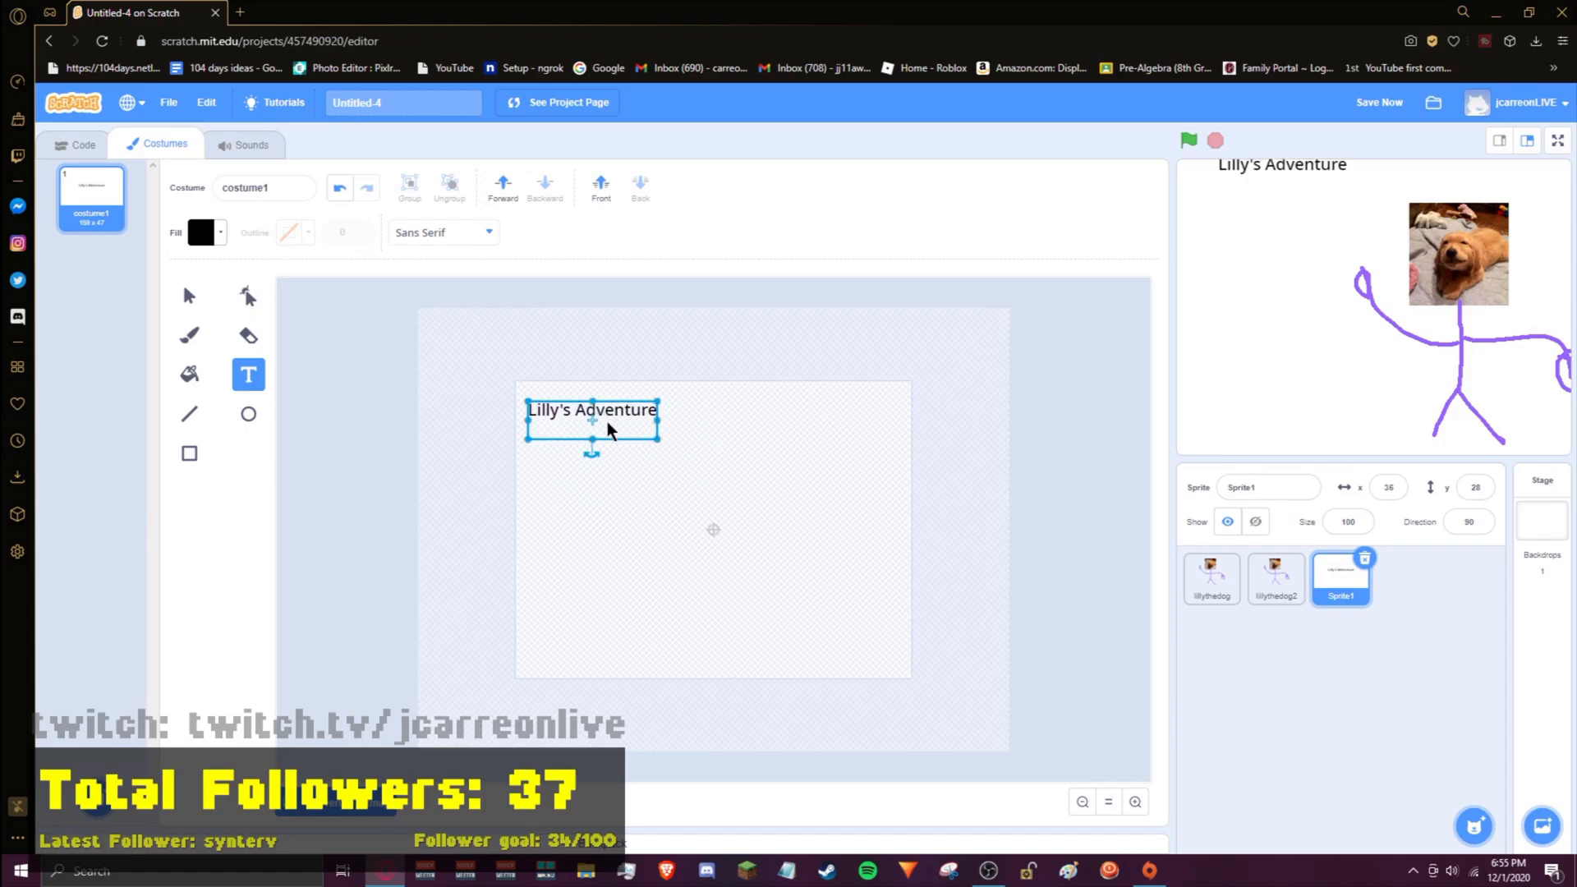
drag(591, 409, 614, 469)
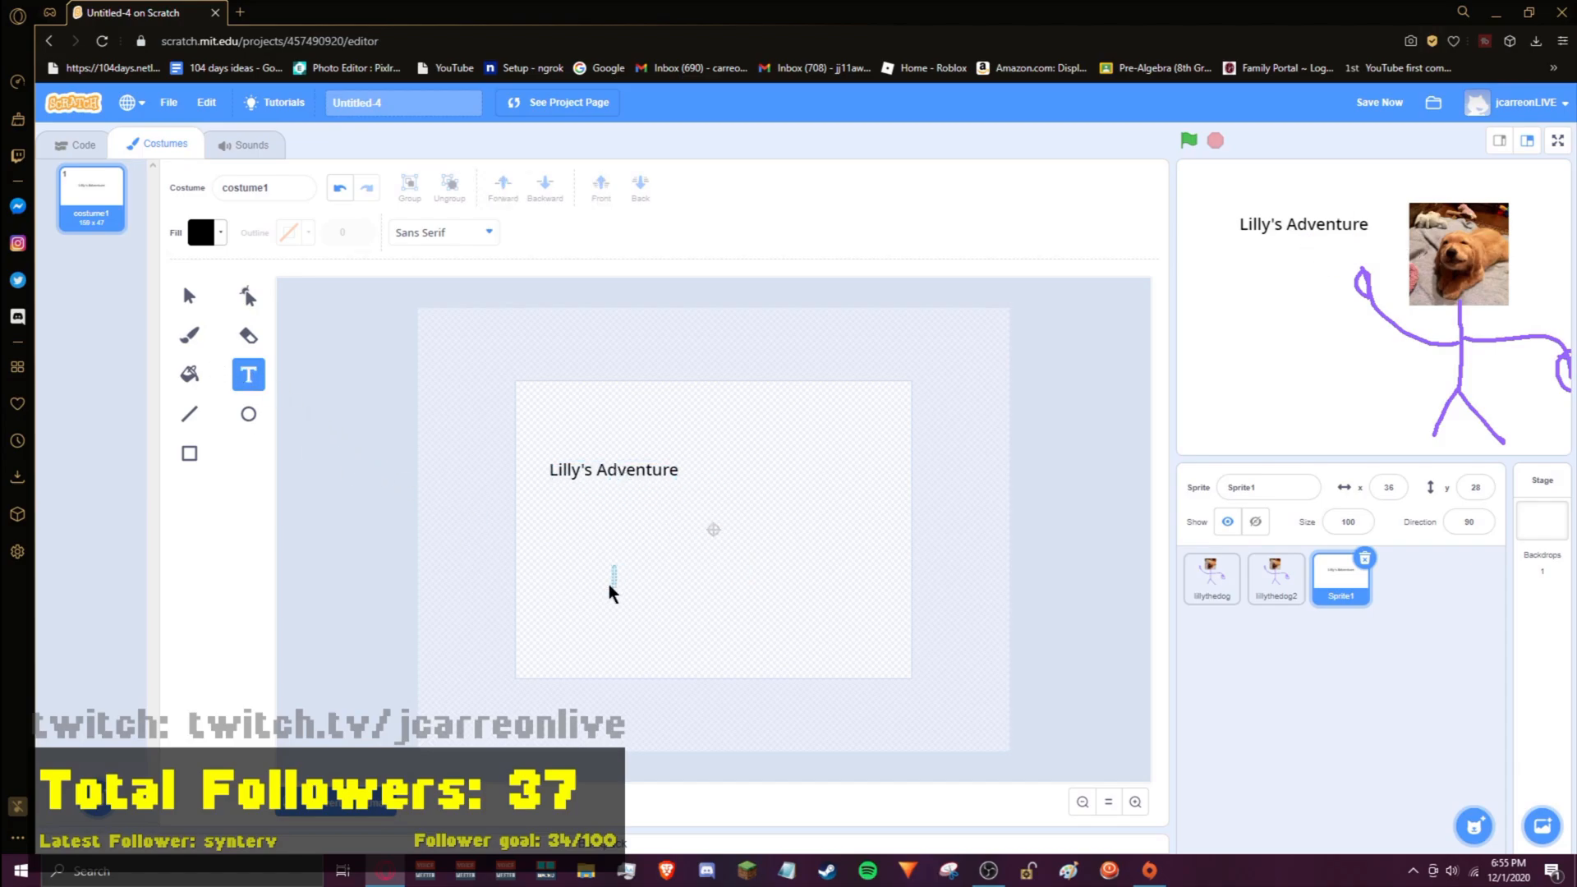
text(Press)
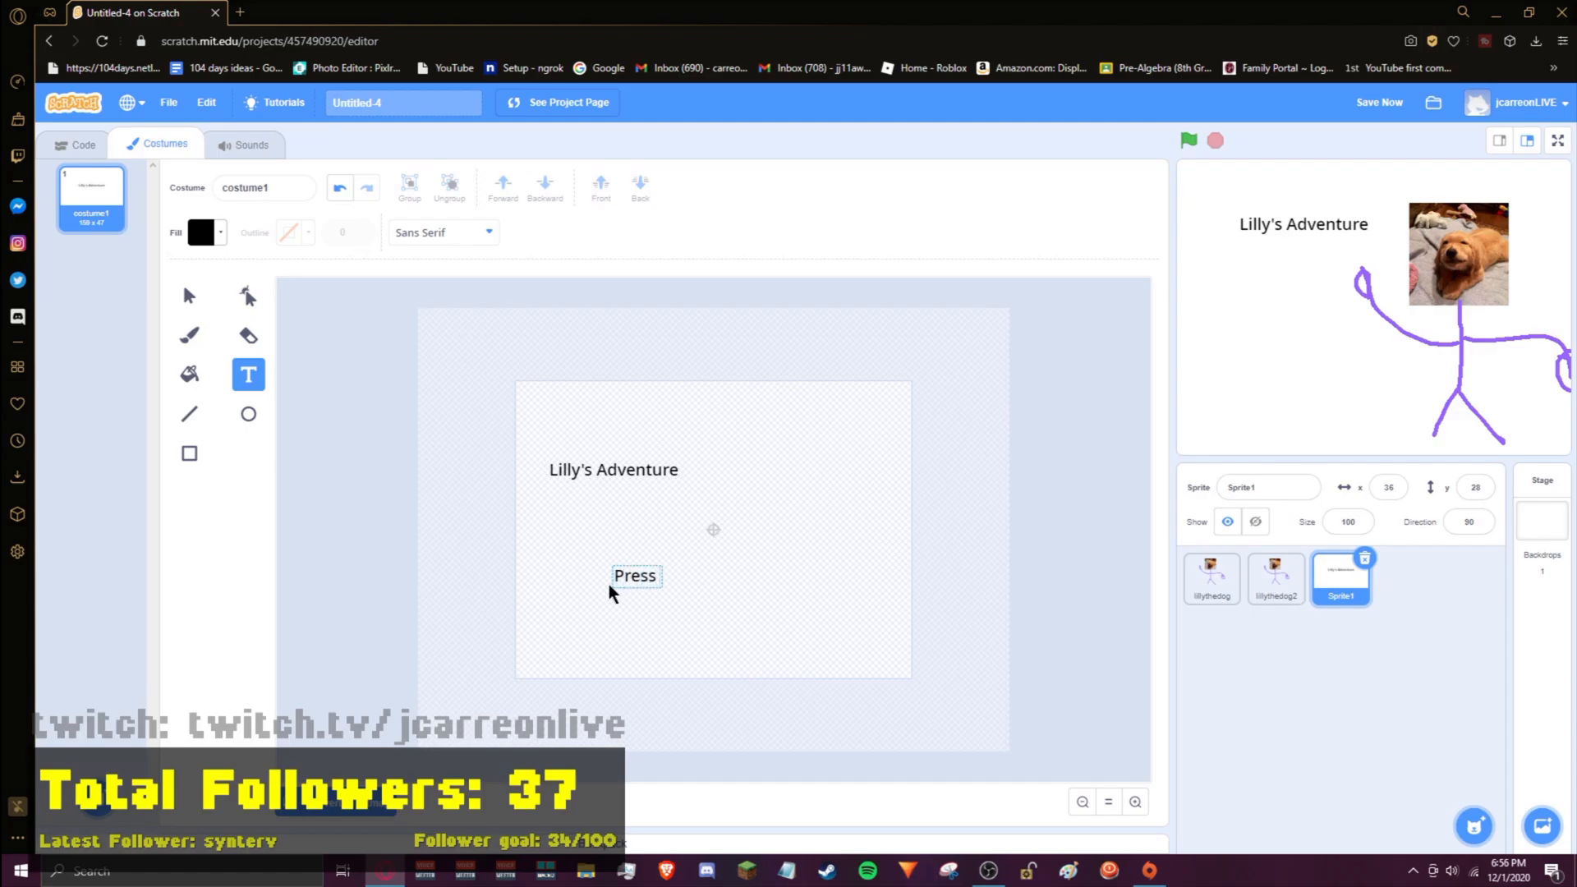
text(Space)
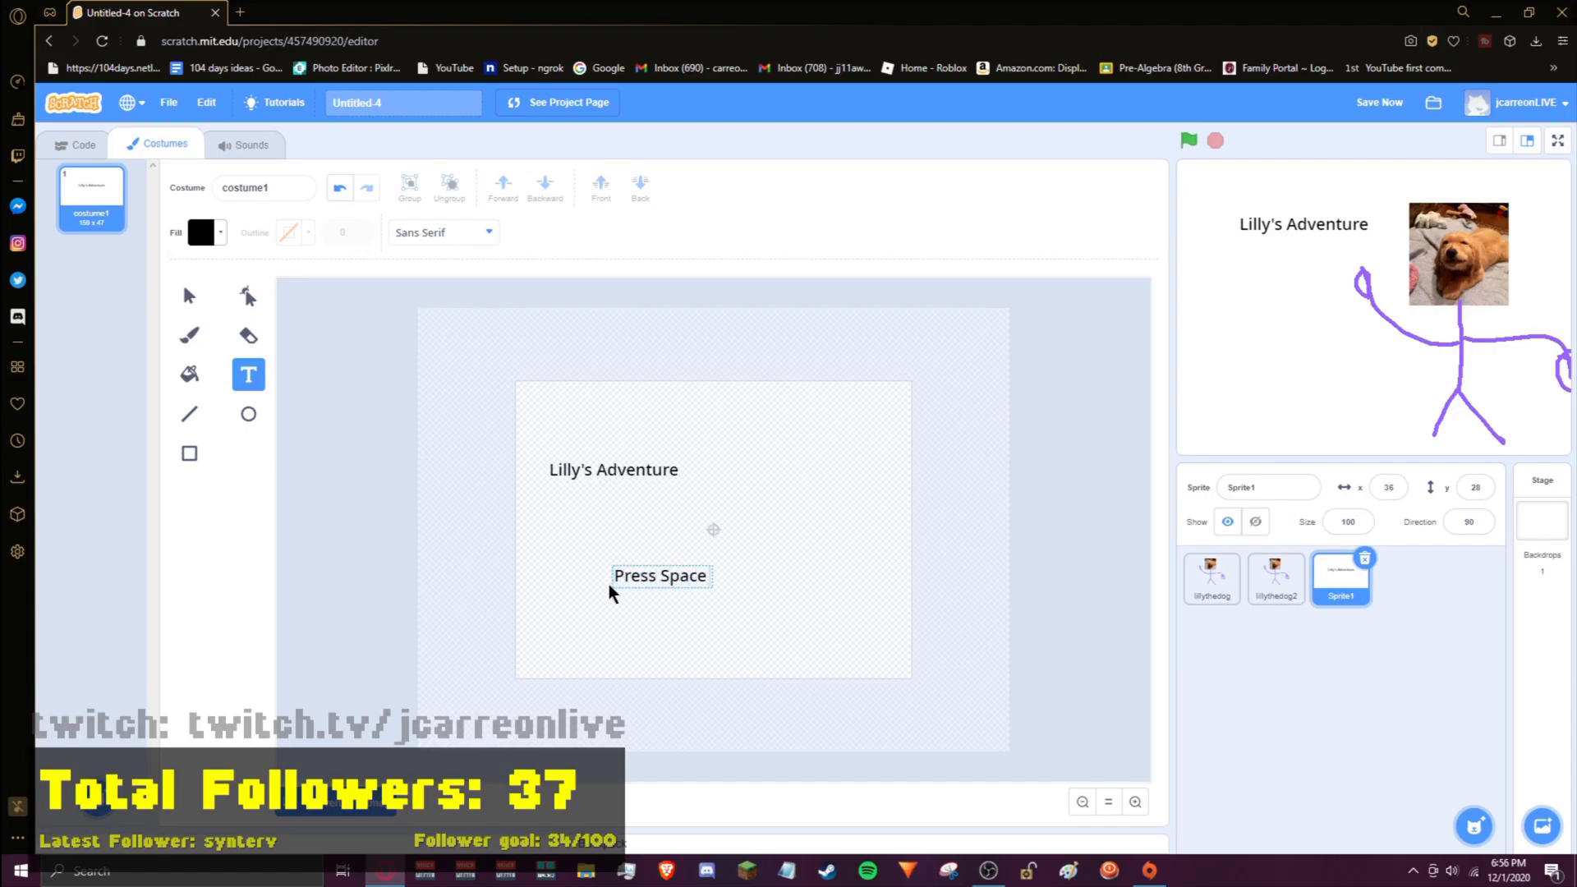
text(TO Play)
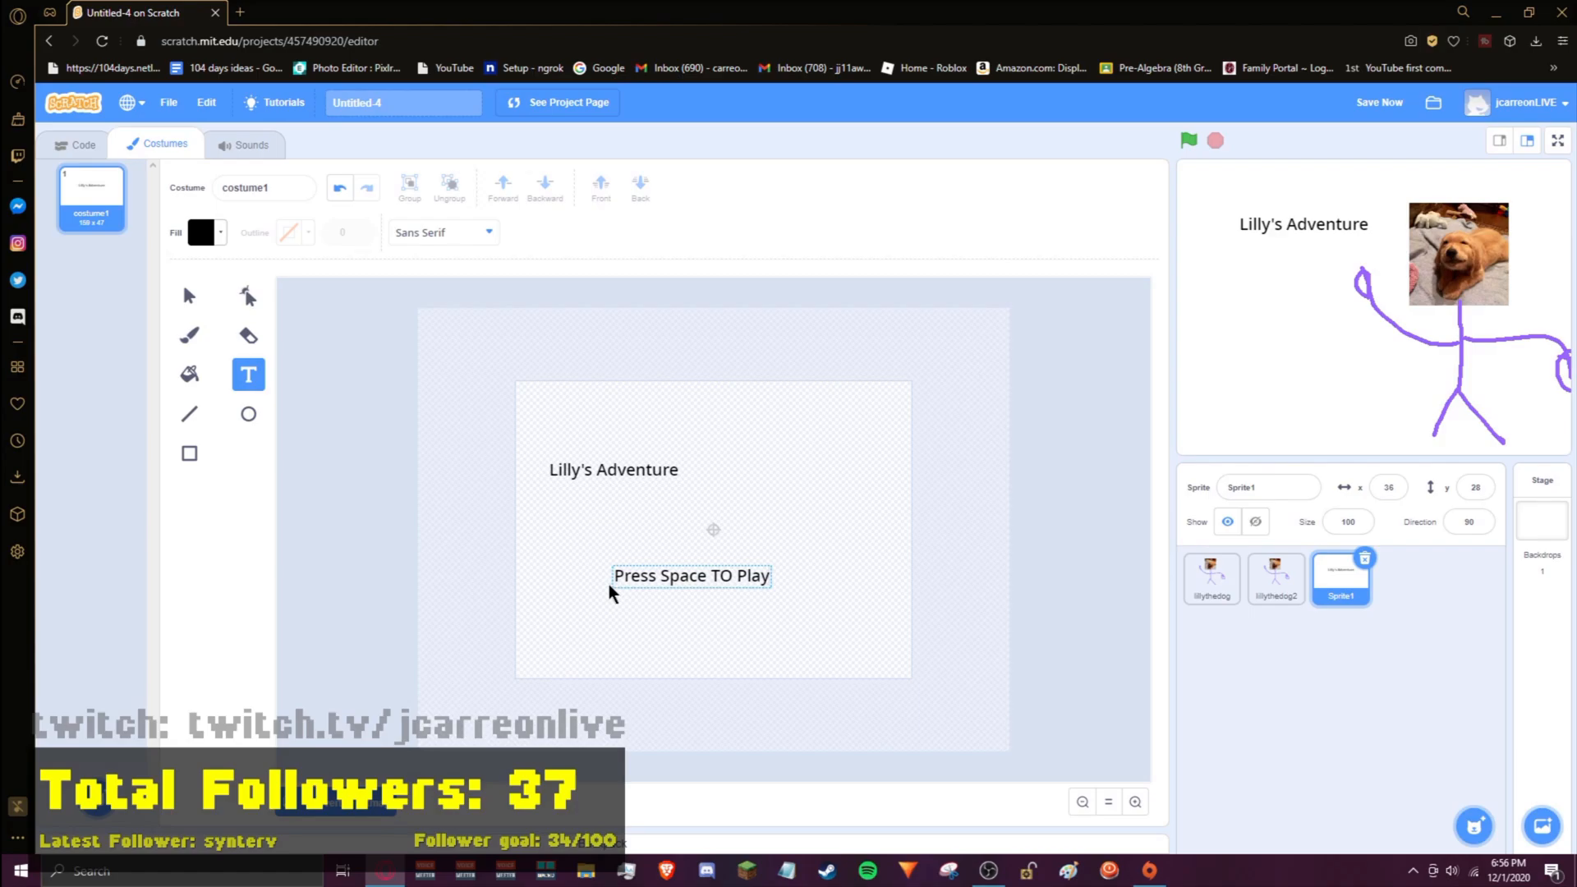